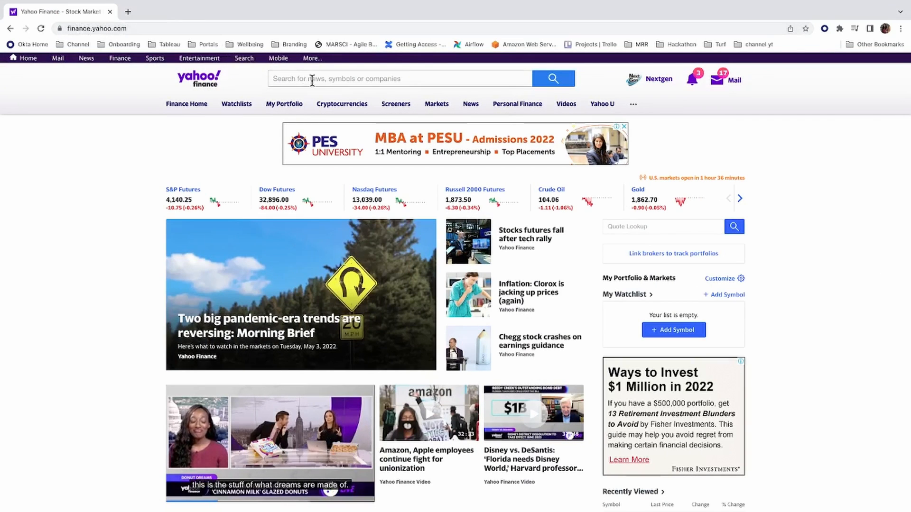
Download Twitter's five-year daily price history from Yahoo Finance as a CSV.
click(400, 78)
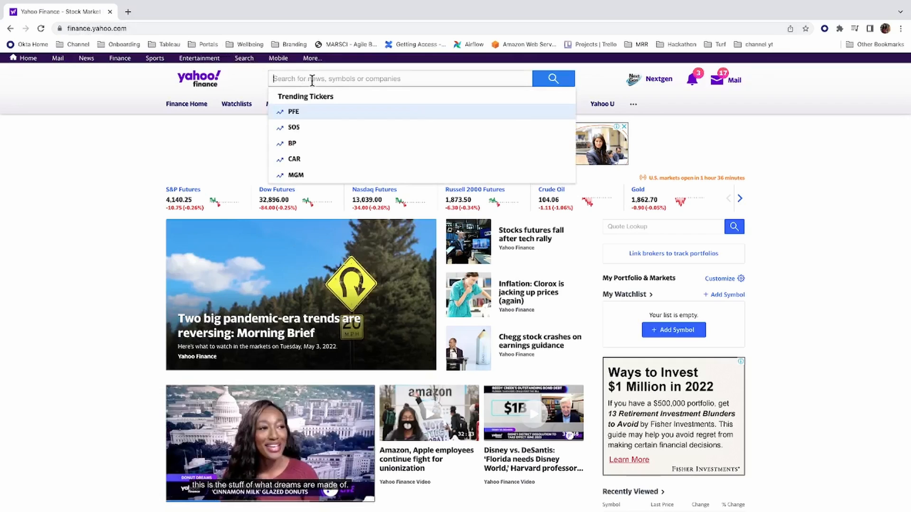
text(Twitter)
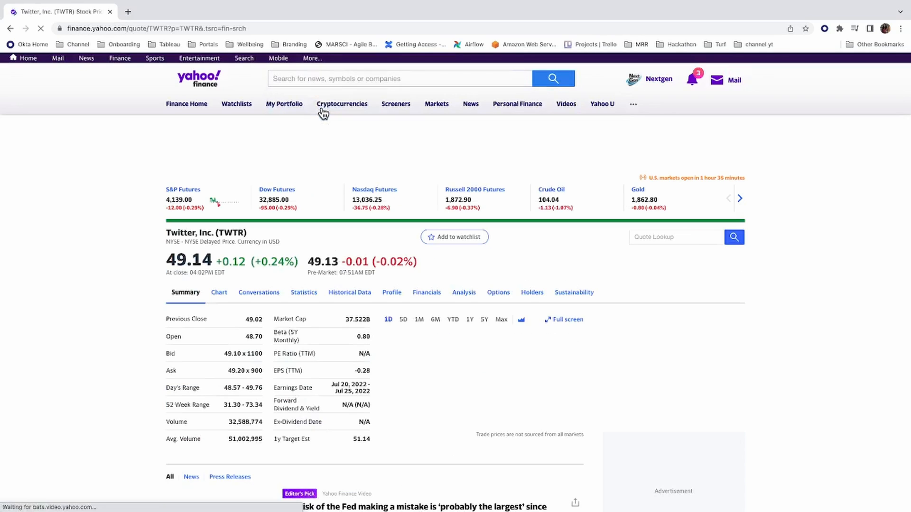
click(349, 292)
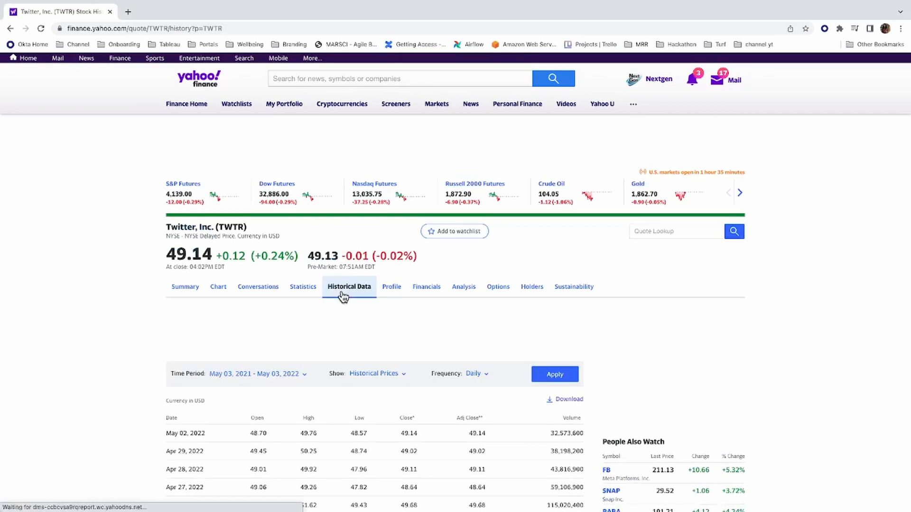
click(257, 374)
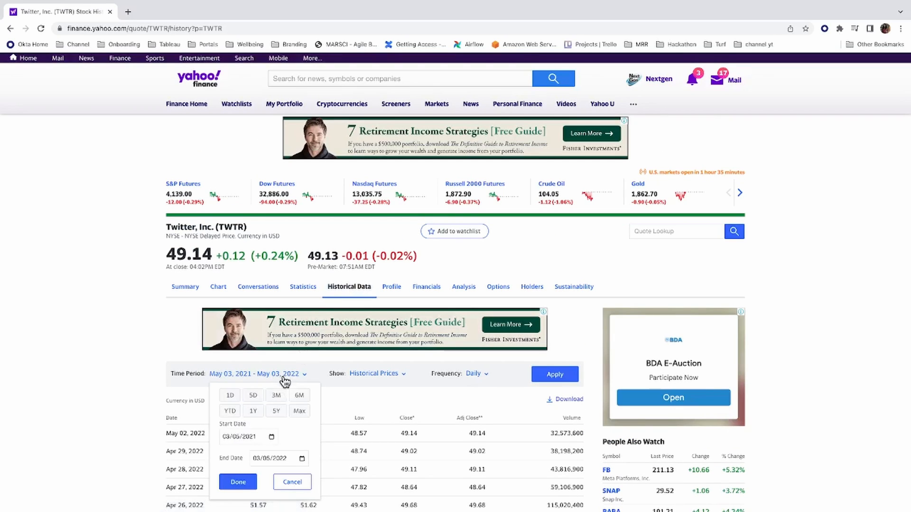
click(275, 410)
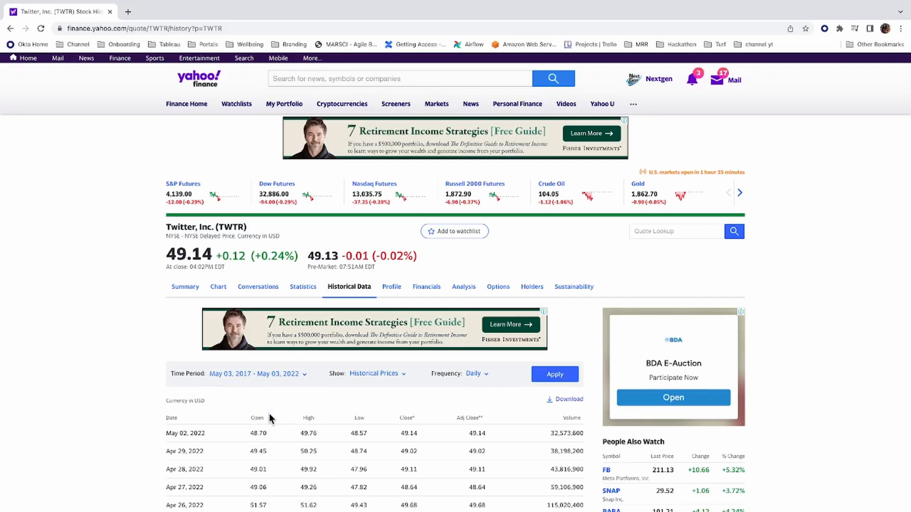
scroll(down, 3)
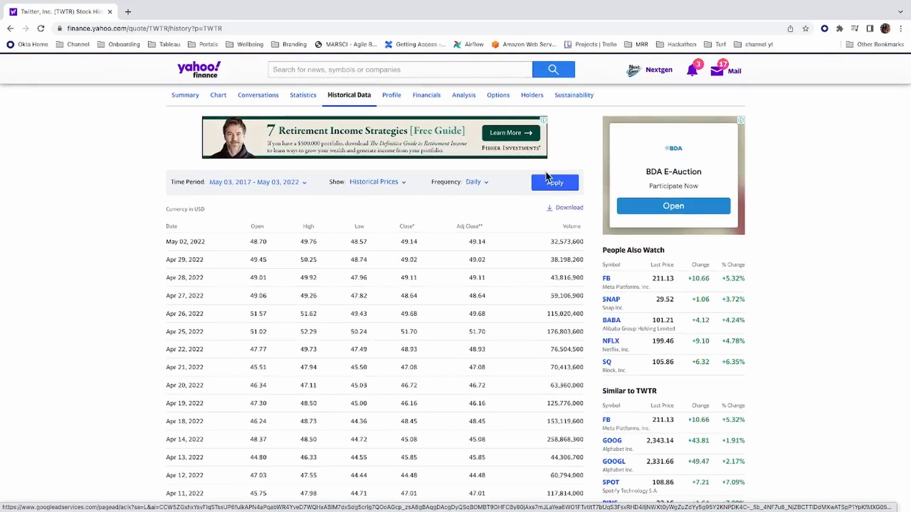
click(554, 182)
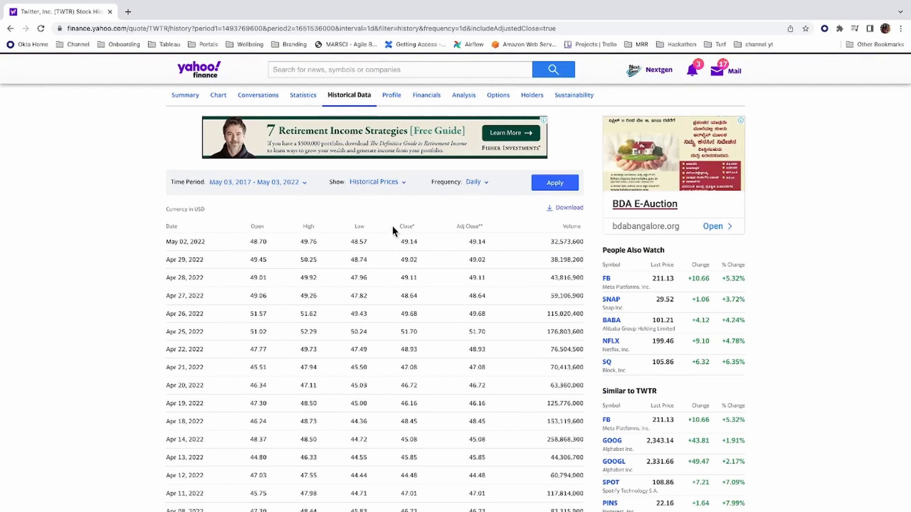
click(567, 208)
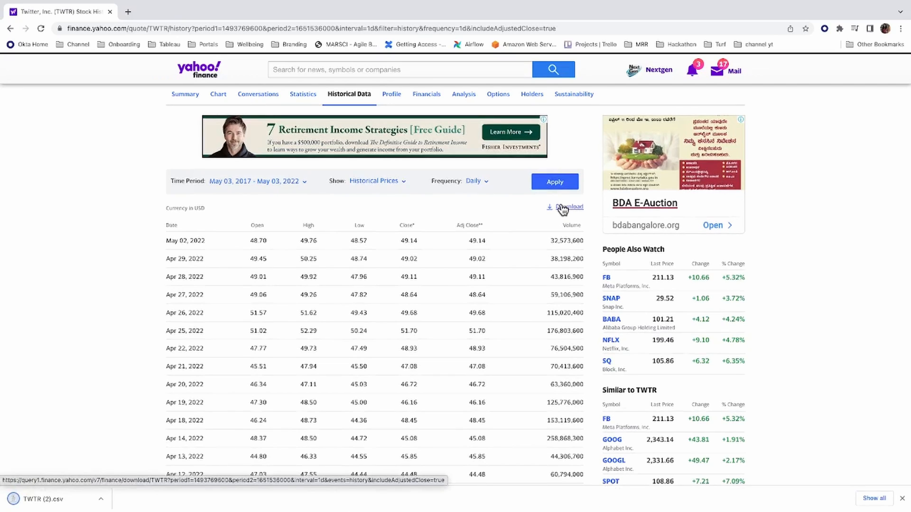
Open Meta's historical price data, then search Snap and open its stock page.
click(399, 78)
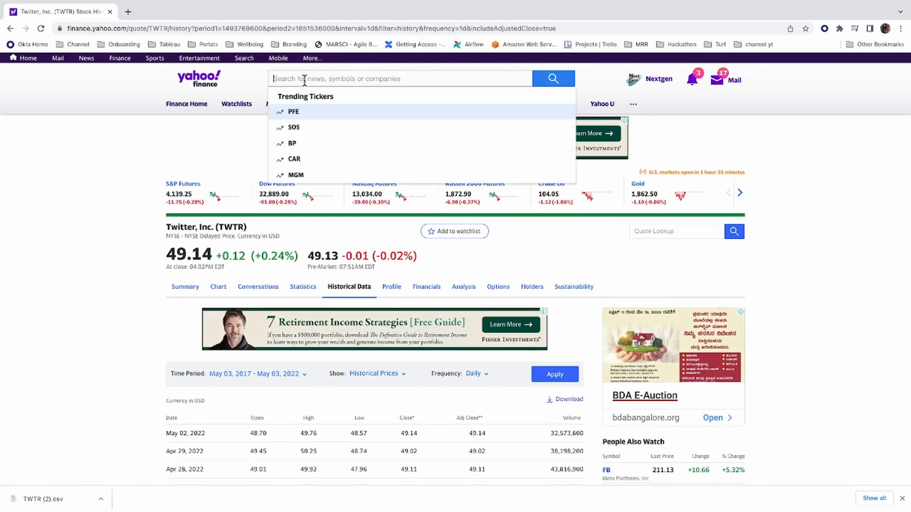
click(607, 470)
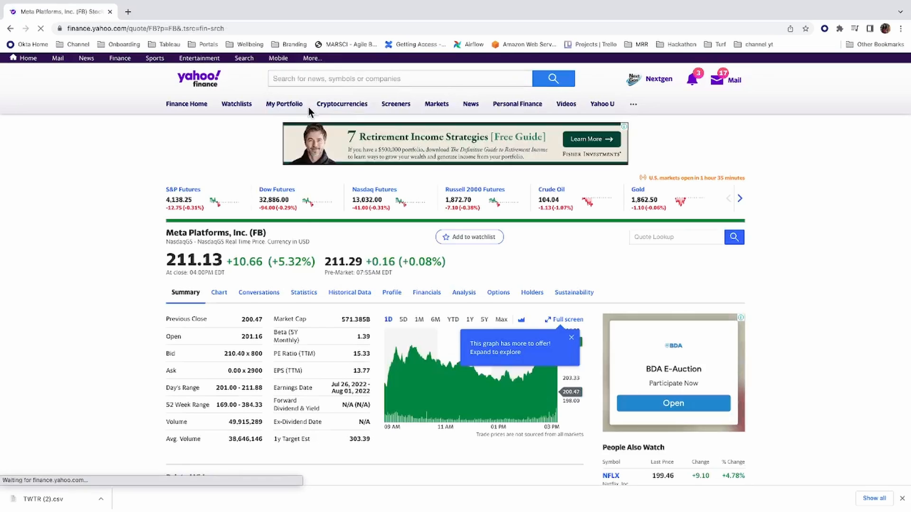
click(350, 292)
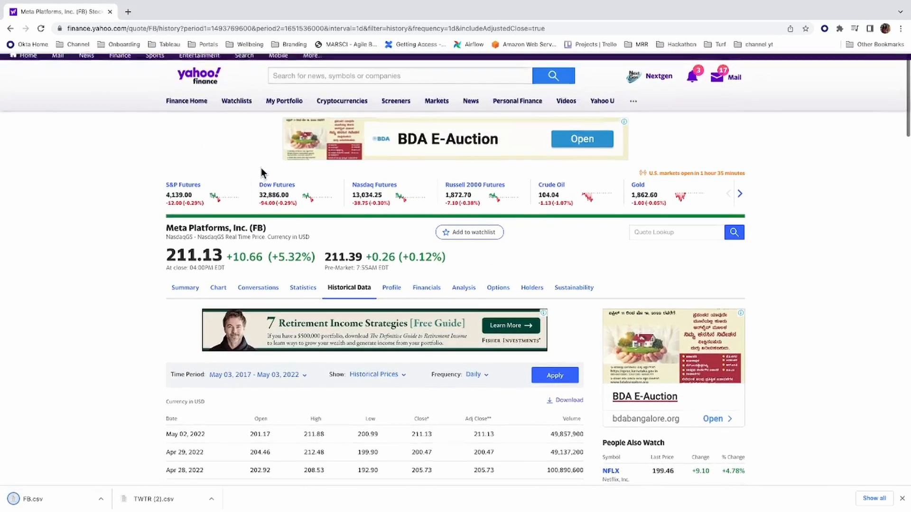
text(Snap)
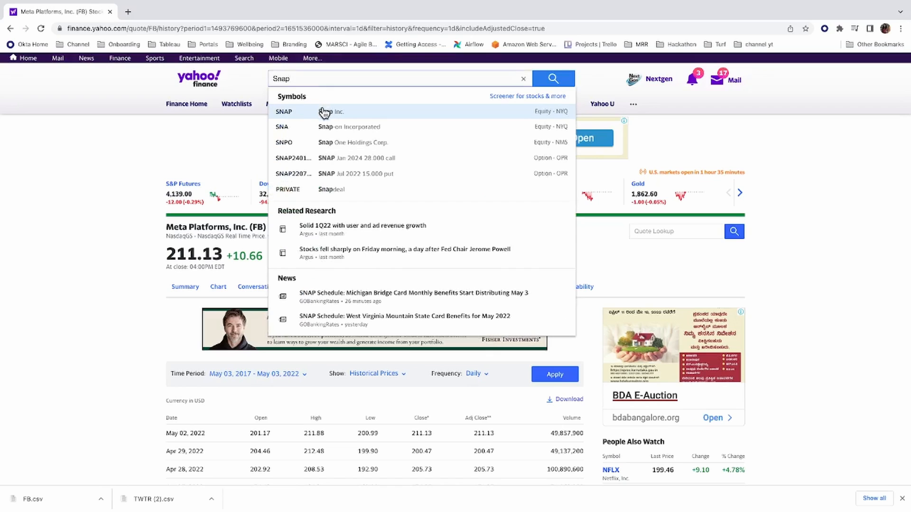
click(284, 111)
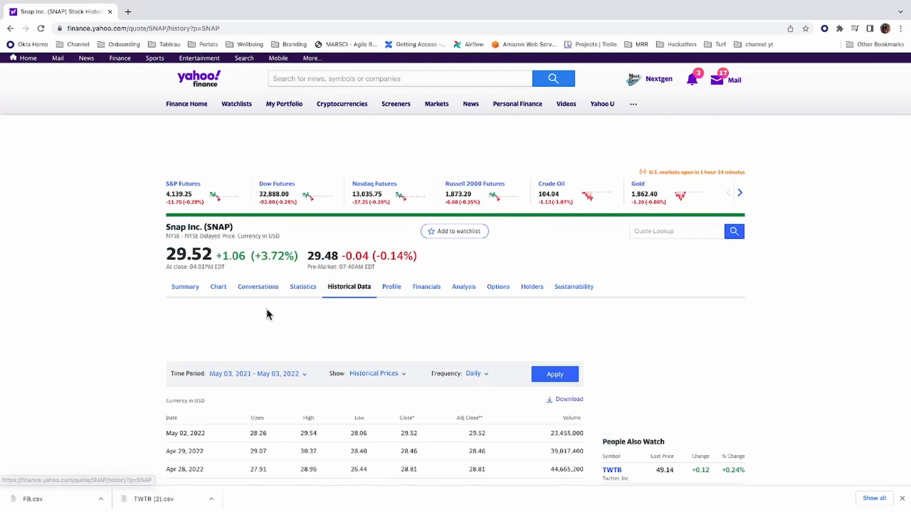
click(553, 374)
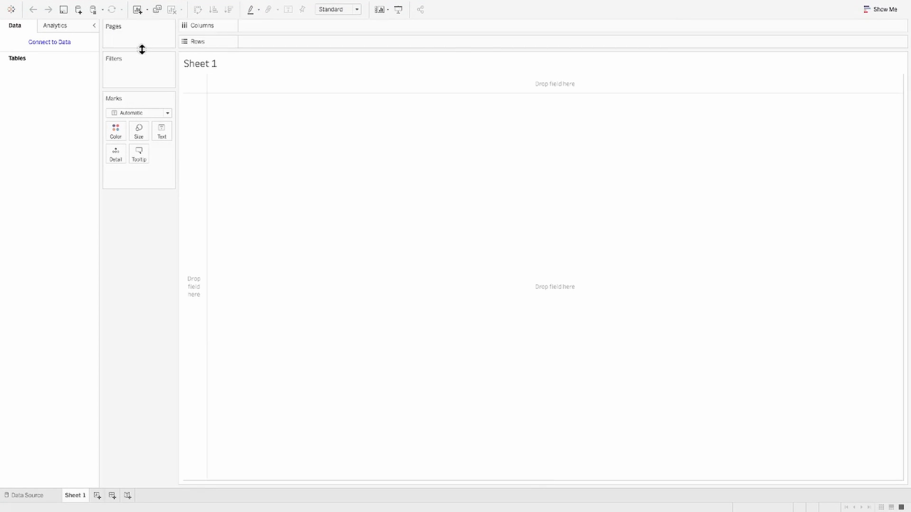
mouse_move(49, 42)
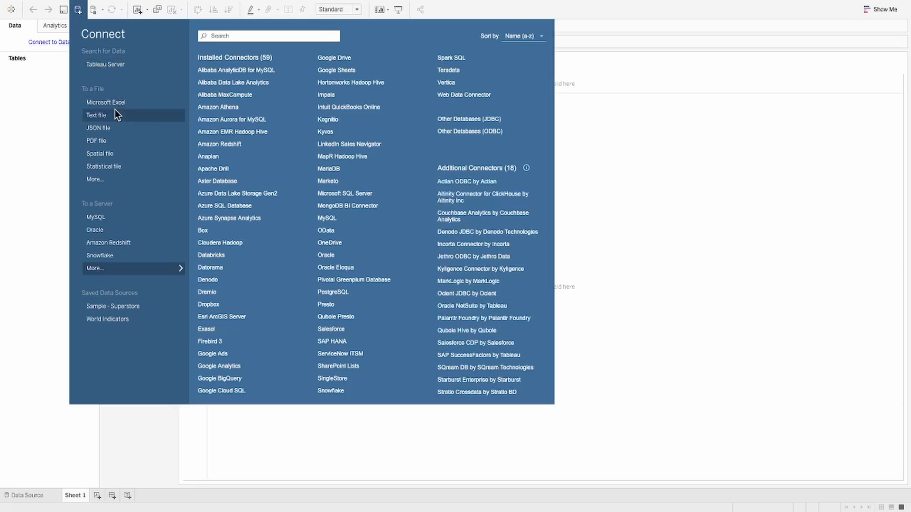
Connect to the stock CSV files and rename the data source 'Social Media Comparative analysis'.
click(97, 115)
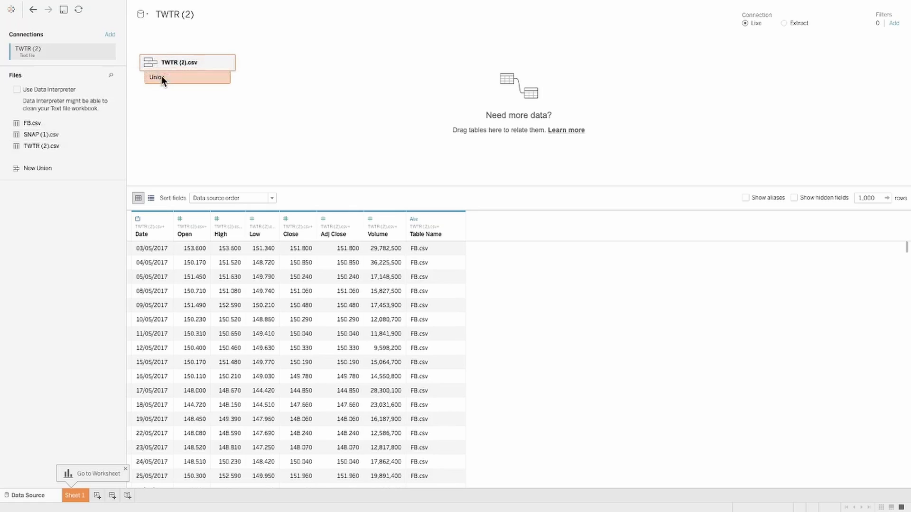
double_click(175, 14)
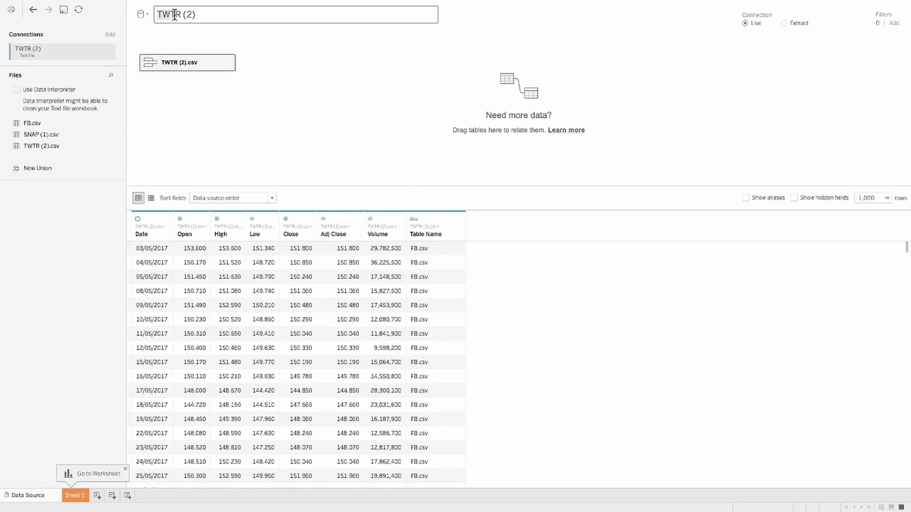
text(Social Med)
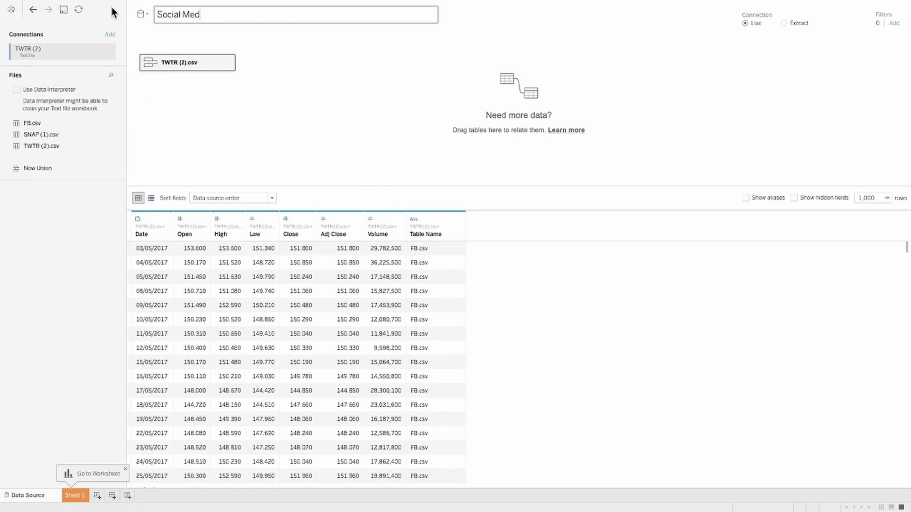
text(ia Comparative analysis)
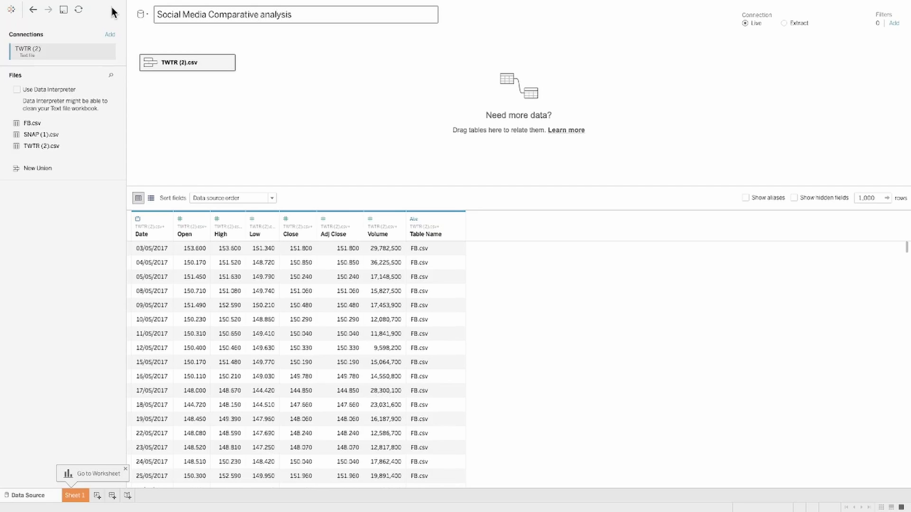
Switch the connection to an extract and save the extract file.
click(783, 23)
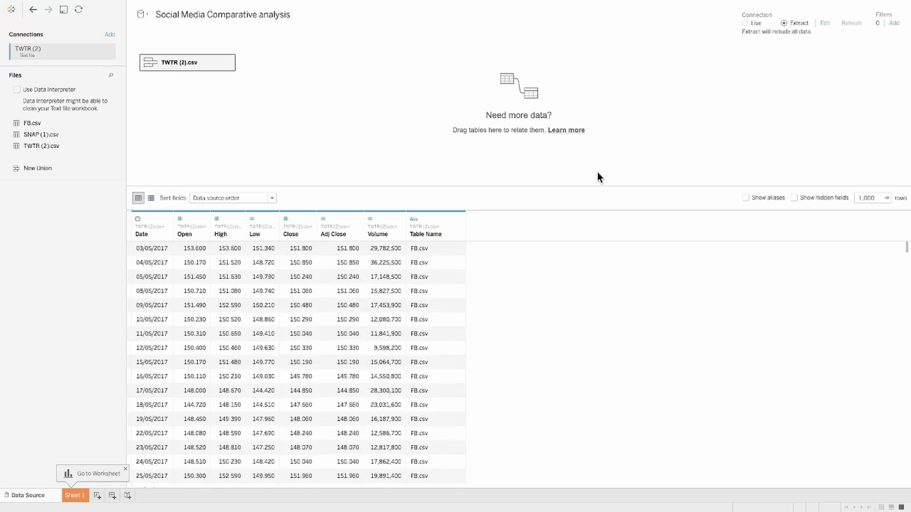
scroll(down, 3)
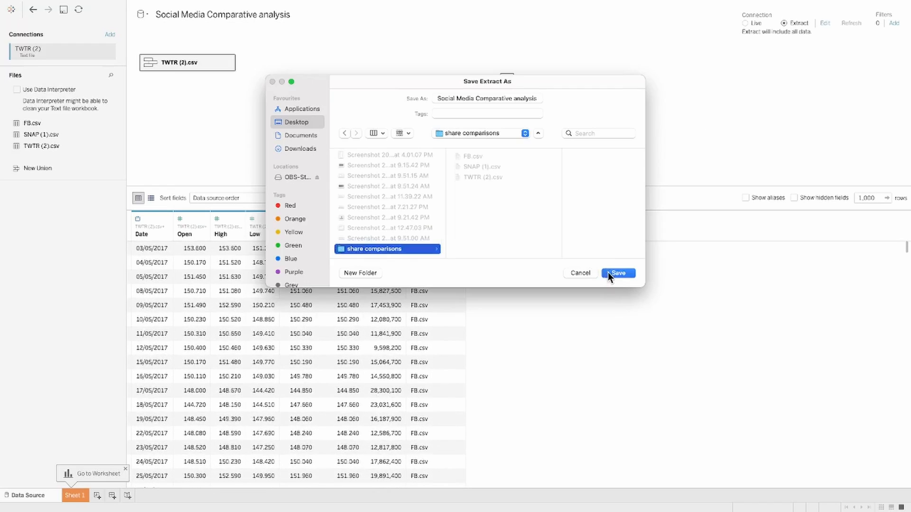
click(618, 274)
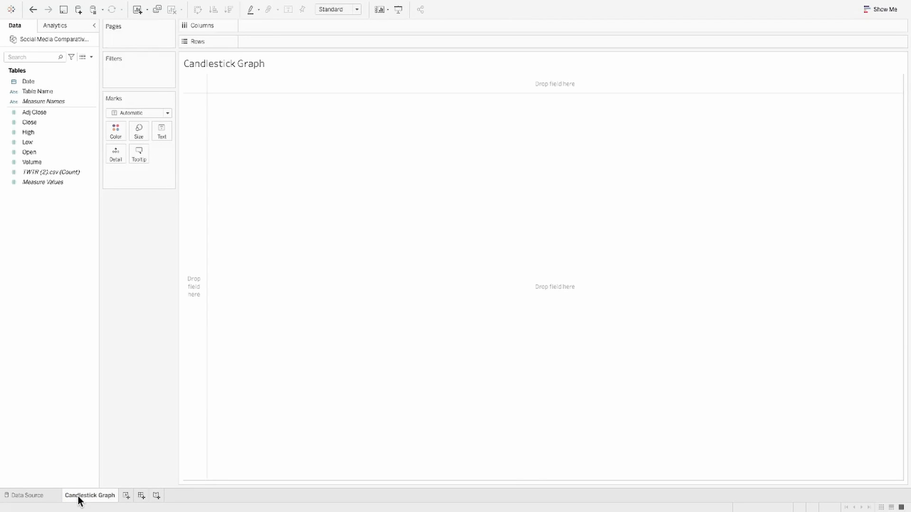
Plot Open prices against discrete daily Date as Gantt bars.
drag(28, 81, 244, 58)
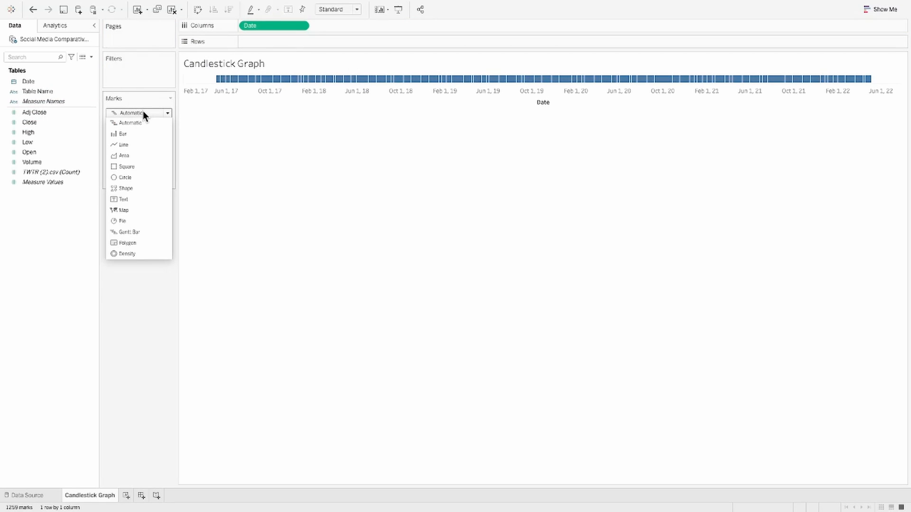
click(127, 232)
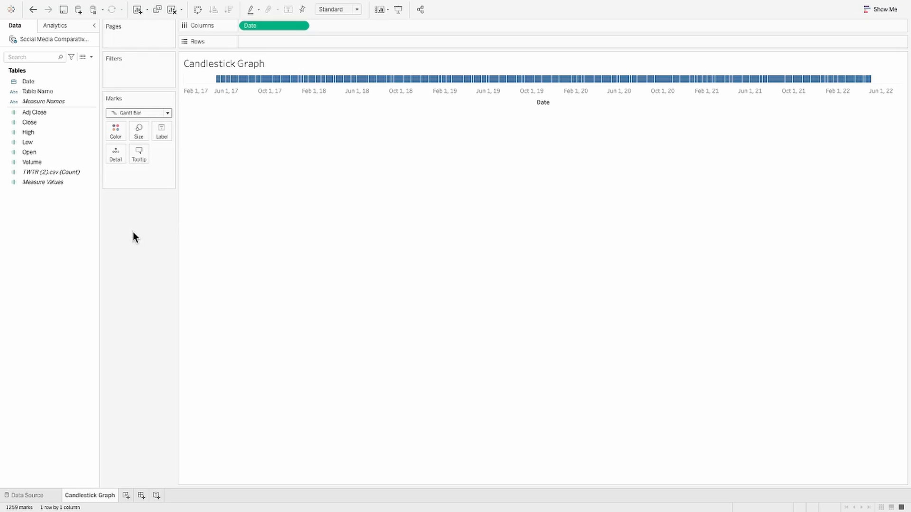
drag(29, 152, 273, 42)
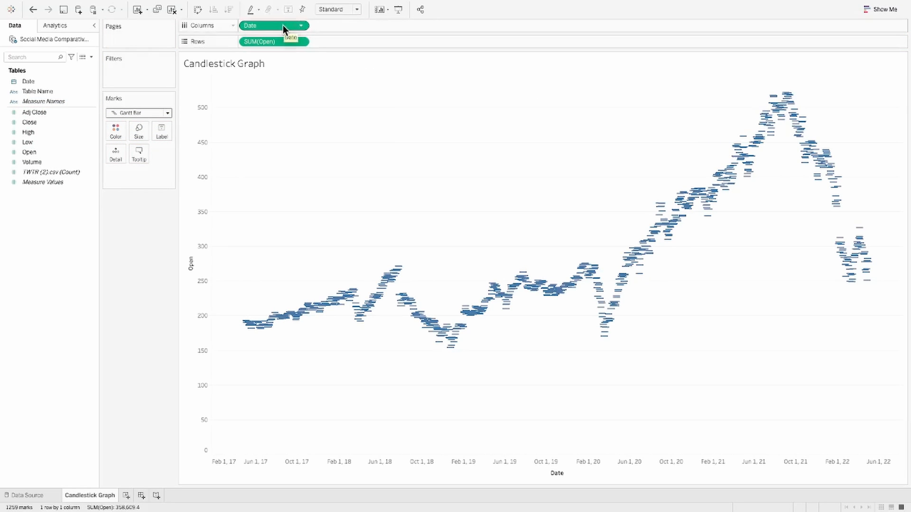
click(300, 25)
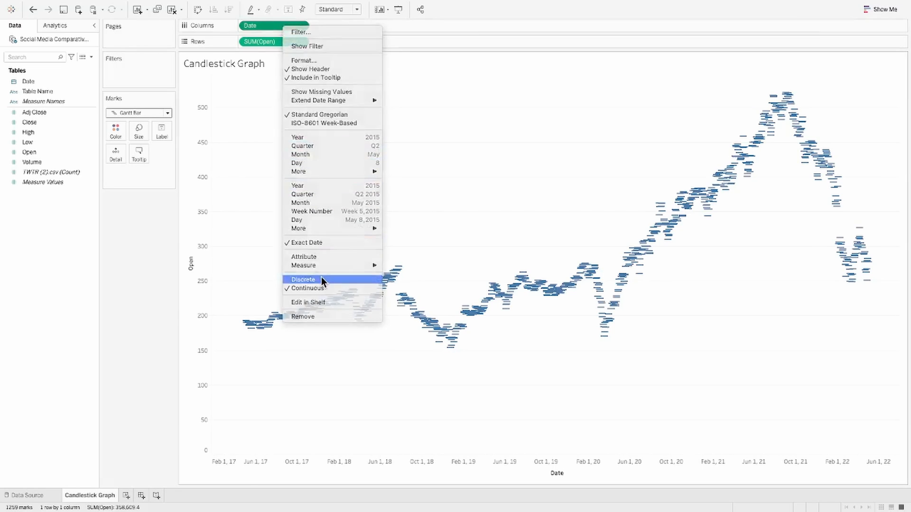
click(302, 279)
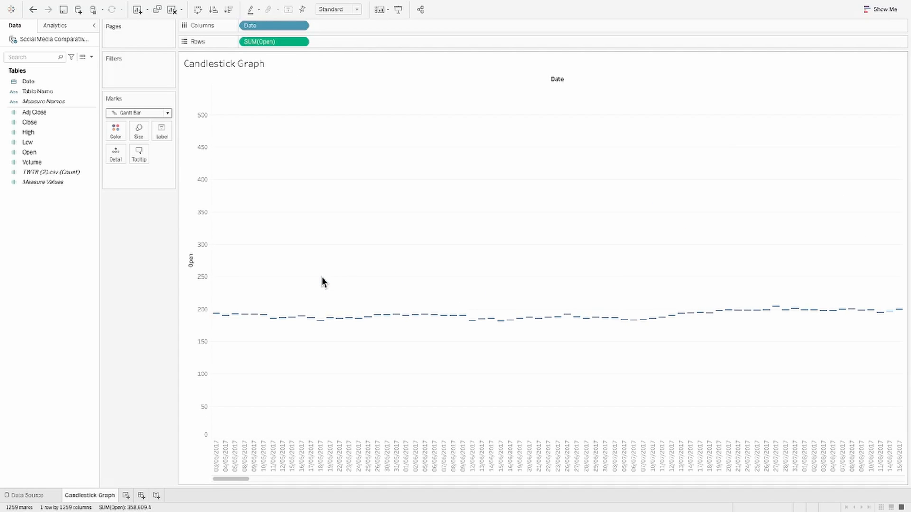
mouse_move(51, 201)
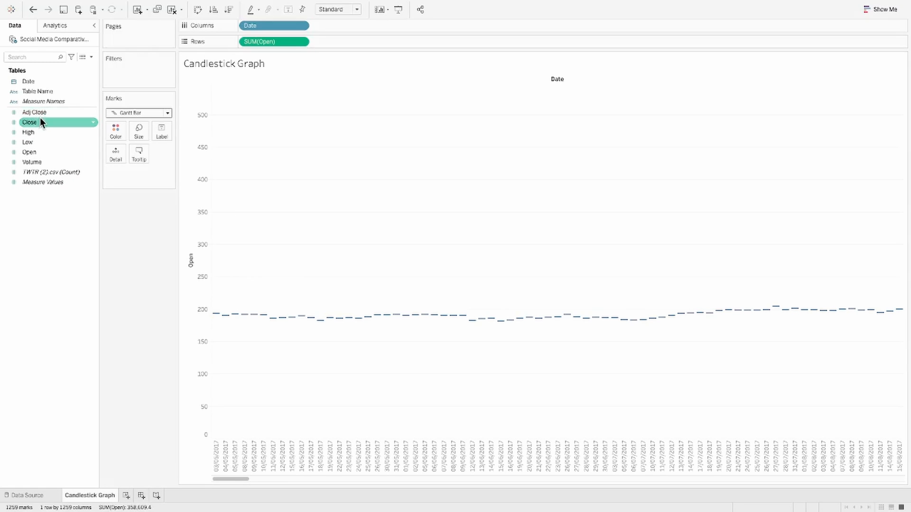
Add Low as a second row and overlay it with Open on a dual axis.
drag(28, 142, 325, 42)
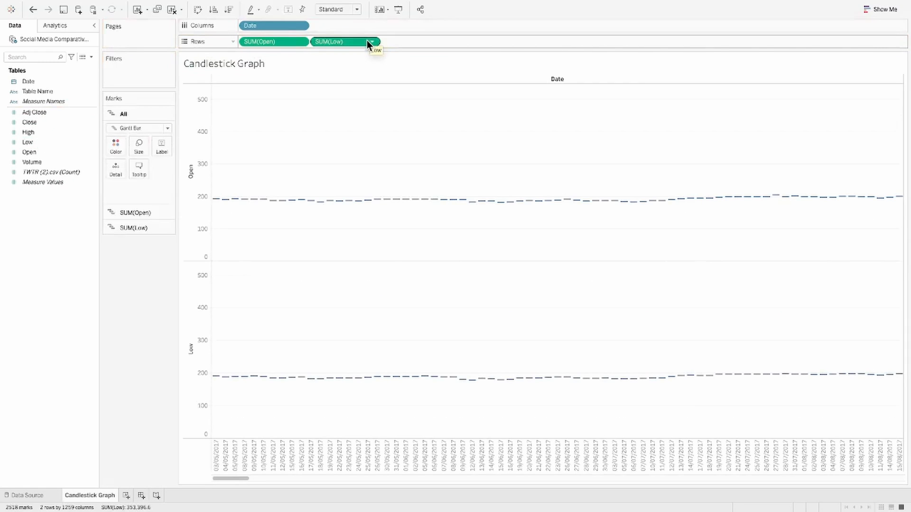
click(370, 42)
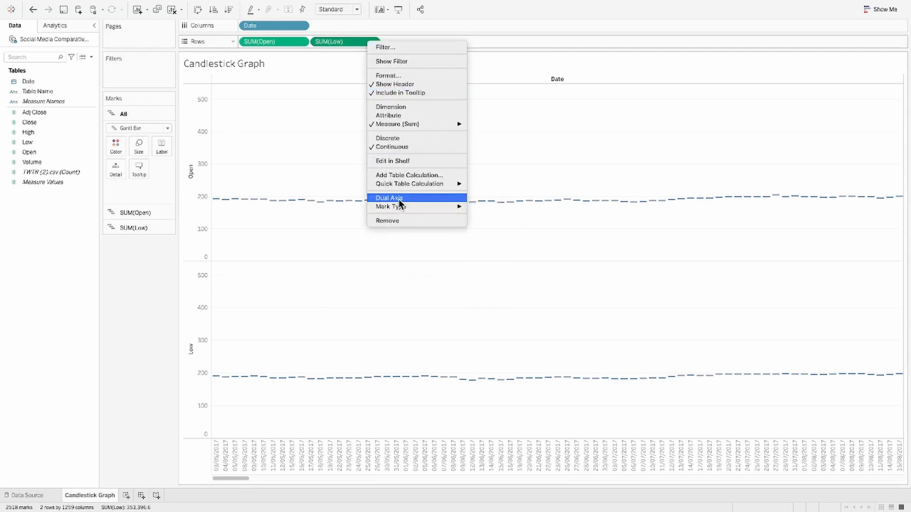
click(388, 198)
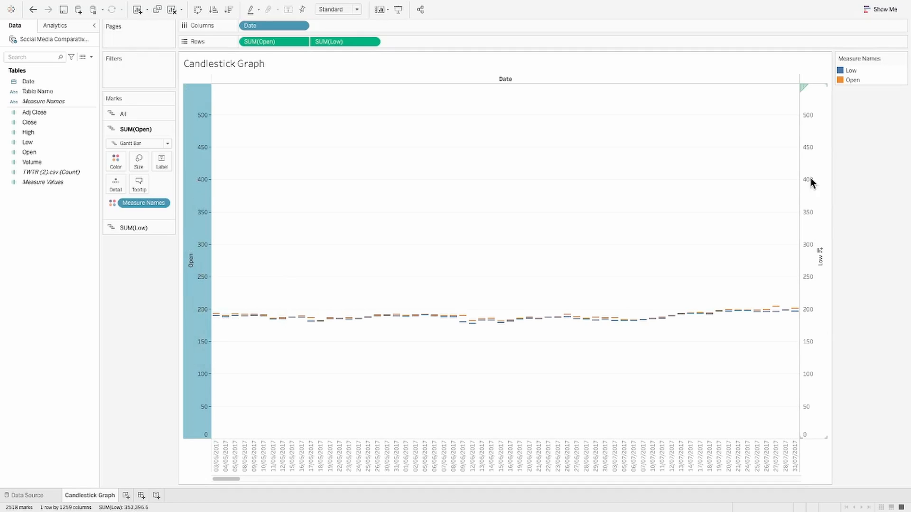
Create a calculated field for the Close minus Open difference, SUM([Close])-SUM([Open]).
click(82, 57)
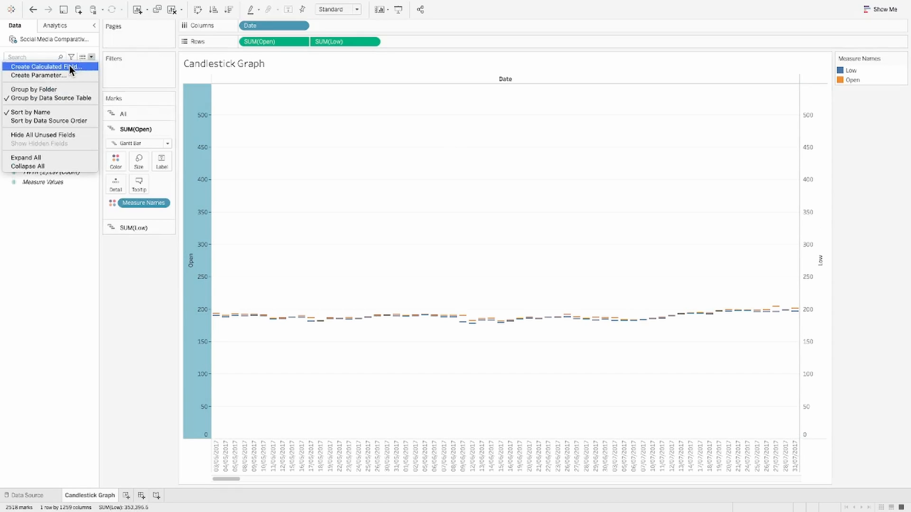
click(45, 66)
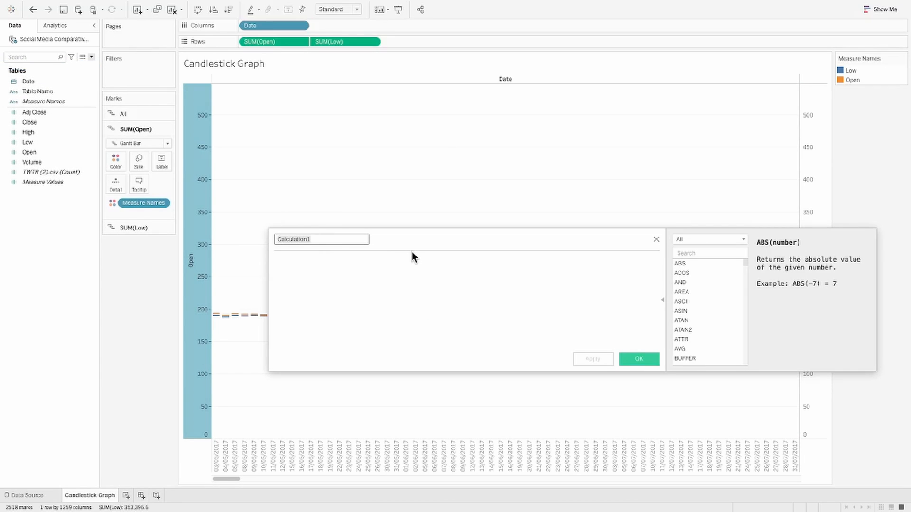
text(Difference between Open and C)
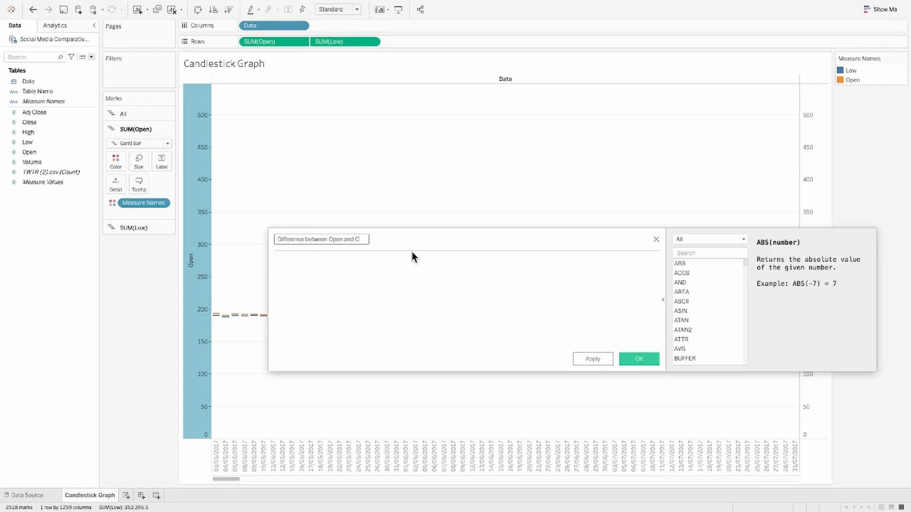
text(SUM()
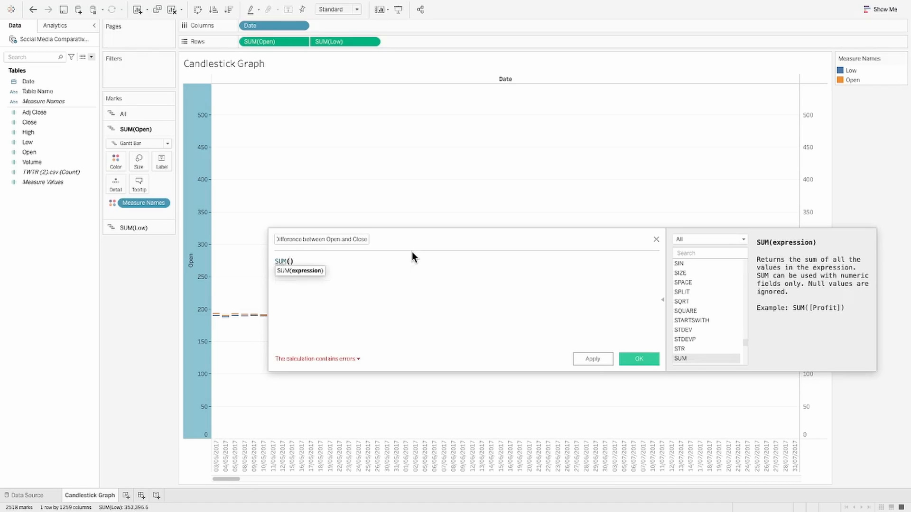
text([Close])-SUM()
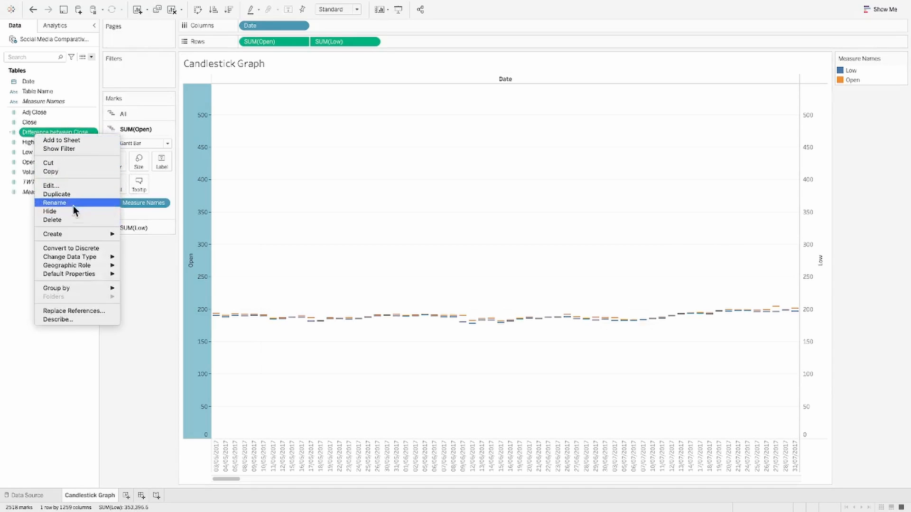
Duplicate it as 'Difference between high and low' with SUM([High])-SUM([Low]).
click(56, 194)
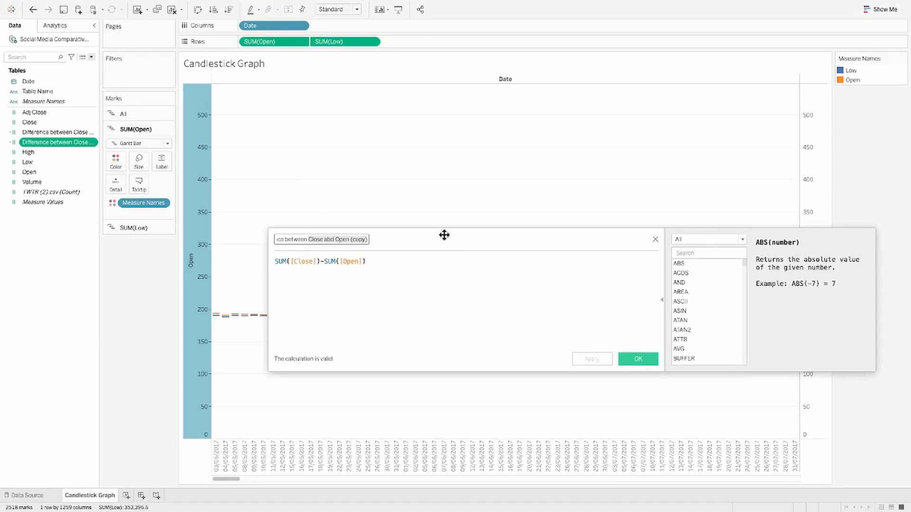
text(Difference between high and)
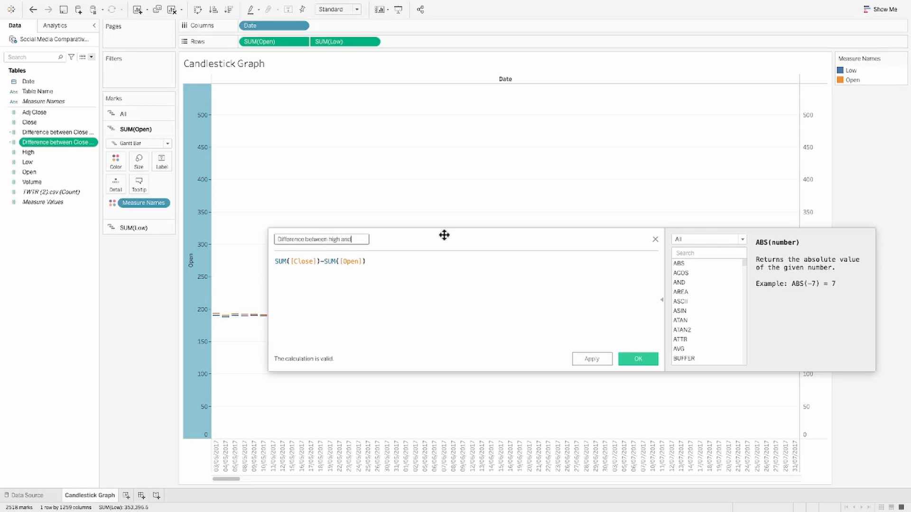
click(302, 262)
text(High)
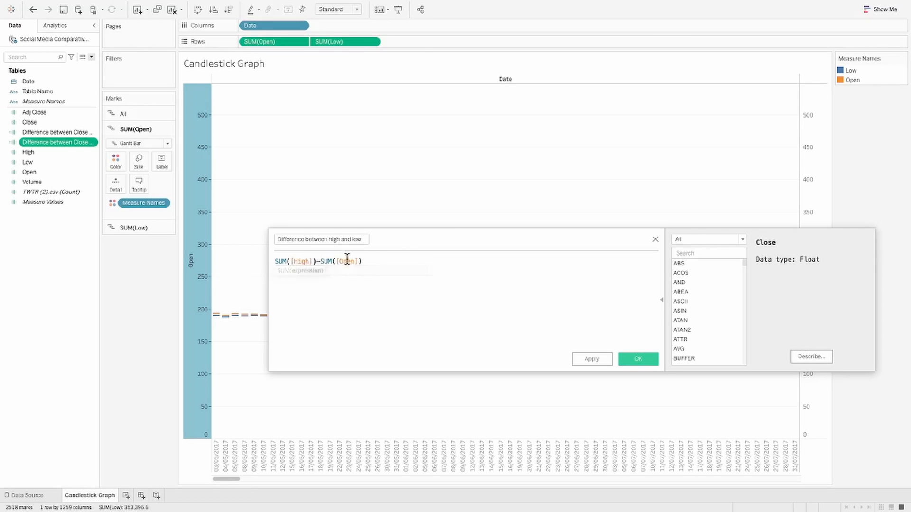
text([Low])
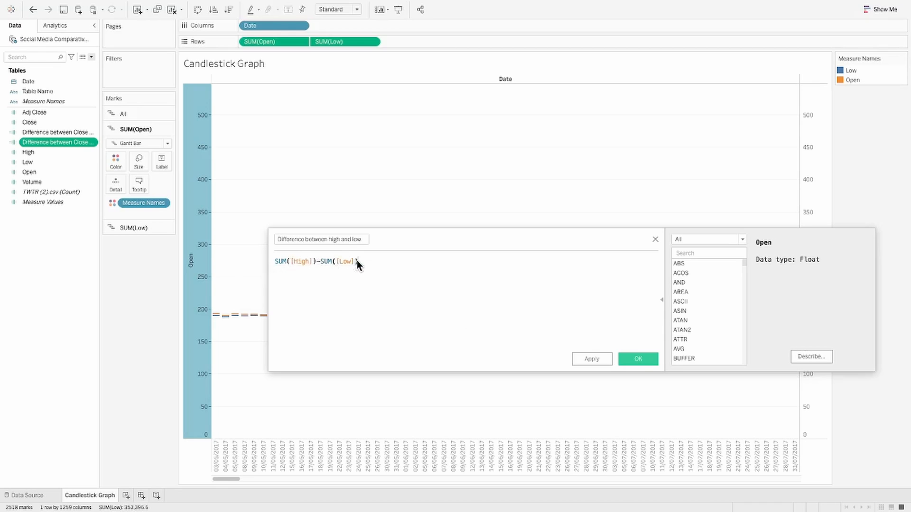
click(637, 358)
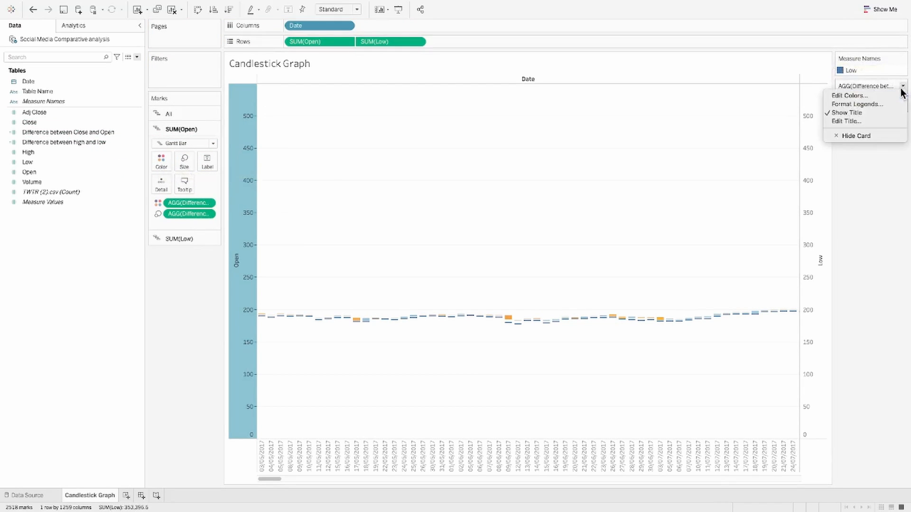
Colour the candle bodies with the Red-Green-White Diverging palette.
click(848, 95)
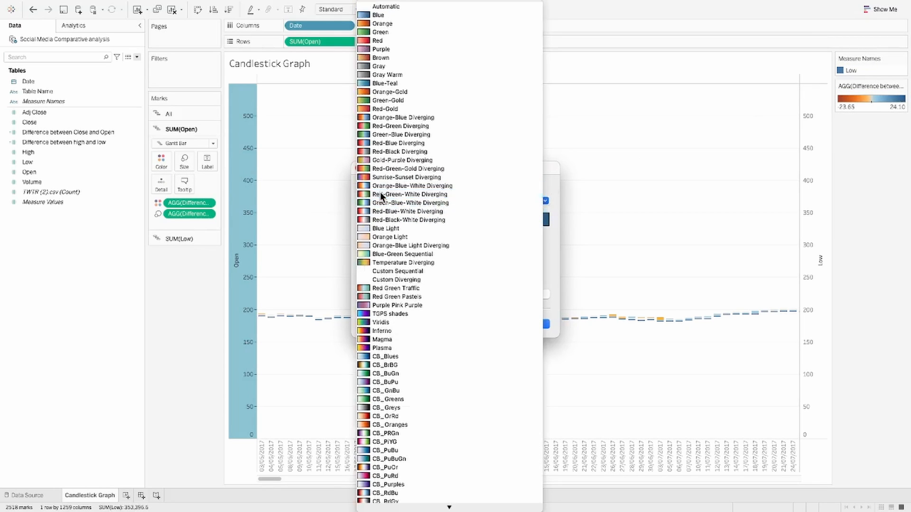
click(410, 194)
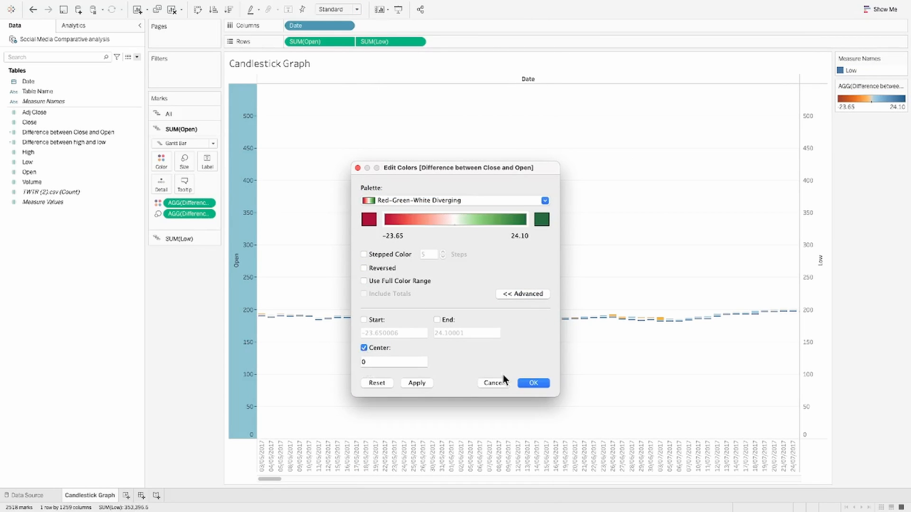
click(532, 383)
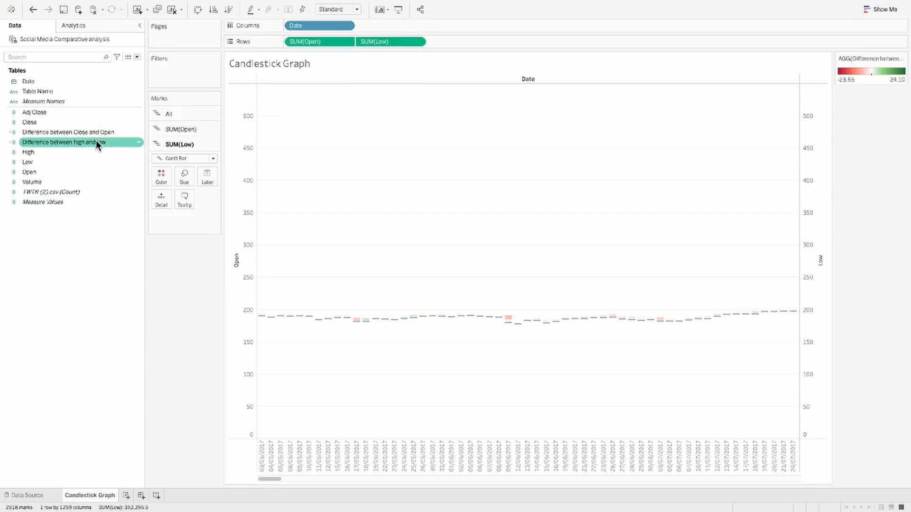
Size the Low bars by the high-low difference as thin wicks and set candle width.
drag(63, 143, 184, 176)
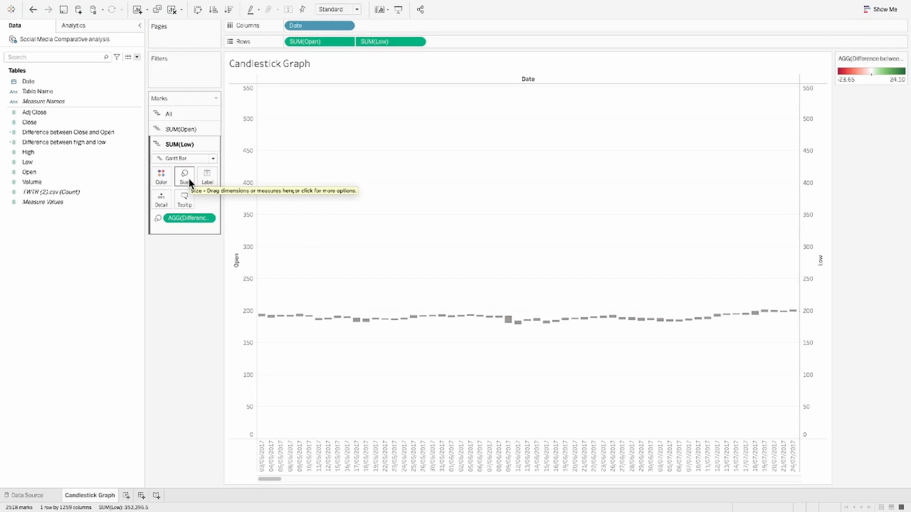
click(184, 176)
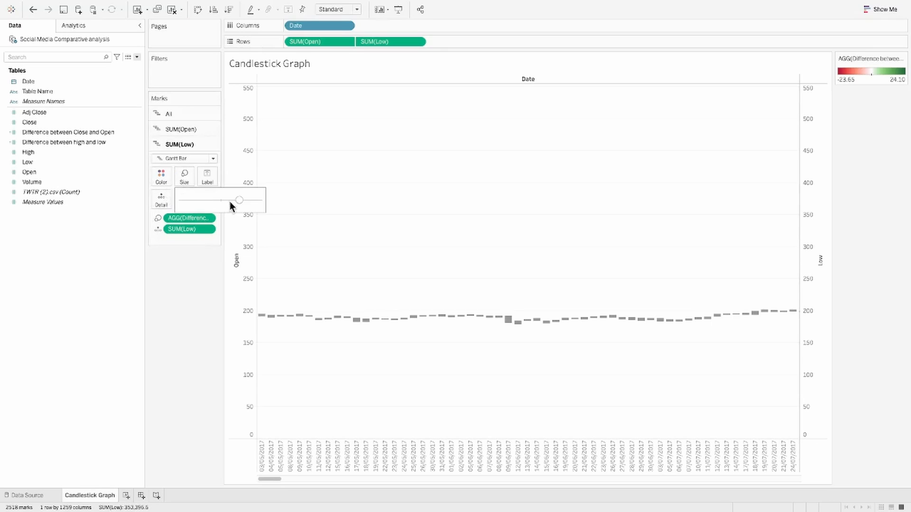
drag(240, 200, 184, 200)
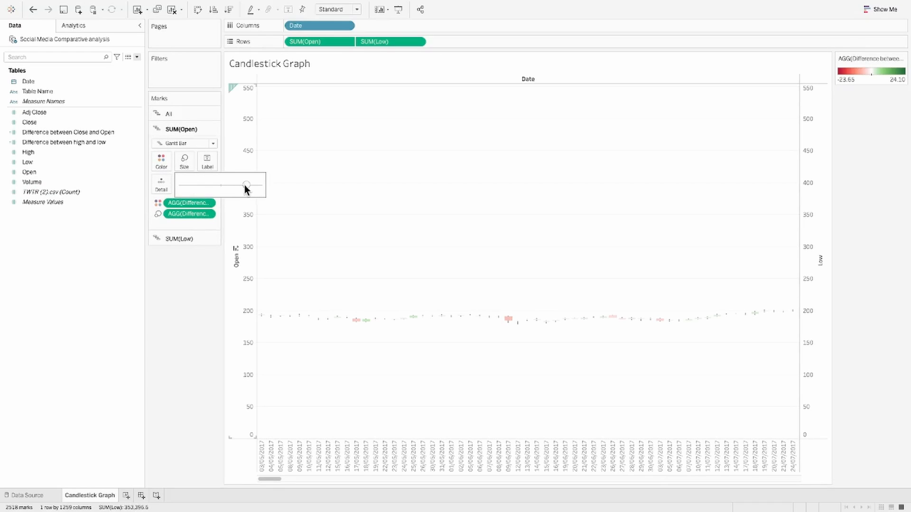
click(247, 343)
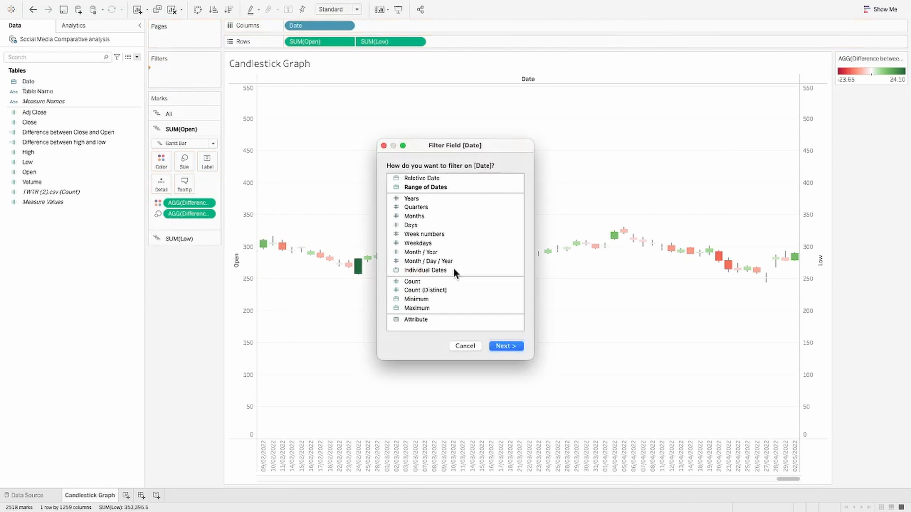
Filter Date to the last 1 year and fit the candlestick chart to Entire View.
click(504, 346)
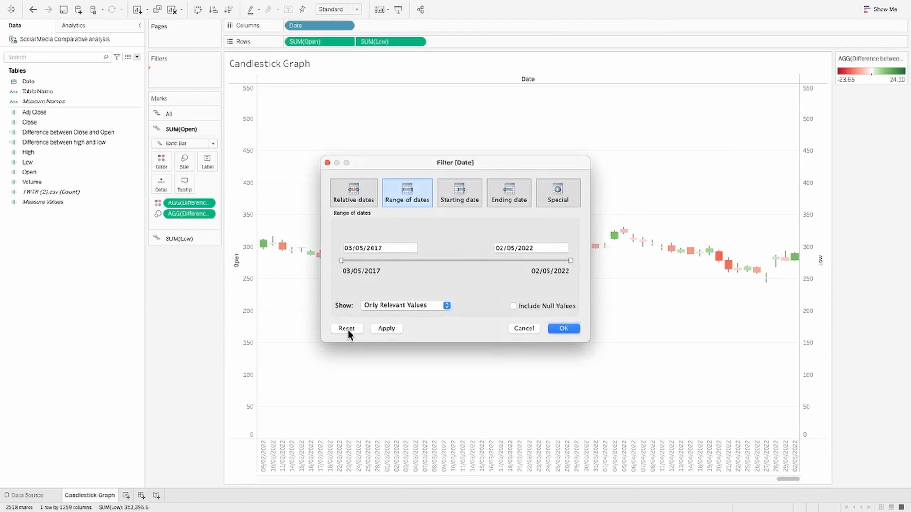
click(353, 192)
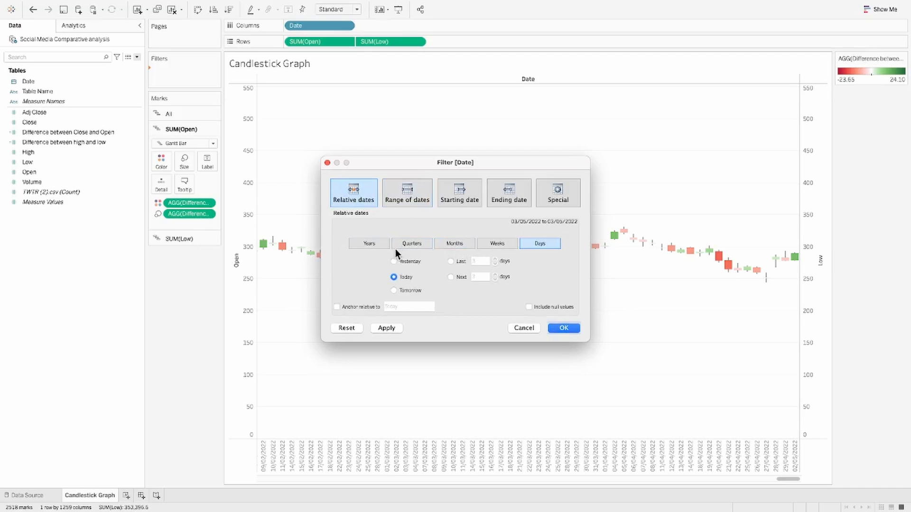
click(368, 243)
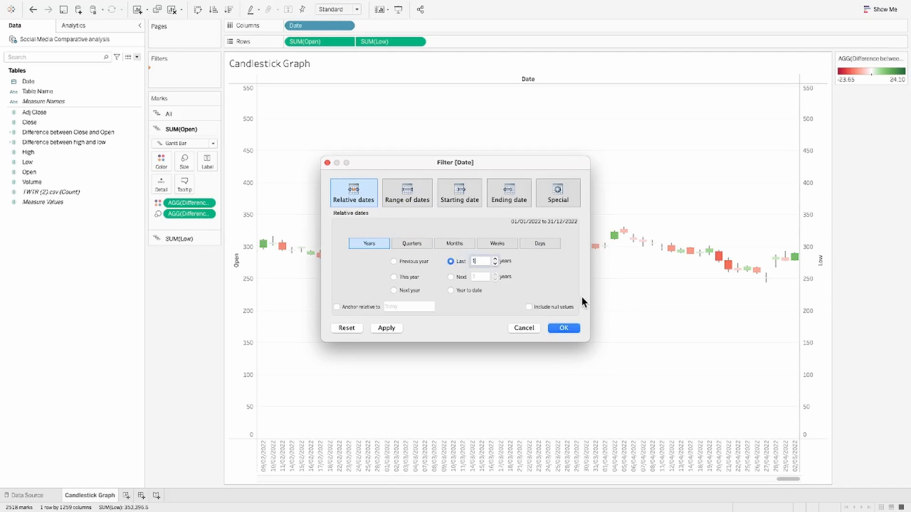
click(561, 328)
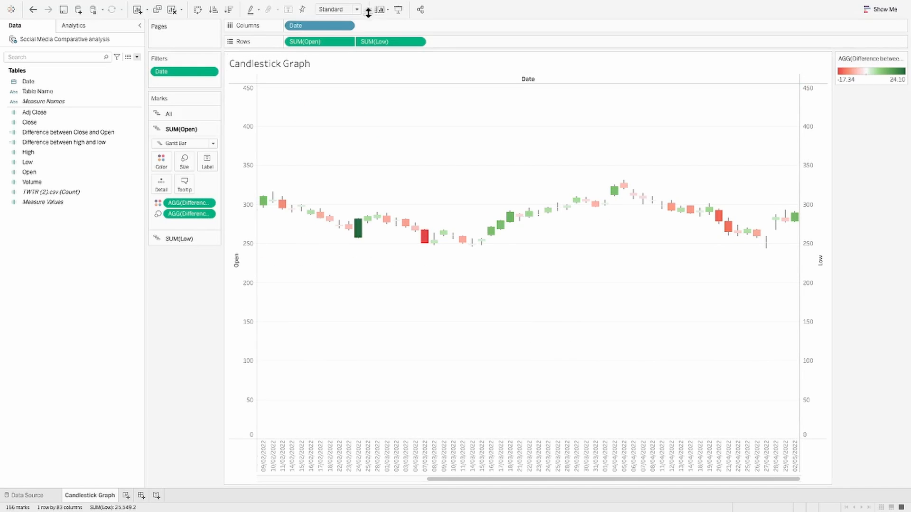
click(337, 9)
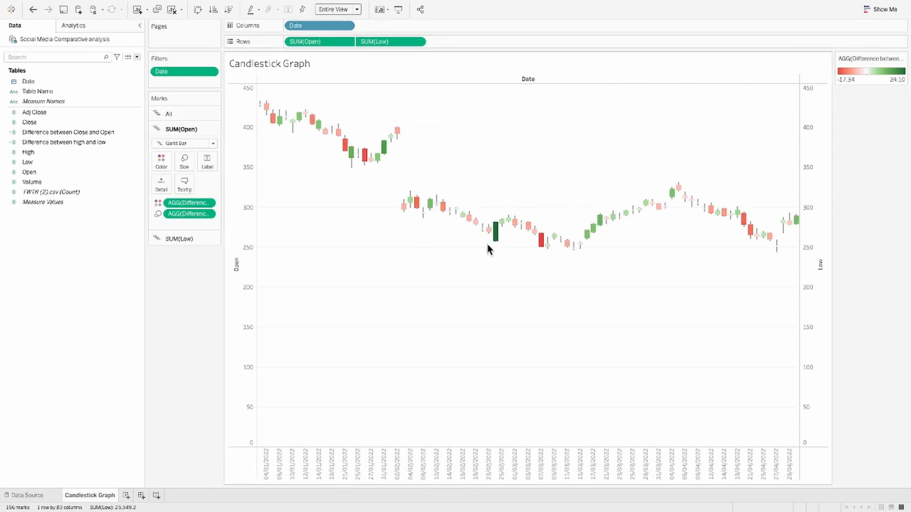
mouse_move(241, 285)
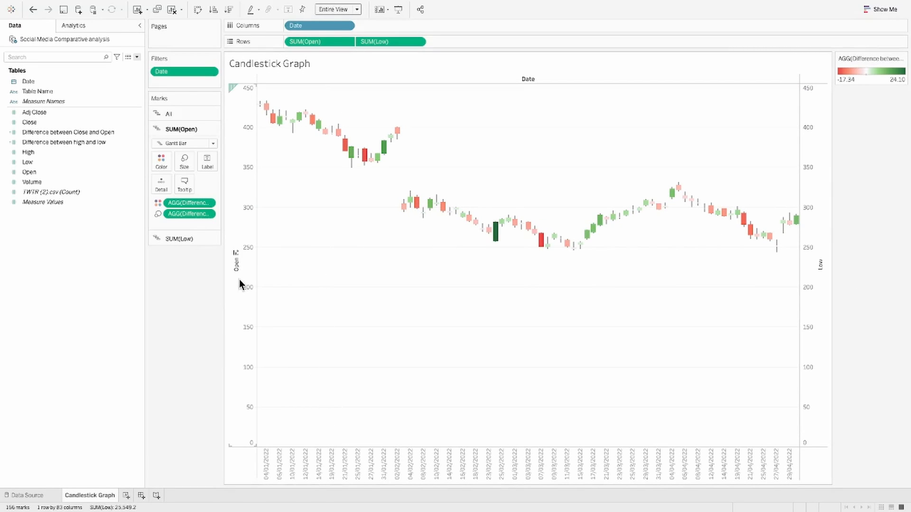
double_click(235, 261)
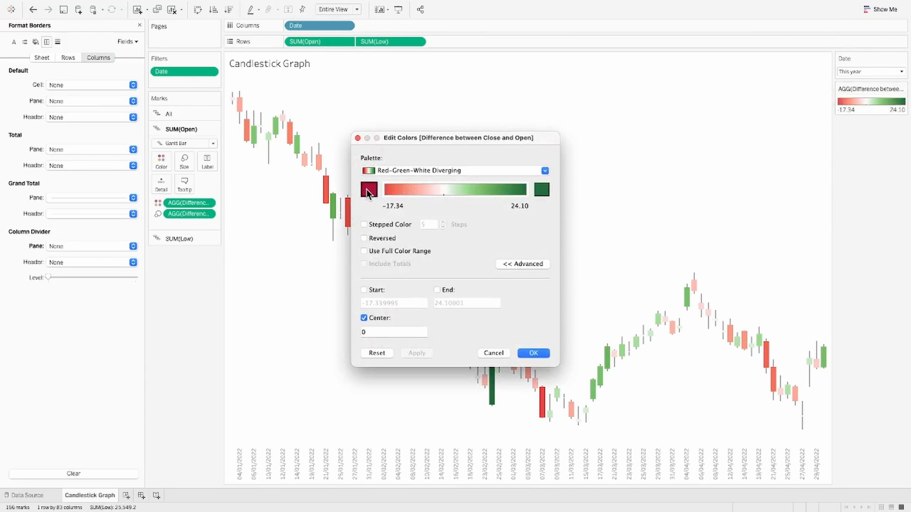
Recolour the candles with a four-step stepped pink-to-purple diverging palette.
click(368, 189)
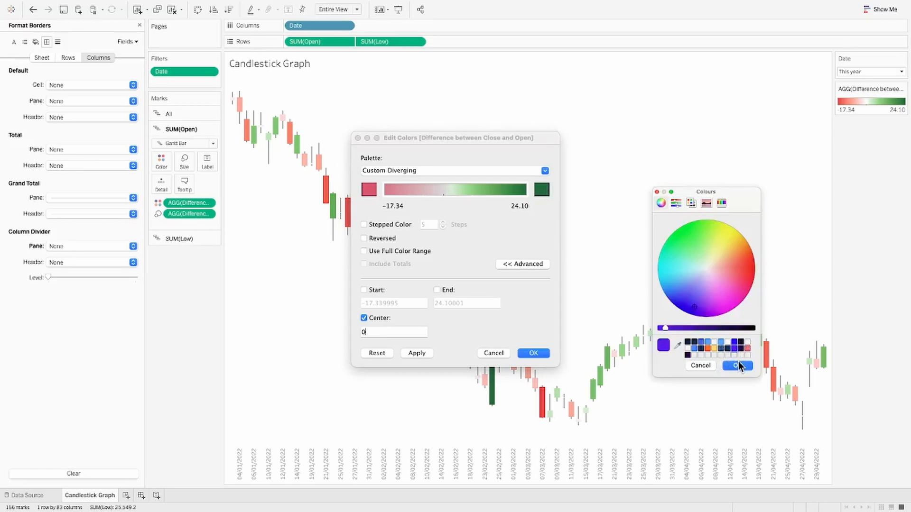
click(737, 366)
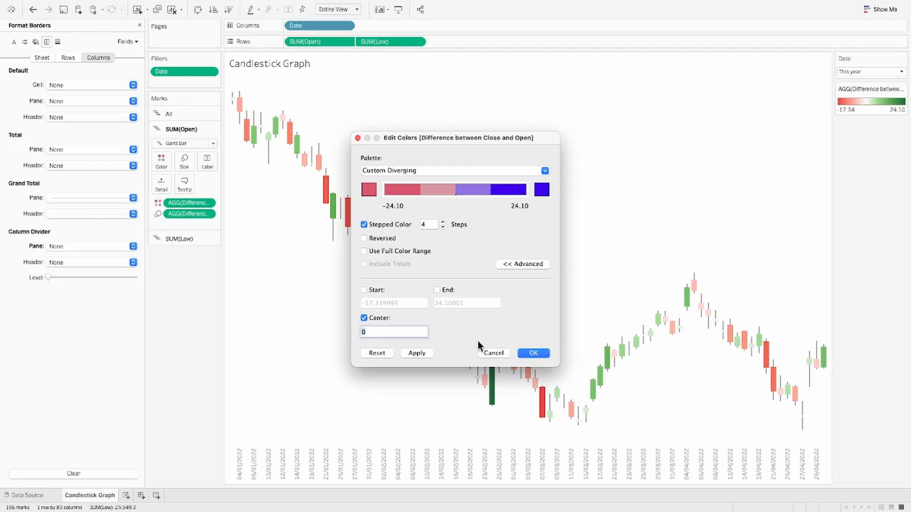
click(531, 352)
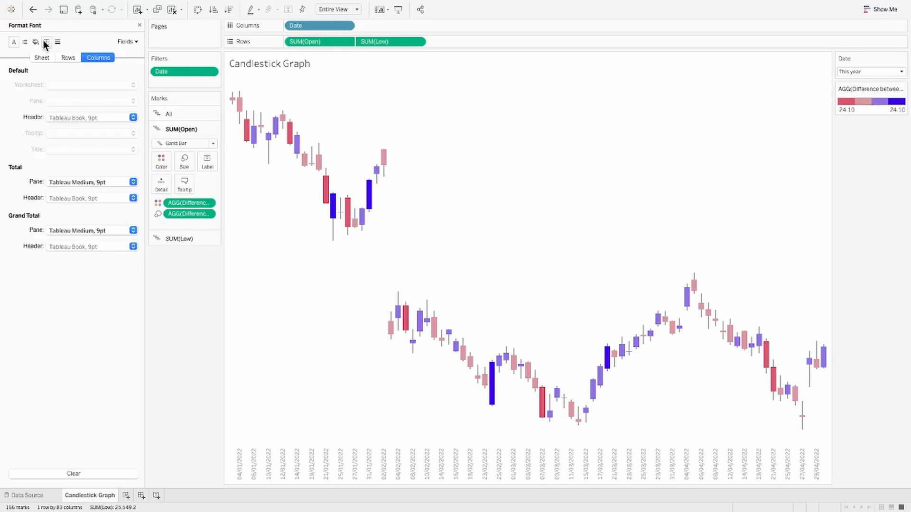
Adjust sheet borders, remove axis tick marks, and format the date header labels.
click(34, 42)
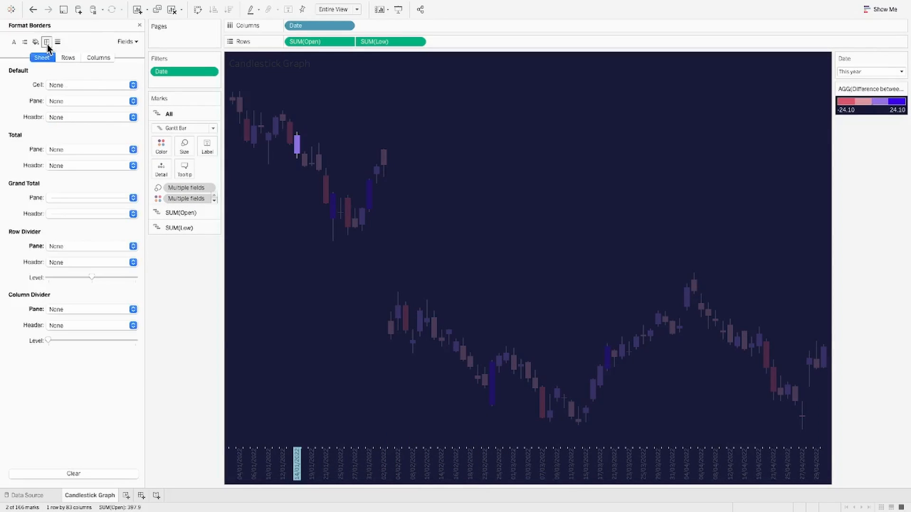
click(57, 41)
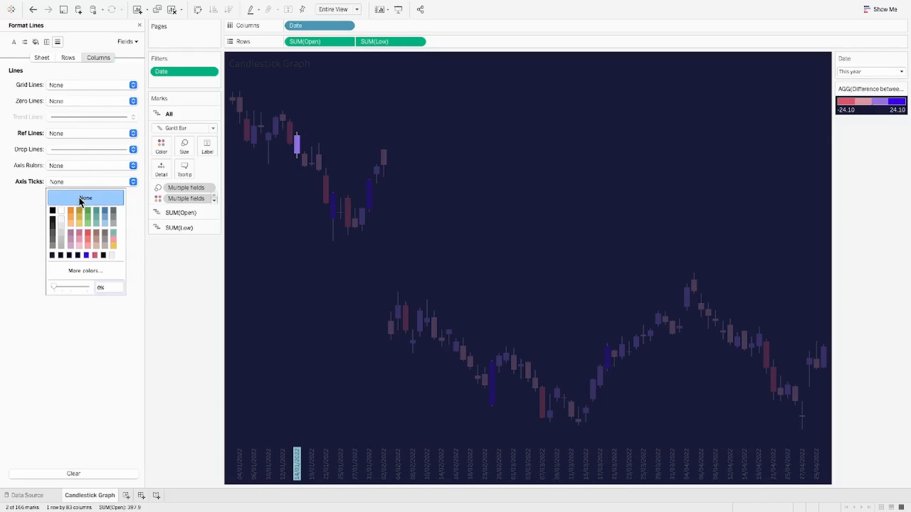
click(85, 197)
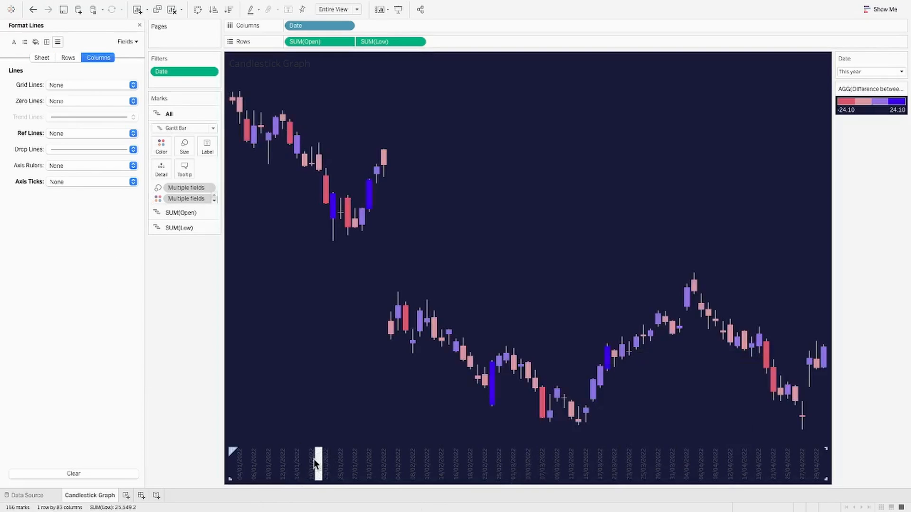
right_click(383, 464)
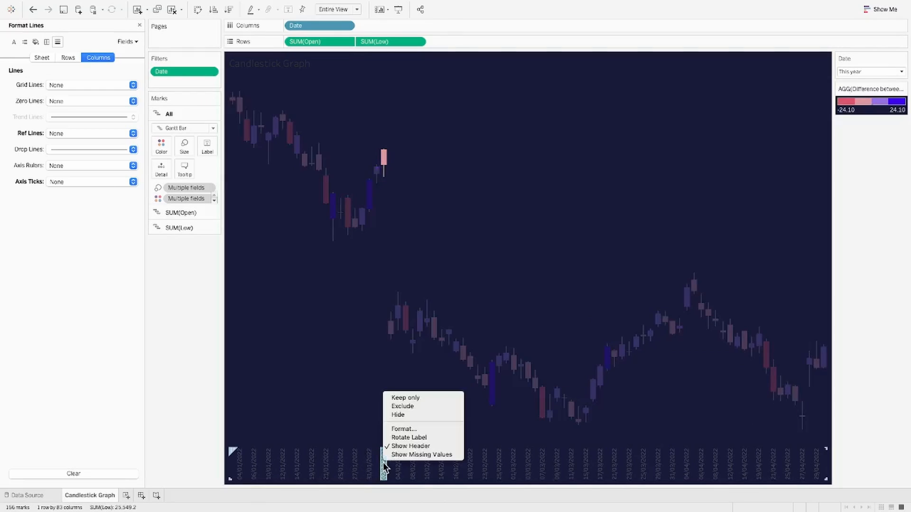
click(403, 429)
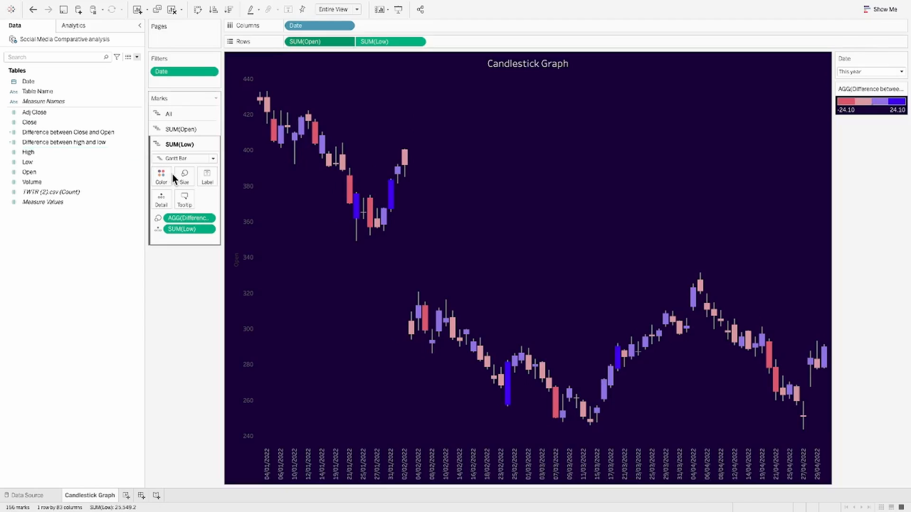
click(153, 495)
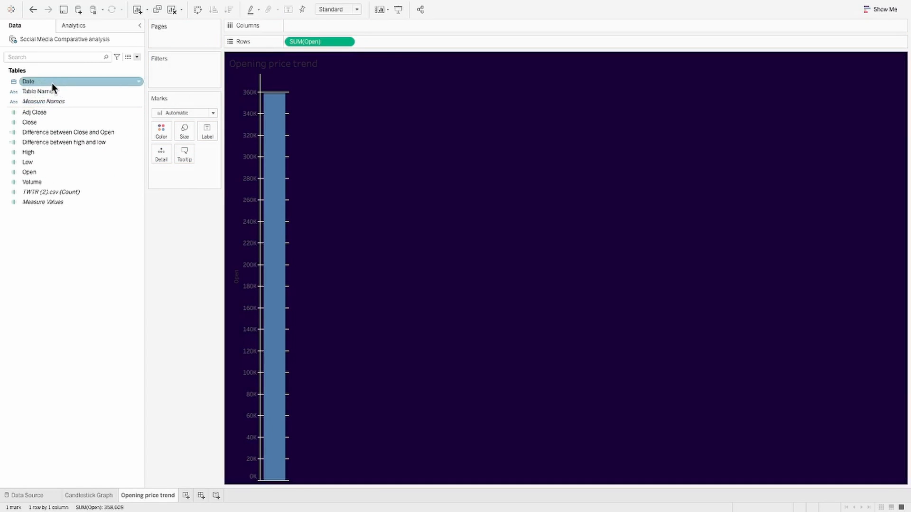
Plot opening prices over continuous daily Date and apply the Date filter to this sheet.
drag(28, 81, 319, 25)
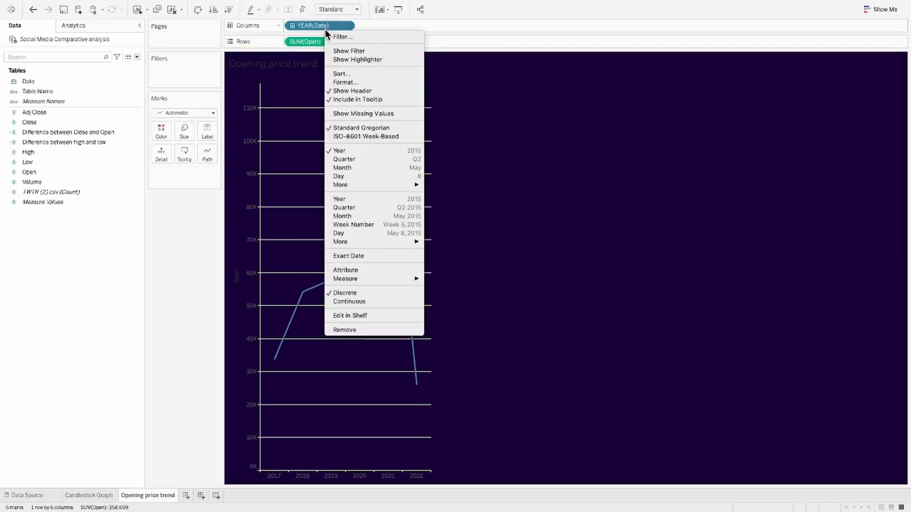
mouse_move(344, 293)
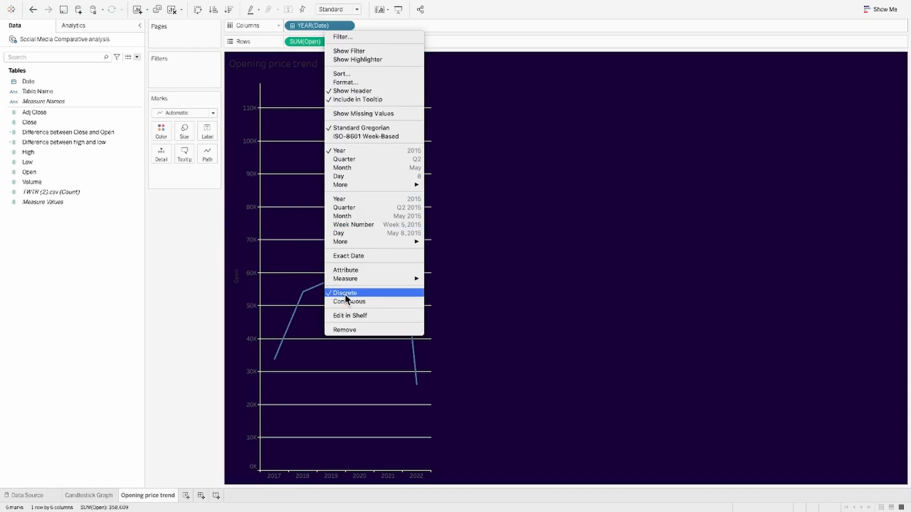
click(350, 301)
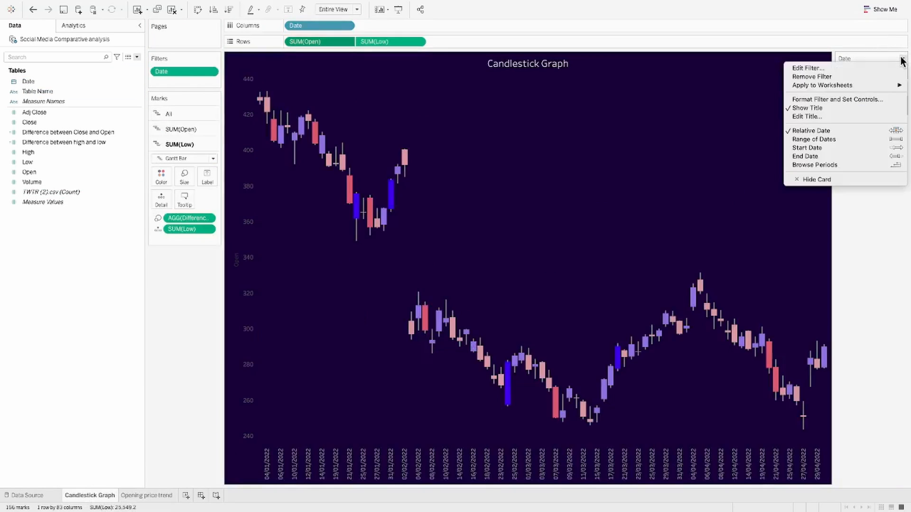
click(812, 130)
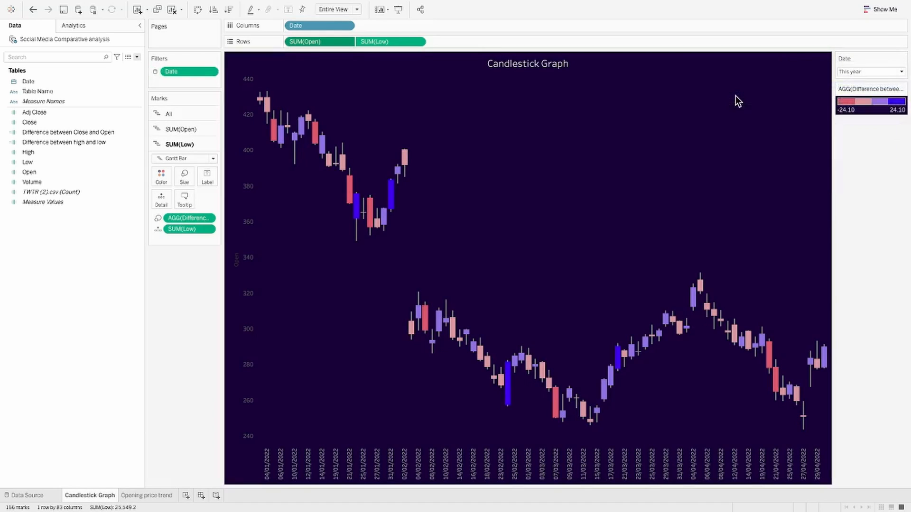
click(147, 495)
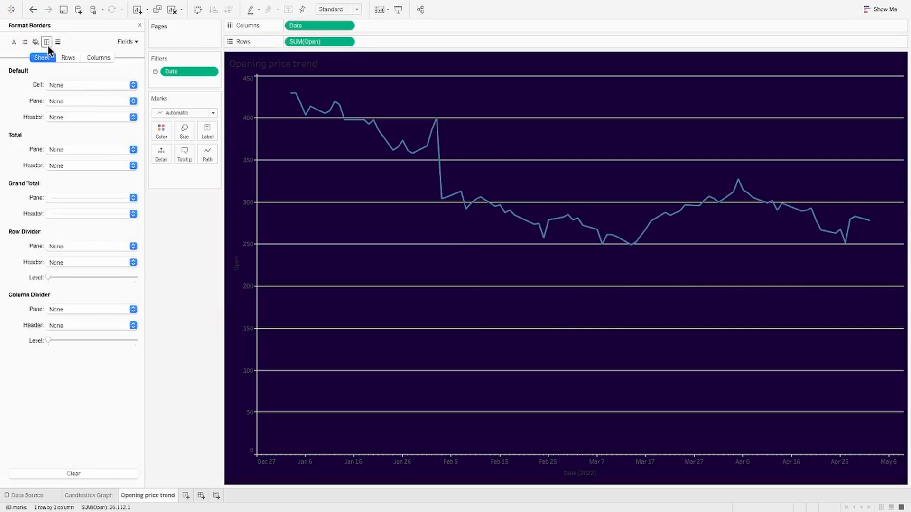
Remove gridlines, drop the zero baseline, and hide the opening price axis.
click(68, 57)
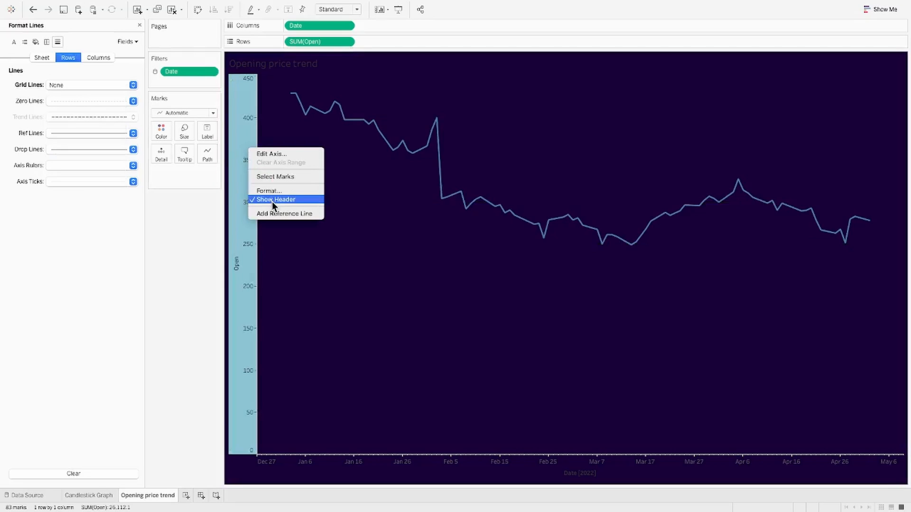
click(271, 154)
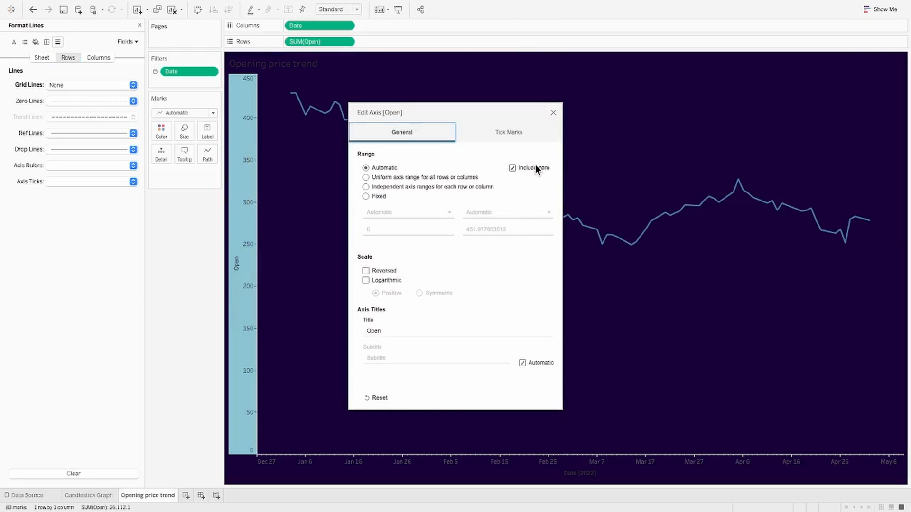
right_click(237, 250)
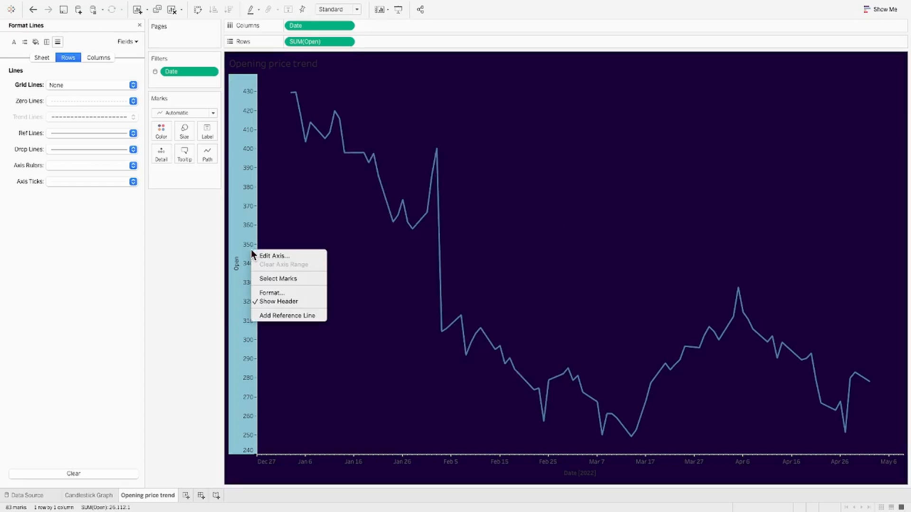
click(278, 300)
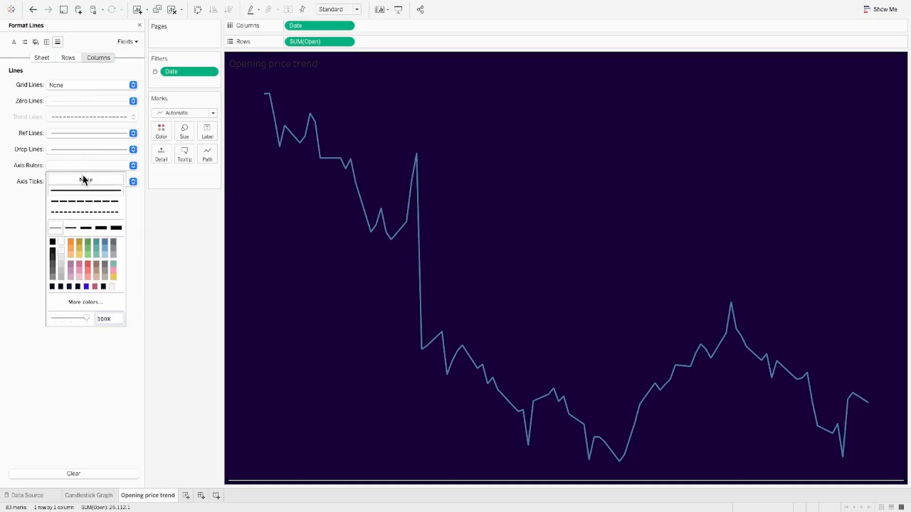
Remove axis rulers, add point markers to the line, and make the title white.
click(161, 131)
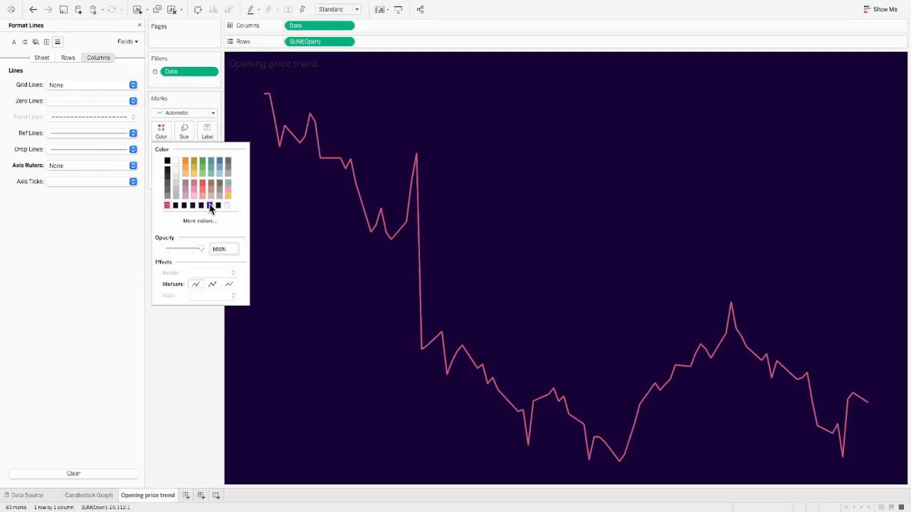
click(209, 206)
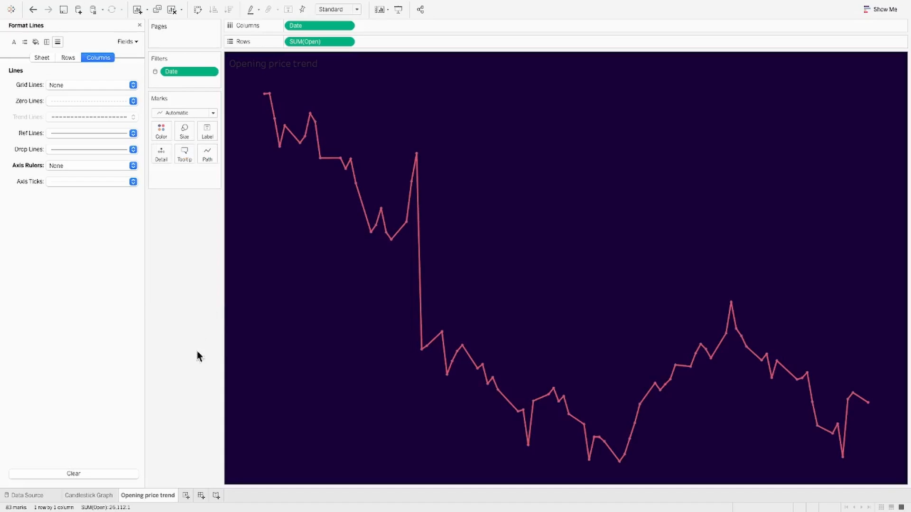
mouse_move(280, 143)
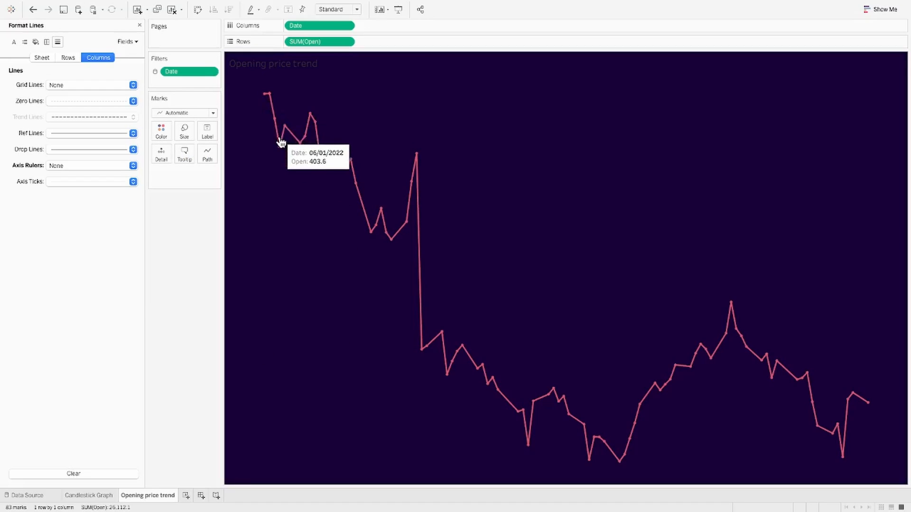
click(300, 233)
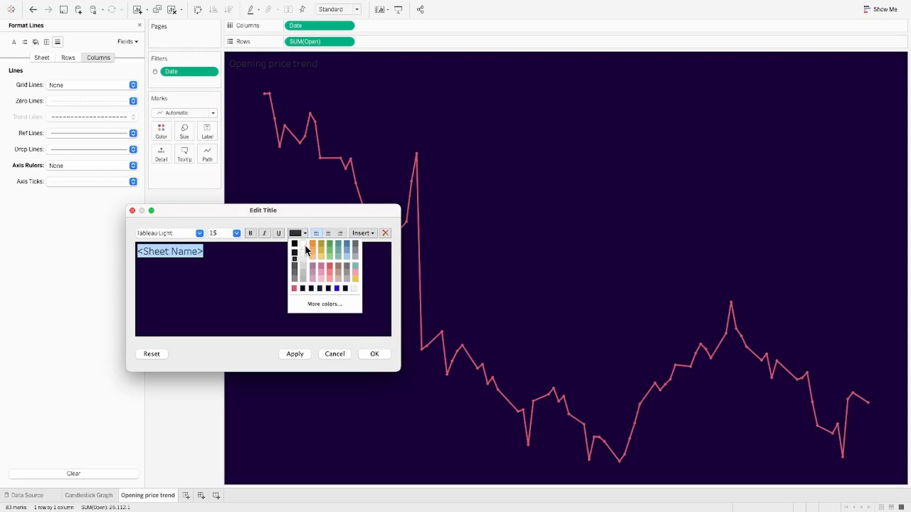
click(374, 354)
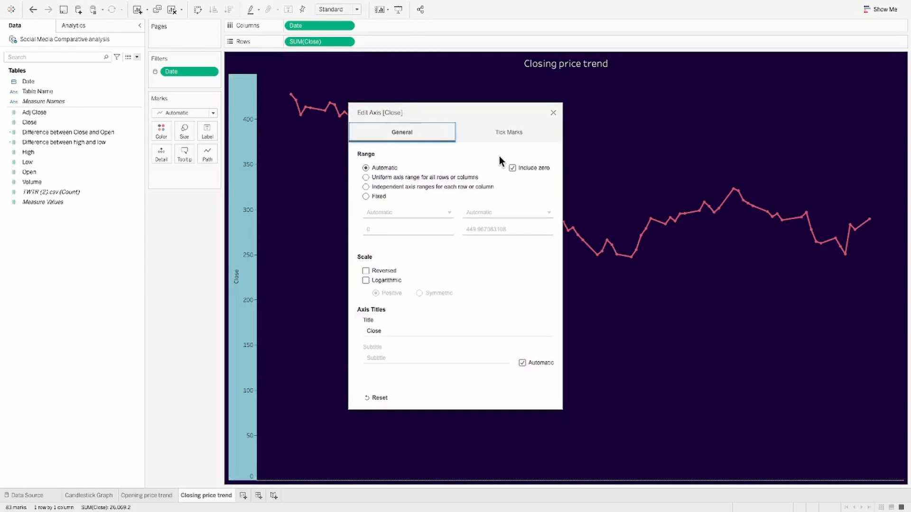
Exclude zero from the Close axis, duplicate High price trend, and add blank Sheet 6.
click(552, 112)
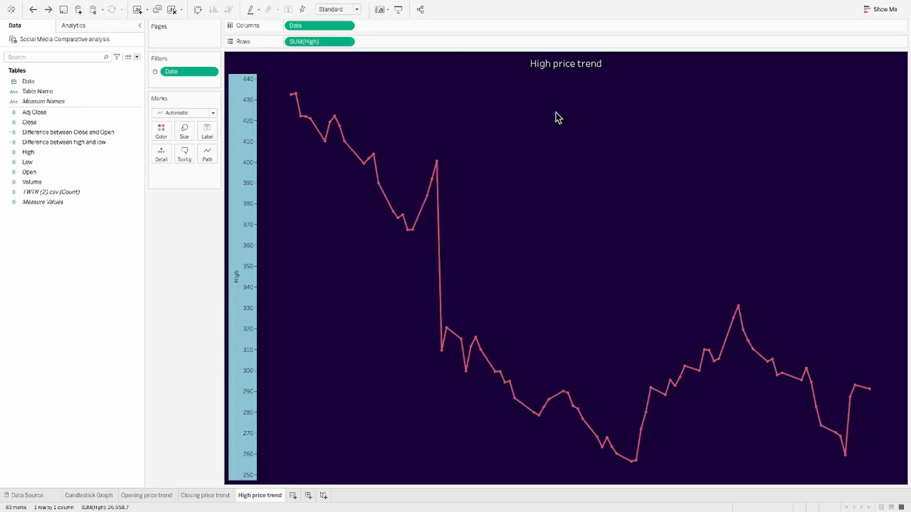
right_click(259, 495)
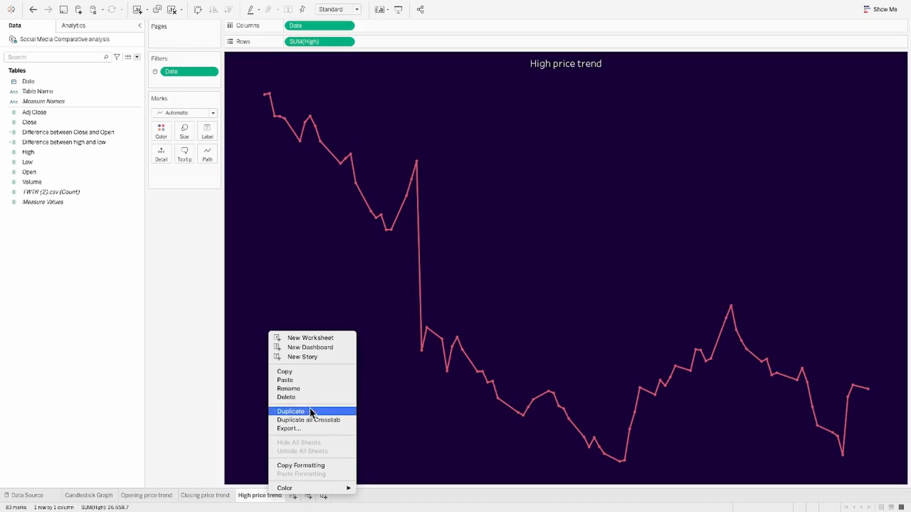
click(290, 412)
text(Low price trend)
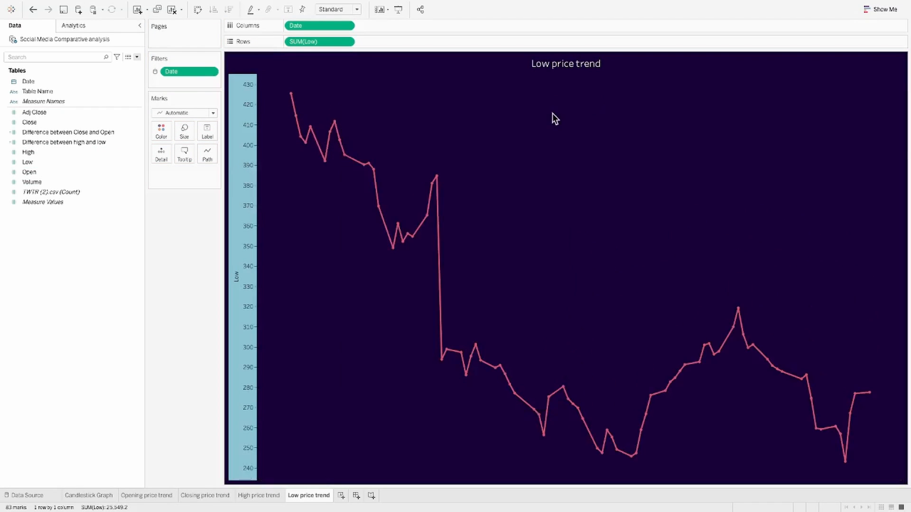
click(367, 495)
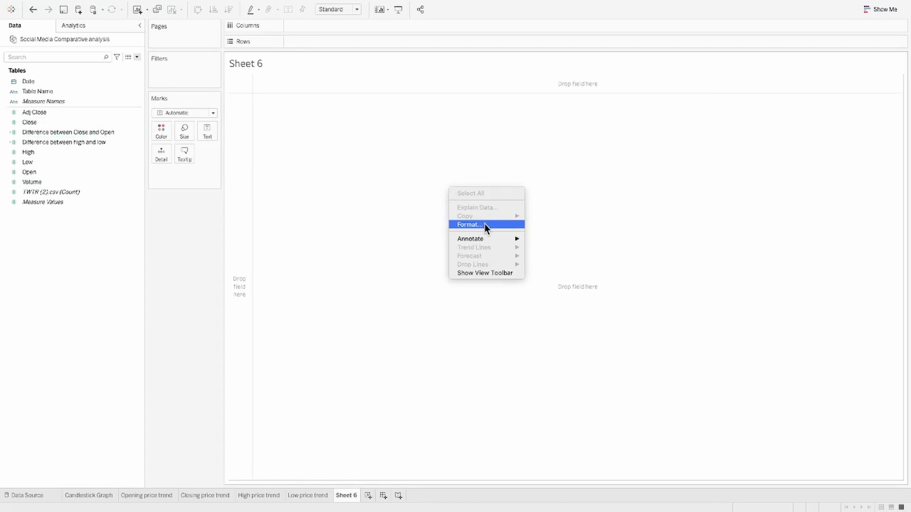
Shade Sheet 6 dark purple showing SUM(Open) 26,112, and duplicate the Date field.
click(469, 224)
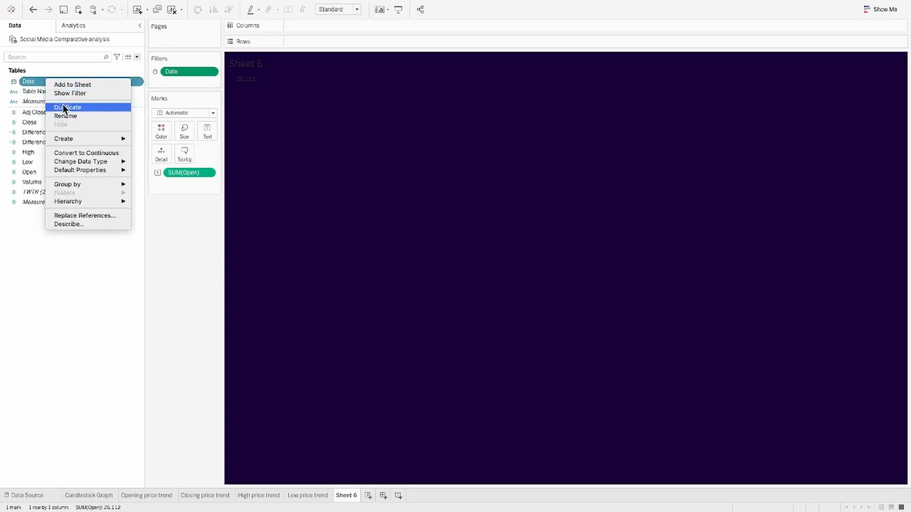
click(70, 94)
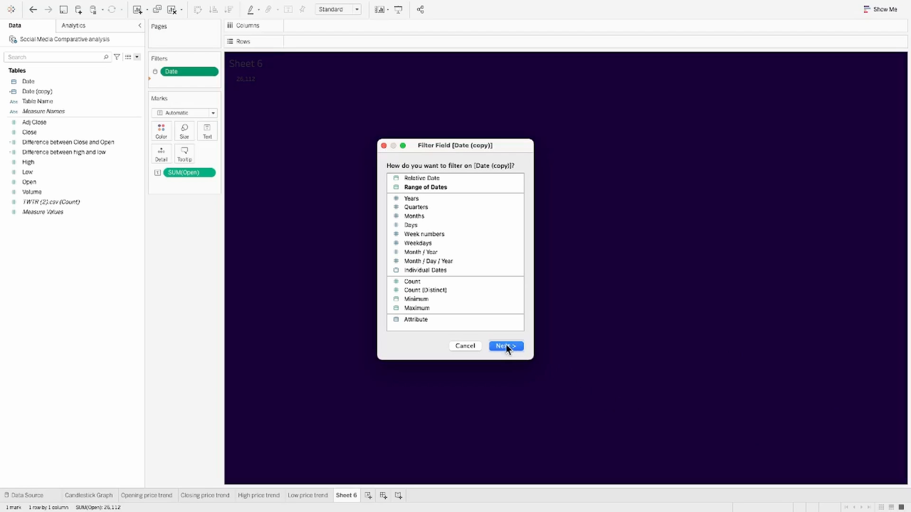
Filter Sheet 6 by Date (copy) to 02/05/2022, keeping the latest date on open.
click(502, 346)
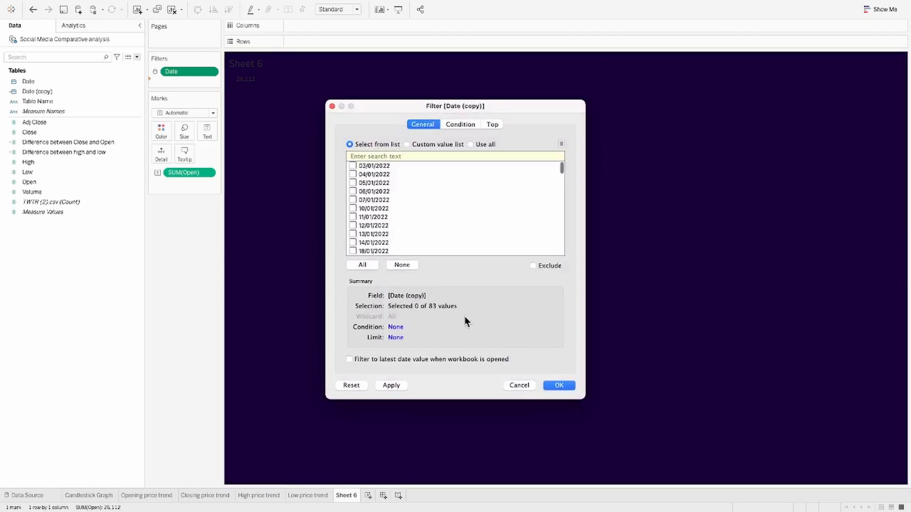
click(349, 359)
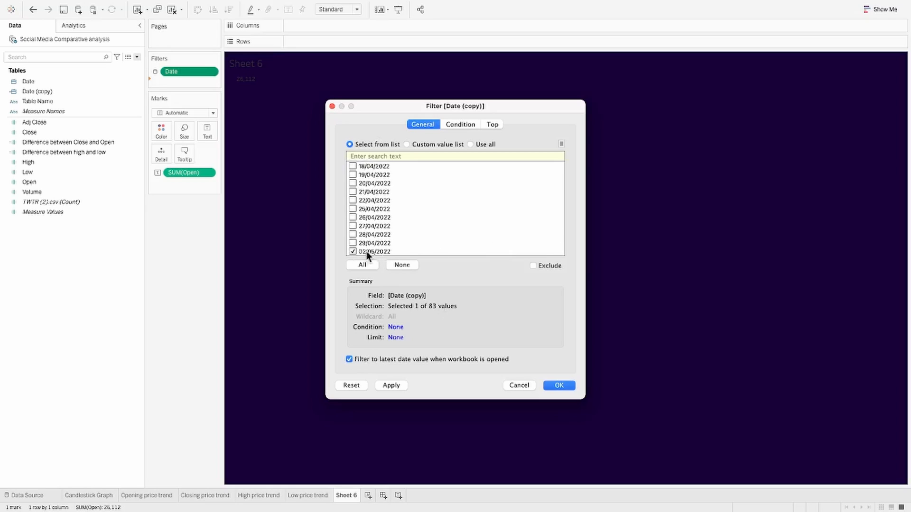
click(556, 385)
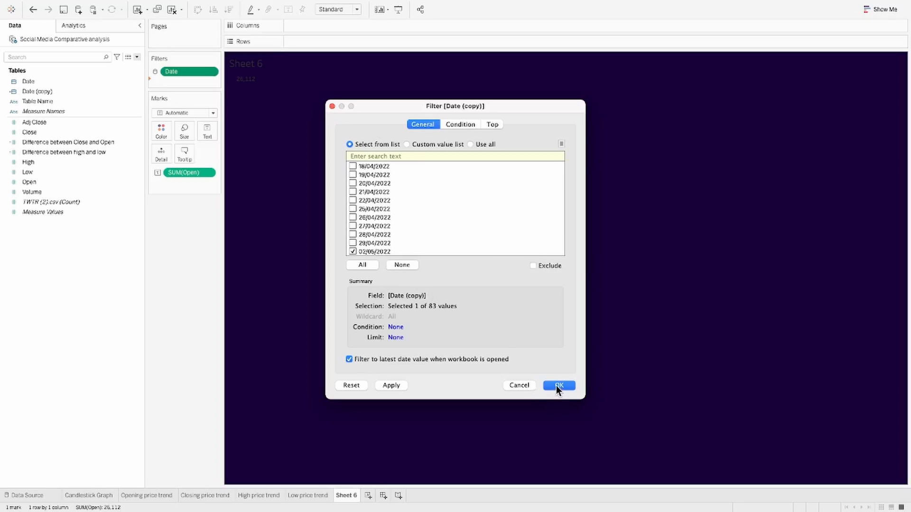
click(557, 386)
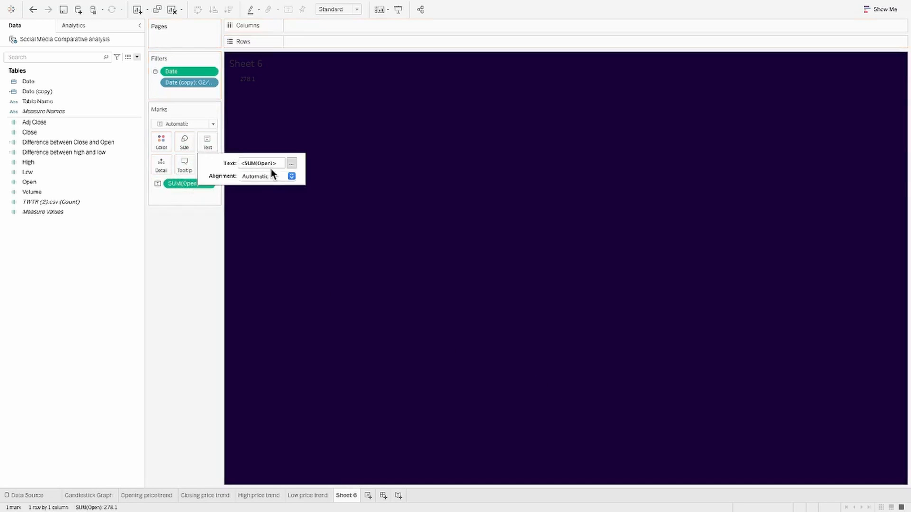
Make the Open label white with a $ prefix, reading $278.1, and rename sheet Opening Price.
click(290, 163)
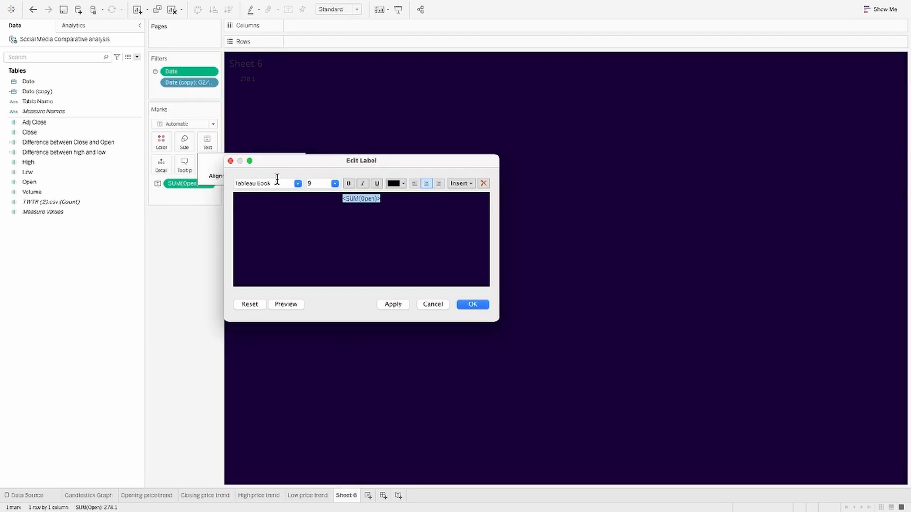
click(403, 183)
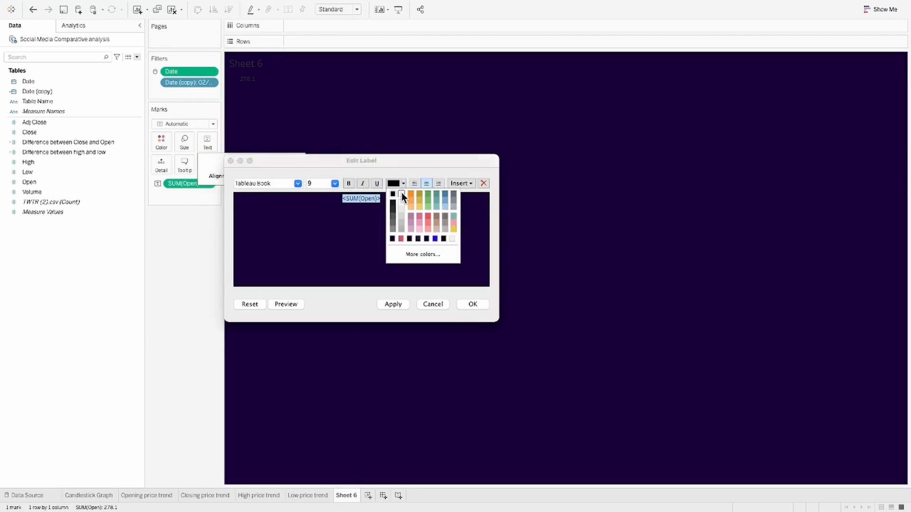
click(472, 304)
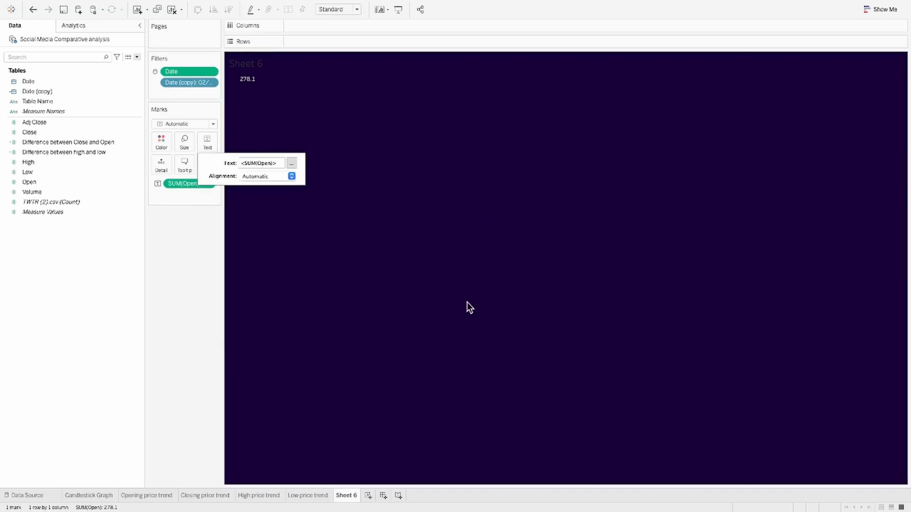
click(291, 163)
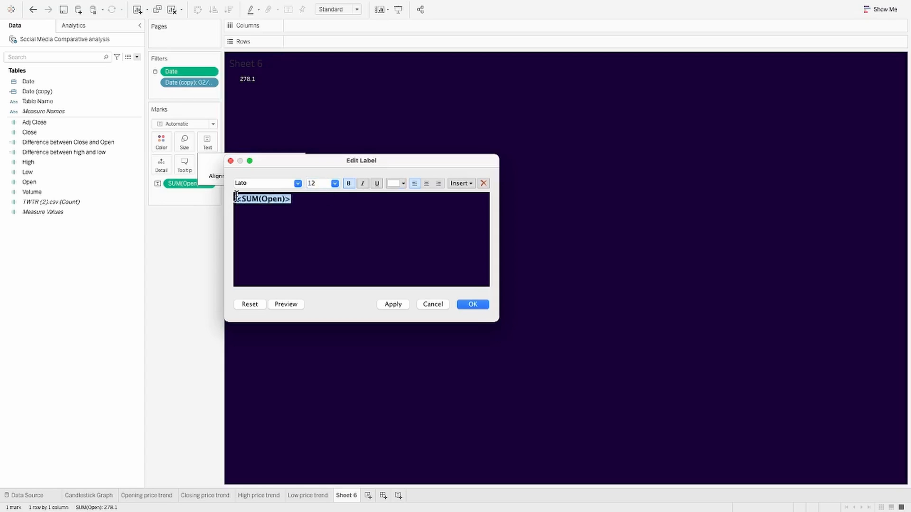
click(473, 303)
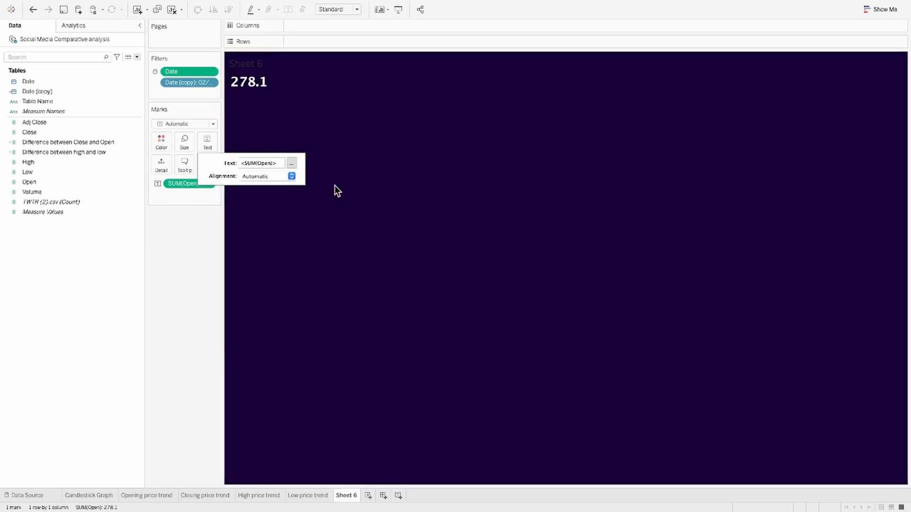
click(291, 164)
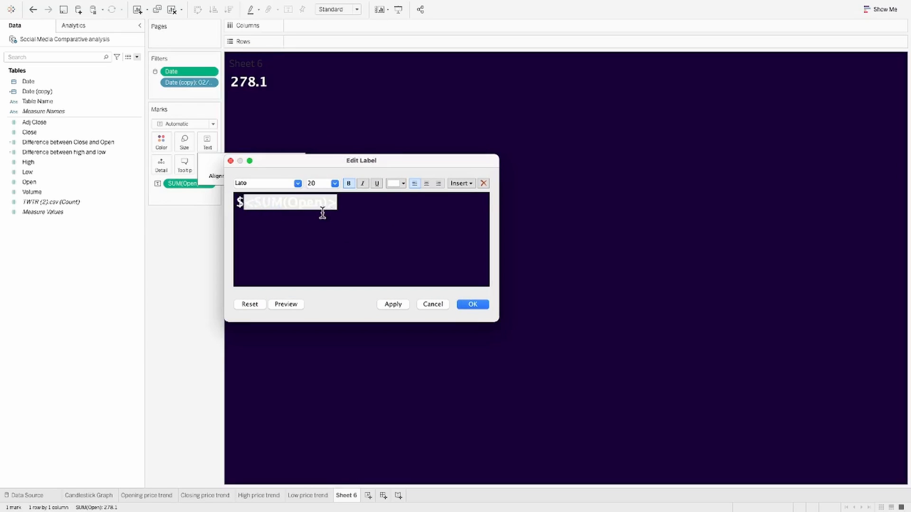
click(472, 303)
text(Opening Price)
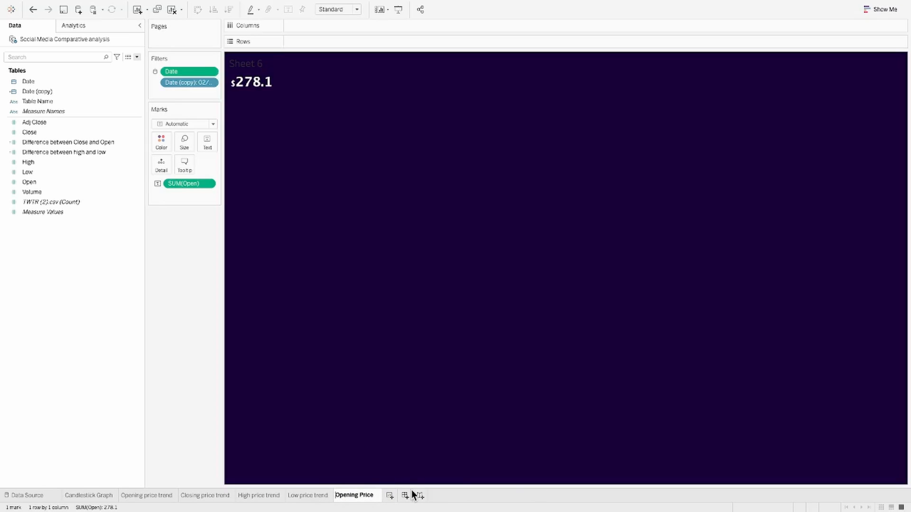
Center the Latest Opening Price sheet title.
double_click(245, 63)
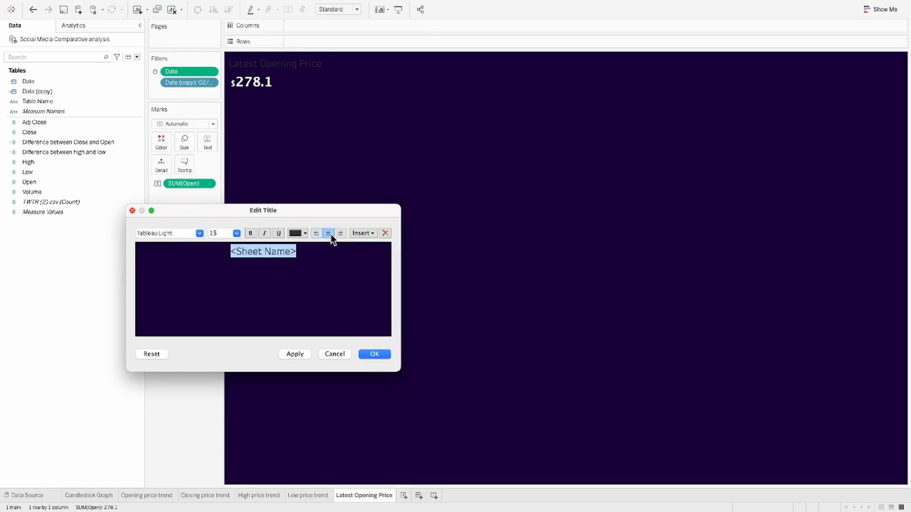
click(374, 354)
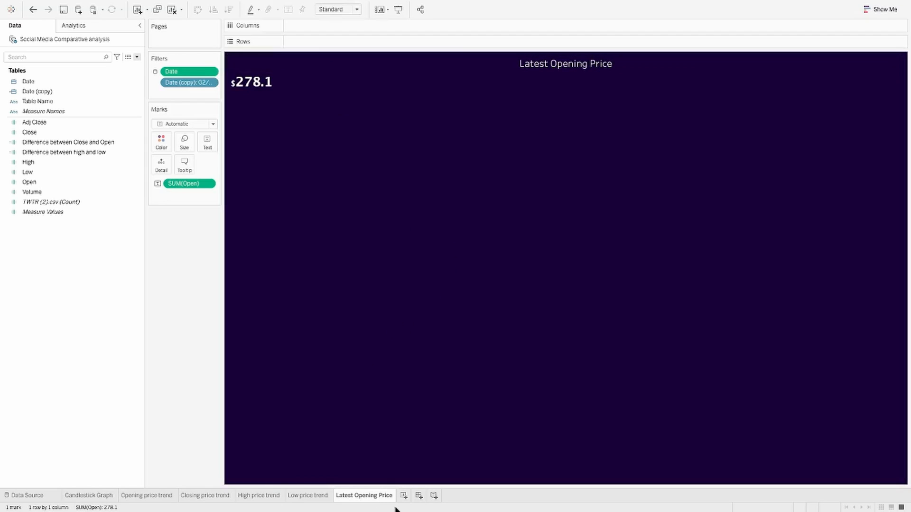
click(417, 495)
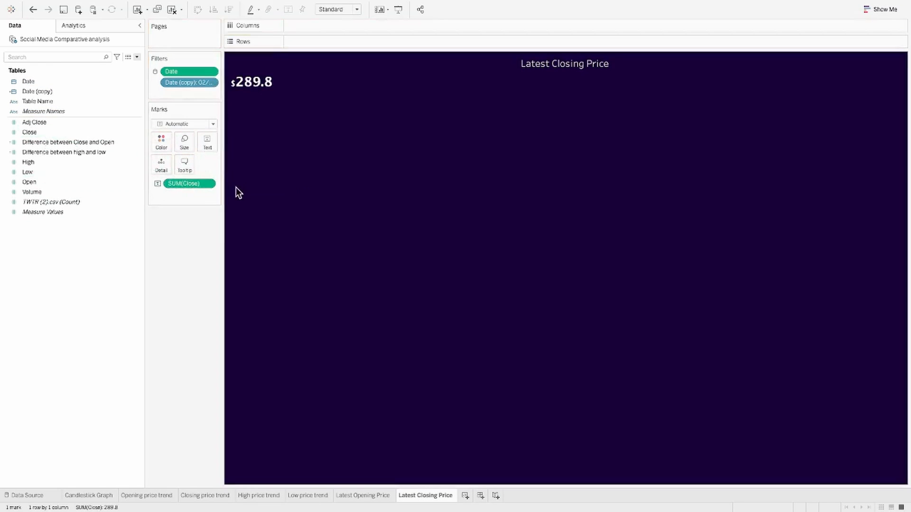
Duplicate the tile for Closing, High and Low prices, swapping measures and renaming tabs.
right_click(425, 495)
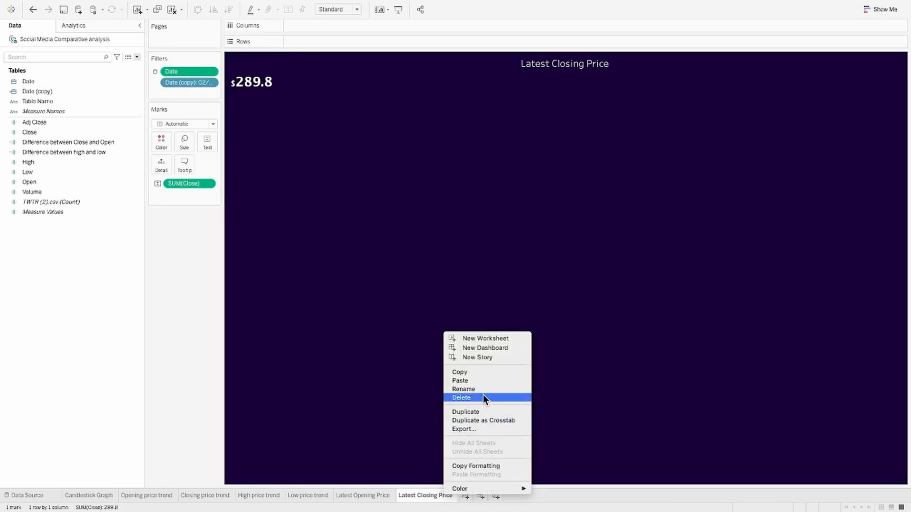
click(465, 411)
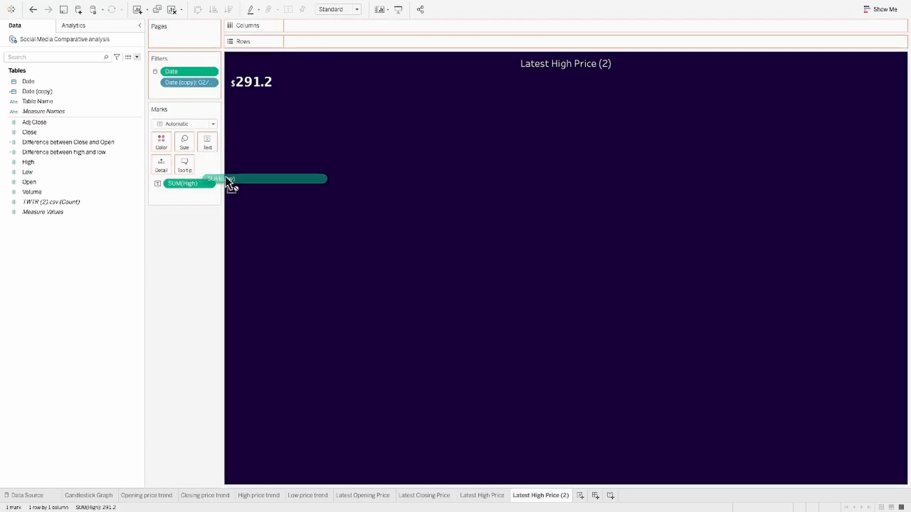
drag(28, 172, 184, 183)
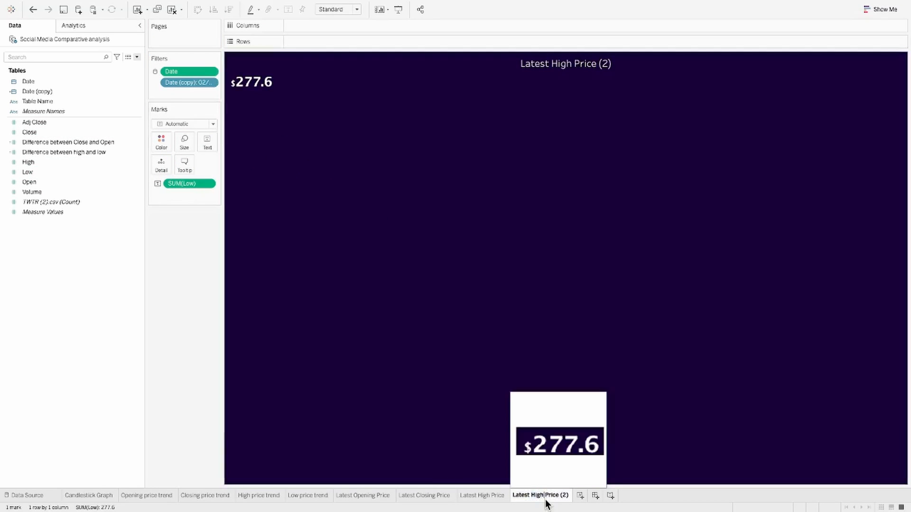
click(534, 494)
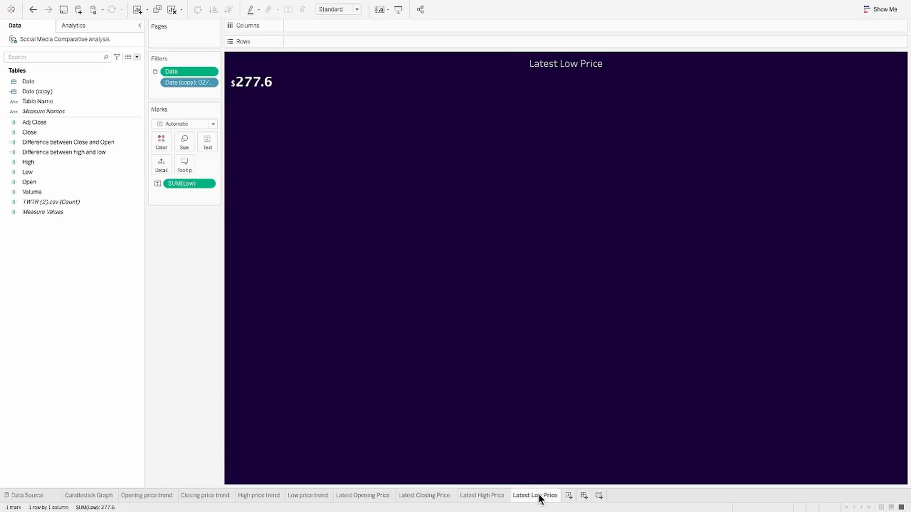
mouse_move(81, 498)
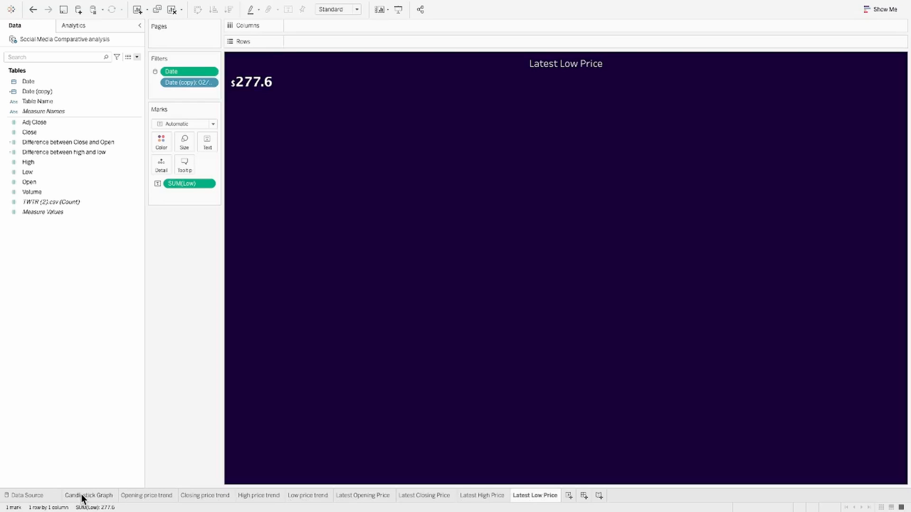
Build a new sheet with Table Name on Columns, Shape marks and Entire View.
click(600, 495)
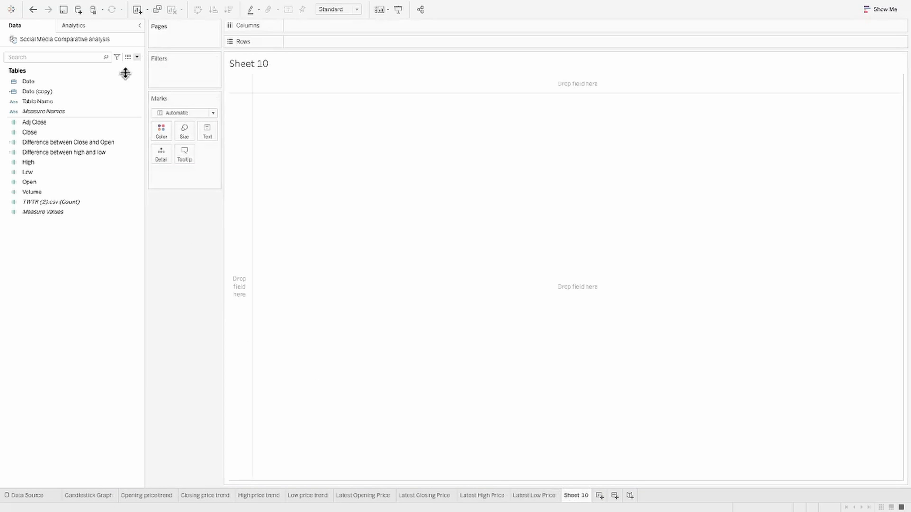
drag(36, 101, 341, 41)
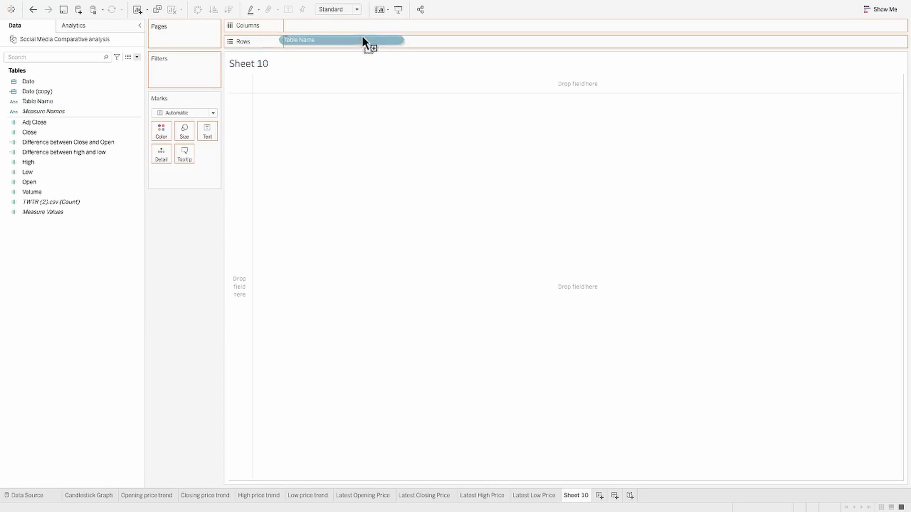
drag(340, 39, 319, 25)
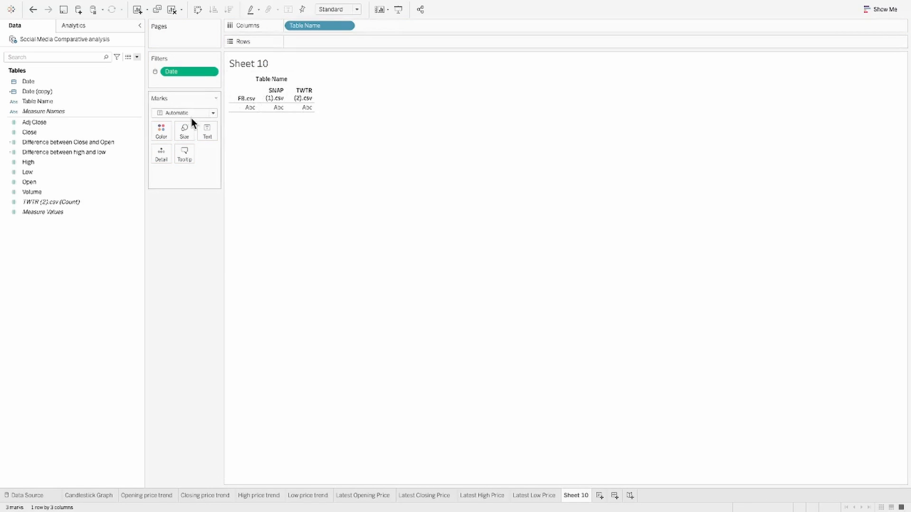
click(334, 9)
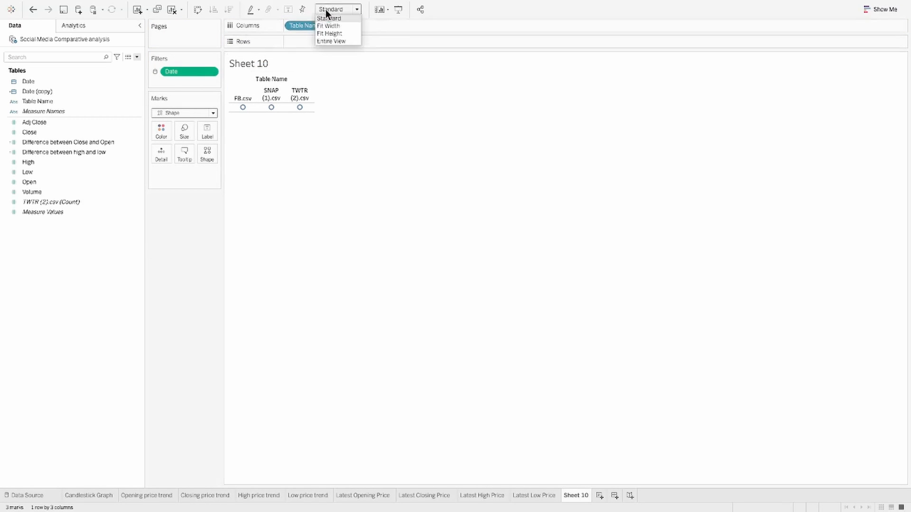
click(331, 41)
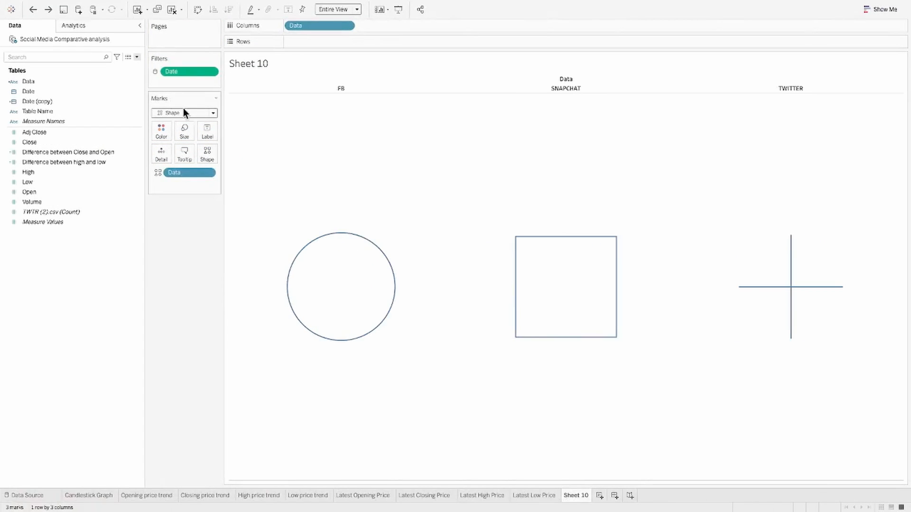
Assign the company name logo shapes, shade the sheet purple, and rename it Company.
click(207, 154)
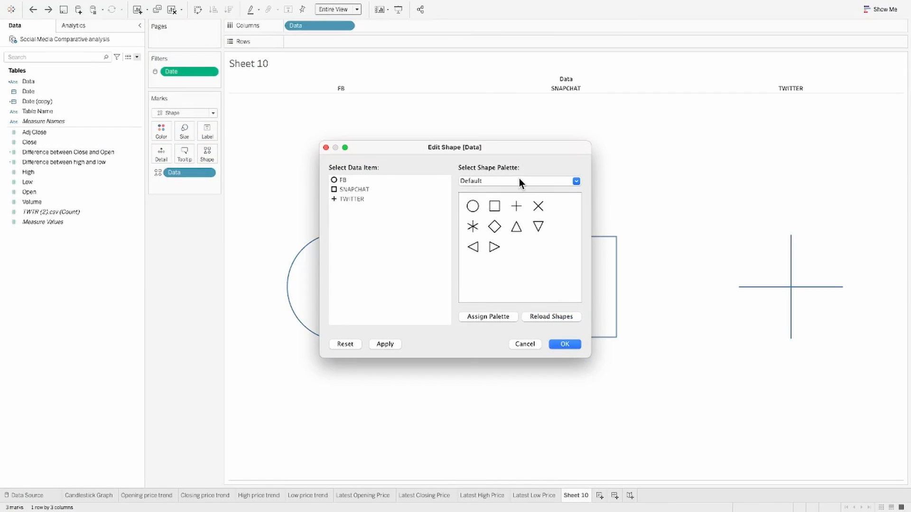
click(575, 181)
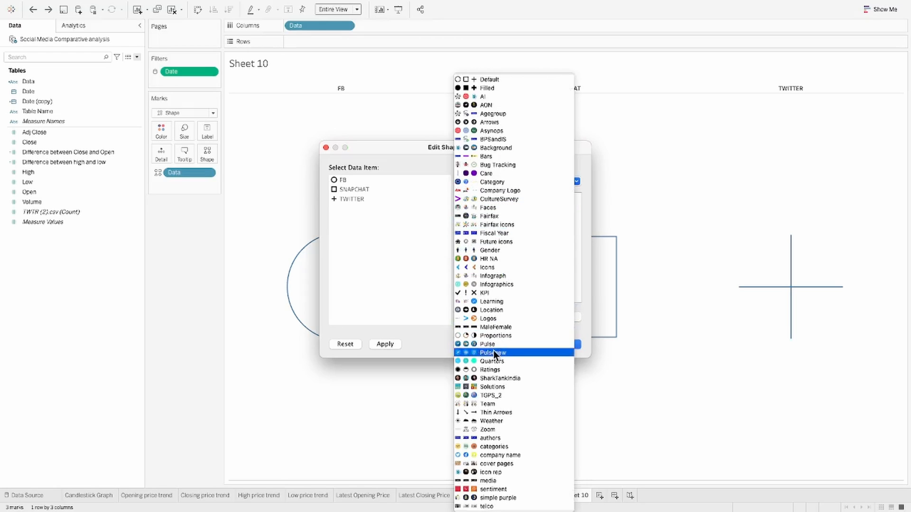
click(499, 454)
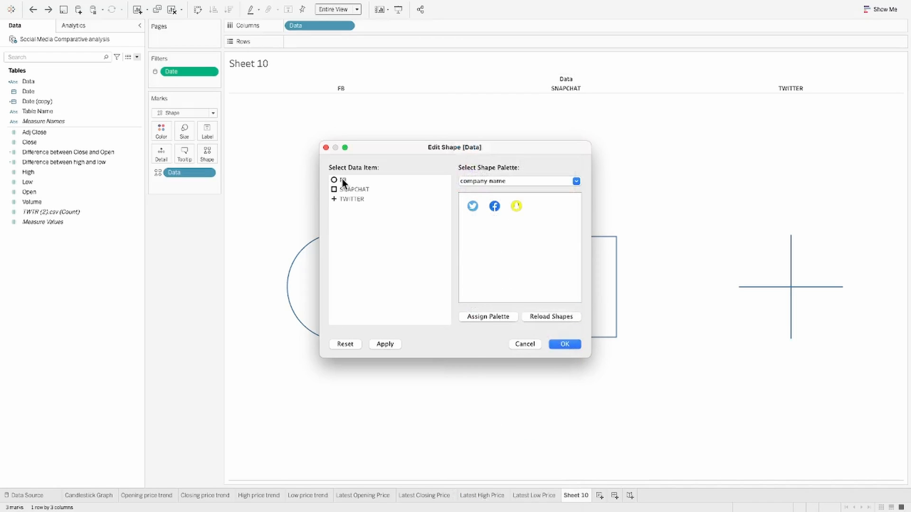
click(354, 188)
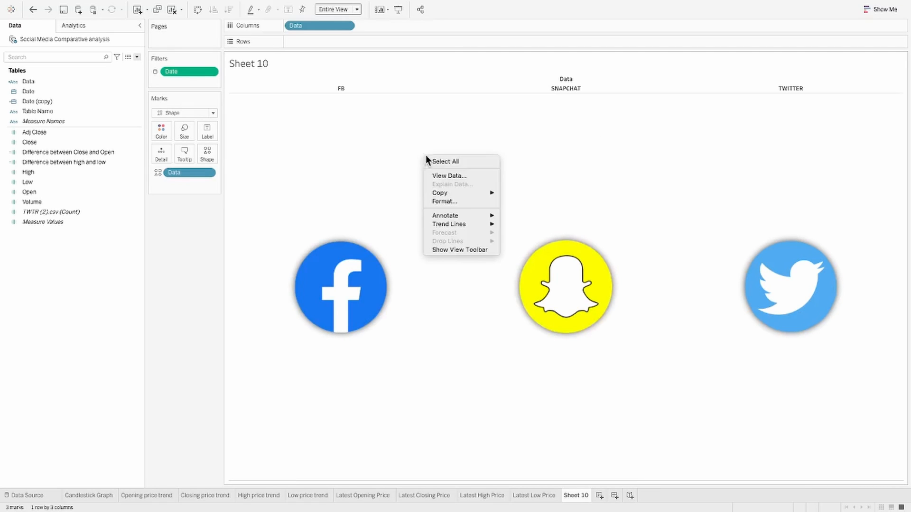
click(444, 202)
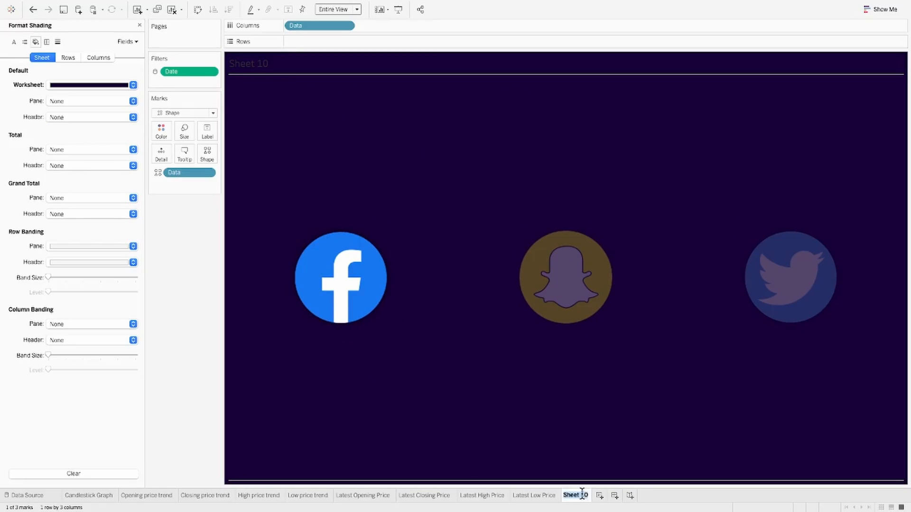
click(575, 495)
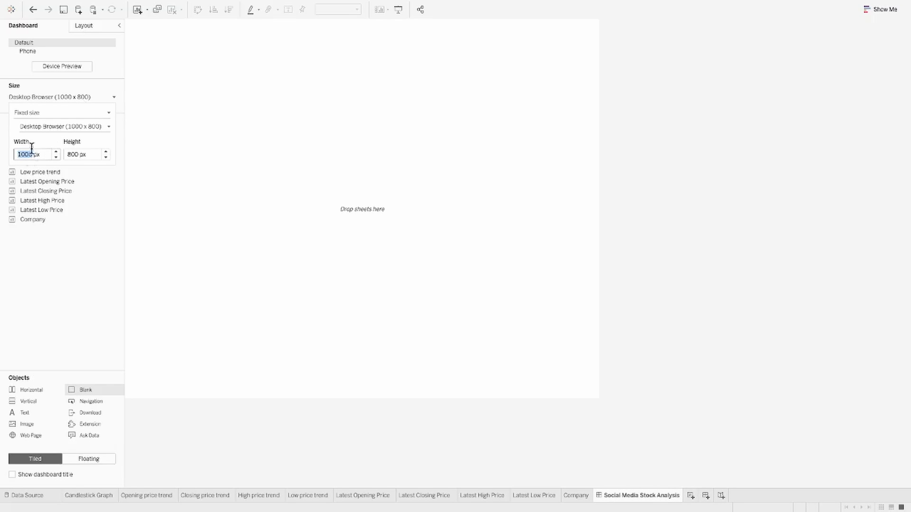
Size the dashboard 1500 x 950 and add a white 'Social Media Stock Analysis' title.
text(1500)
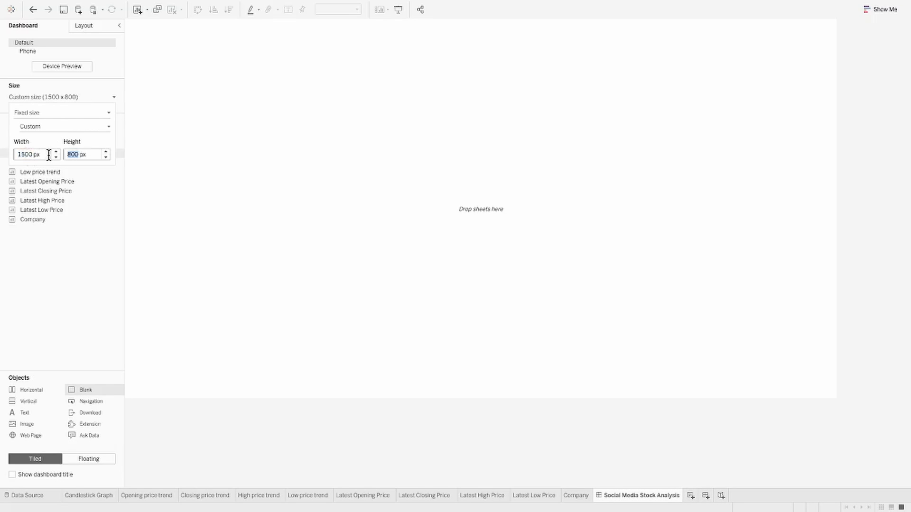
click(113, 56)
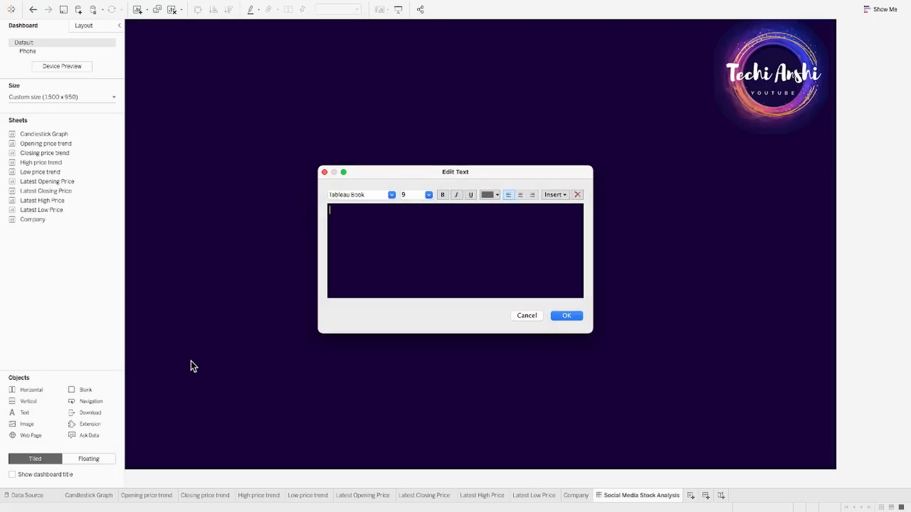
text(Social Media Stock Analysis)
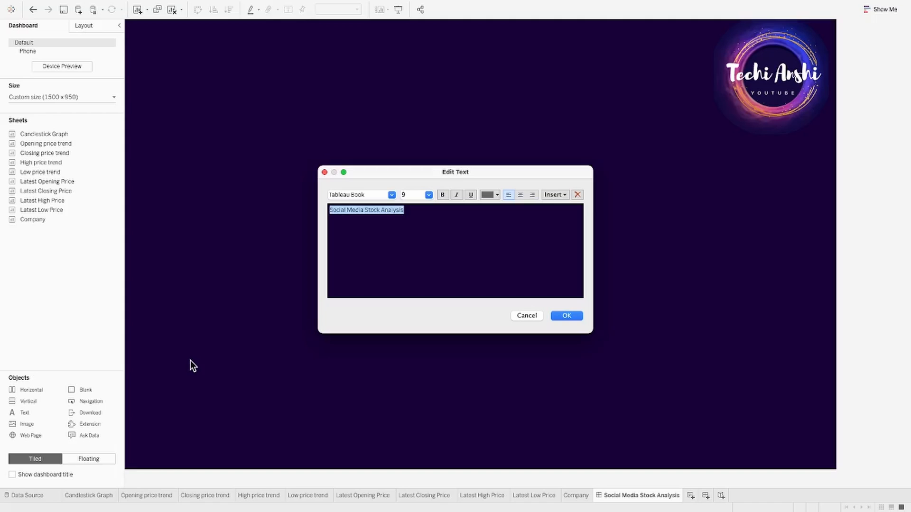
click(495, 195)
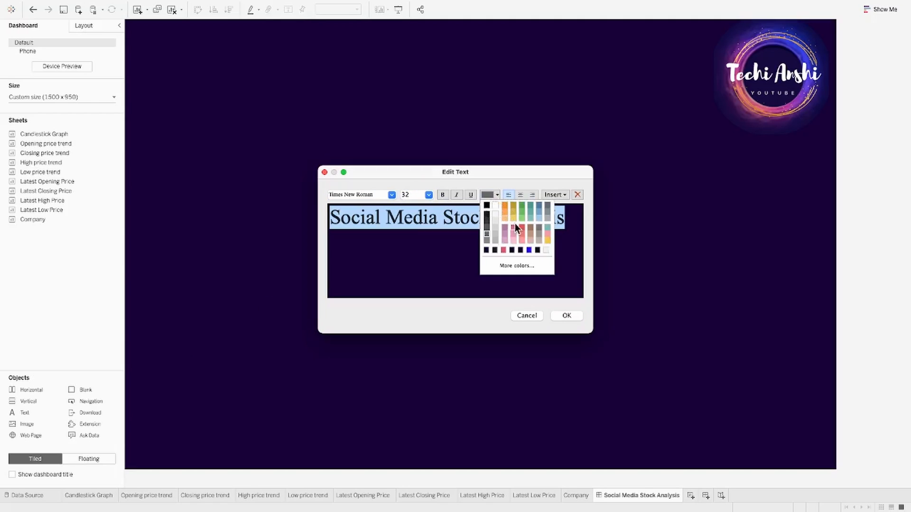
click(565, 316)
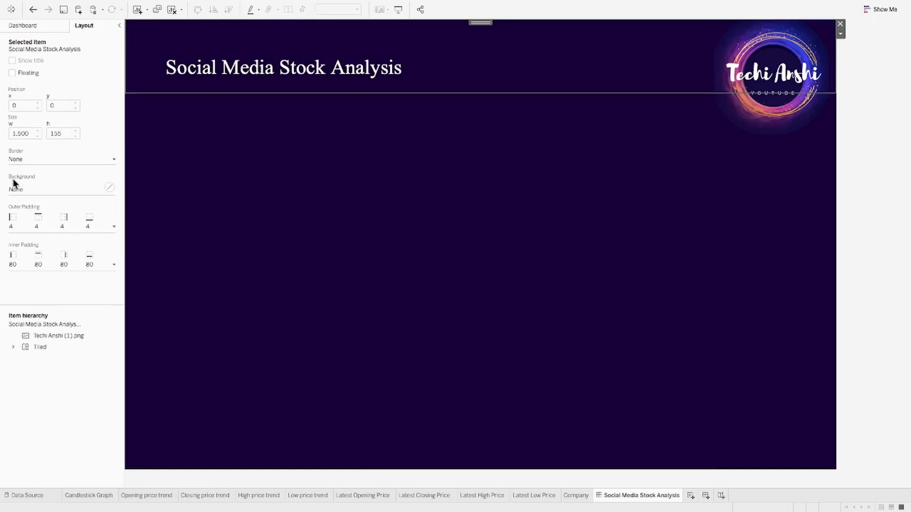
Add a header icon image, place the Company logos with title hidden, and edit the title.
click(23, 26)
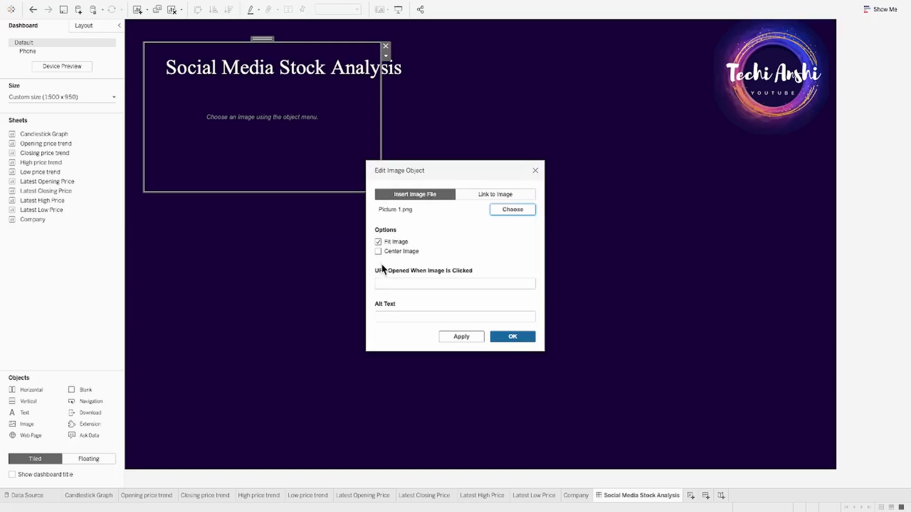
click(511, 336)
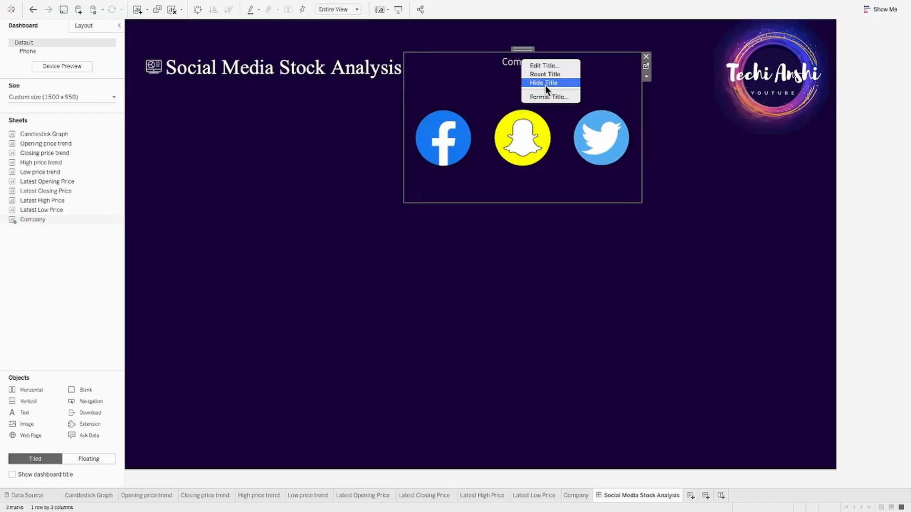
click(543, 83)
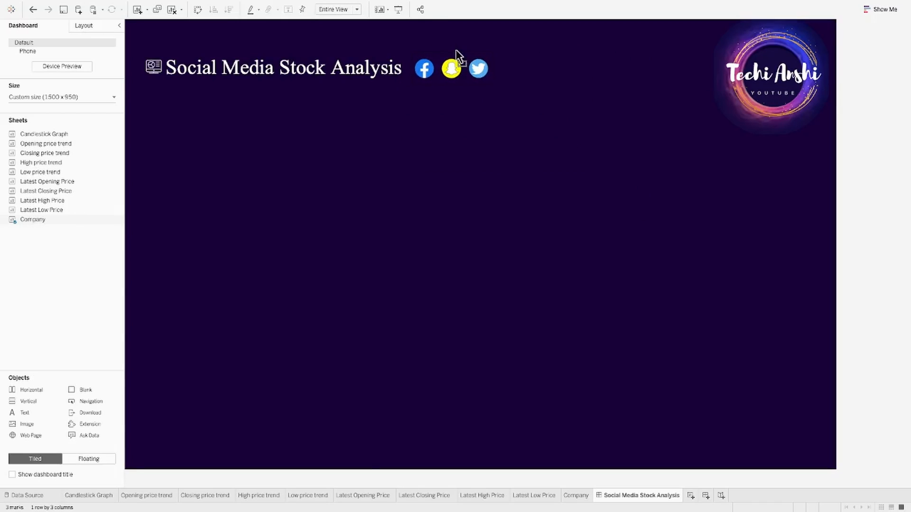
double_click(281, 67)
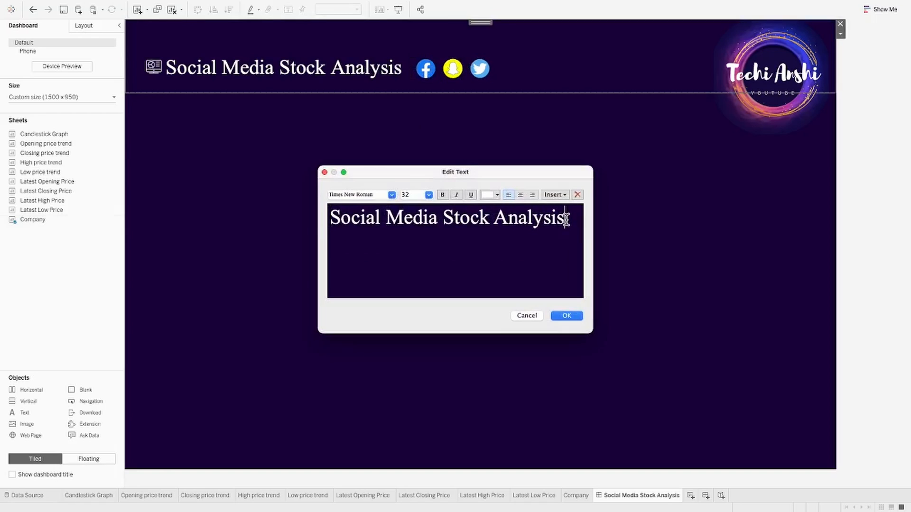
click(565, 315)
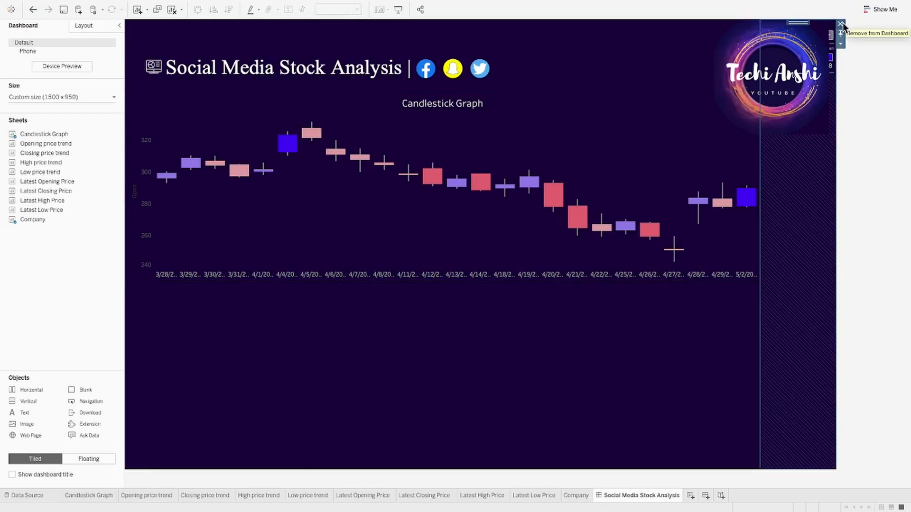
Remove the extra object, float the Date filter, and left-align the chart title in Times New Roman.
click(840, 26)
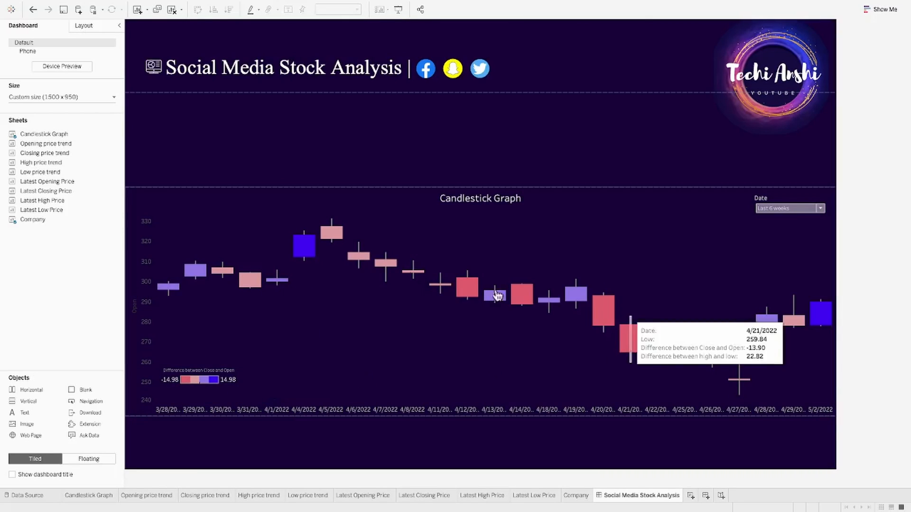
click(334, 10)
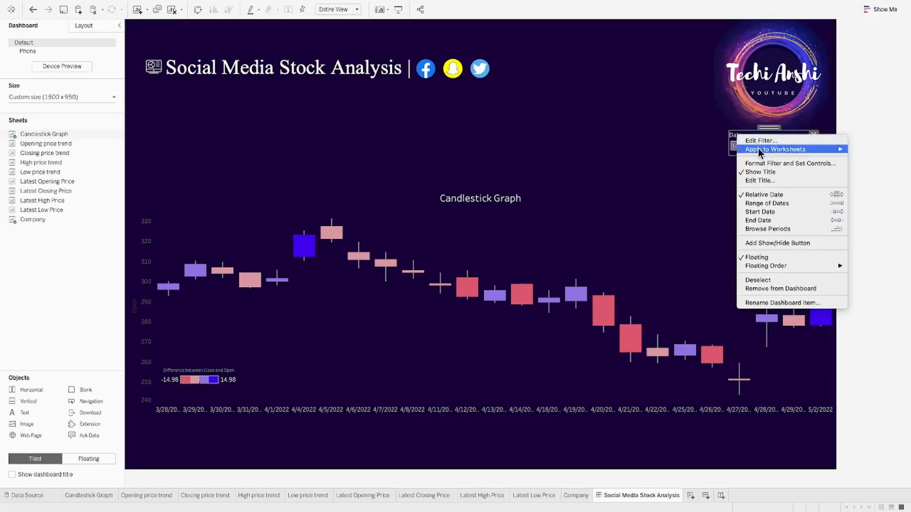
mouse_move(758, 181)
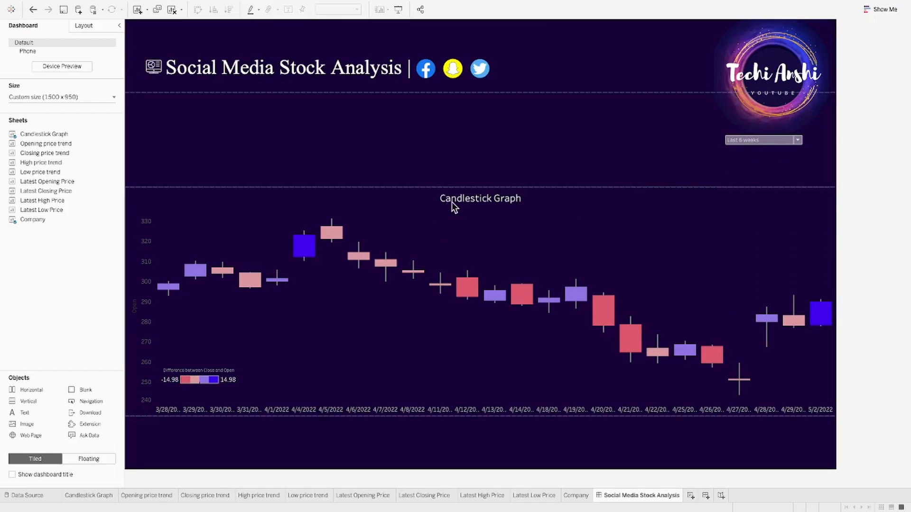
double_click(479, 198)
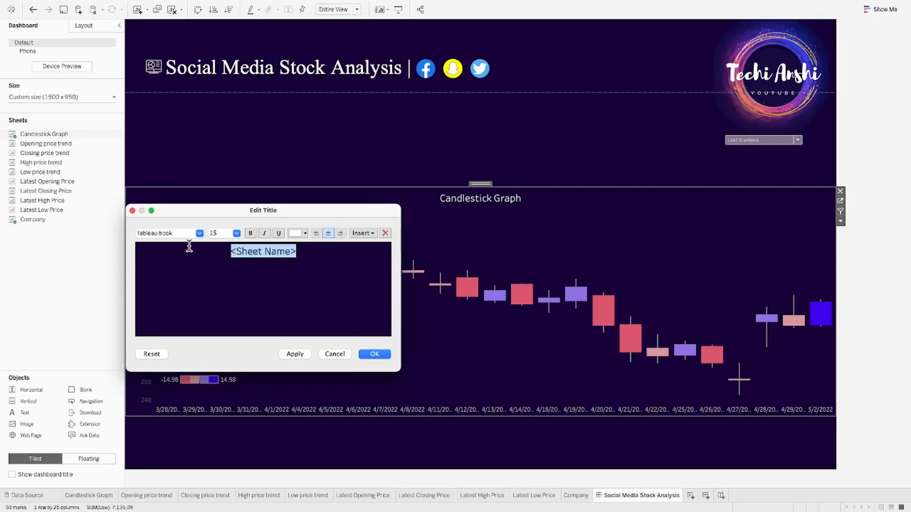
click(316, 232)
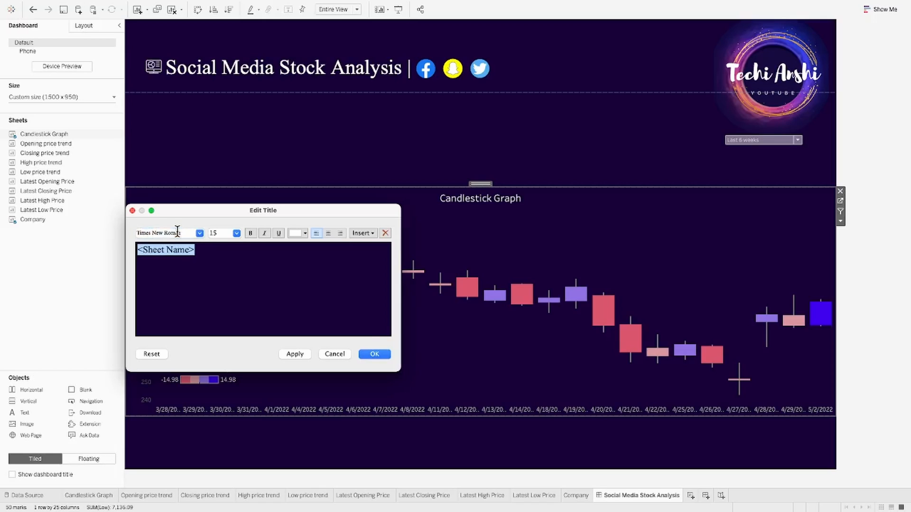
click(374, 353)
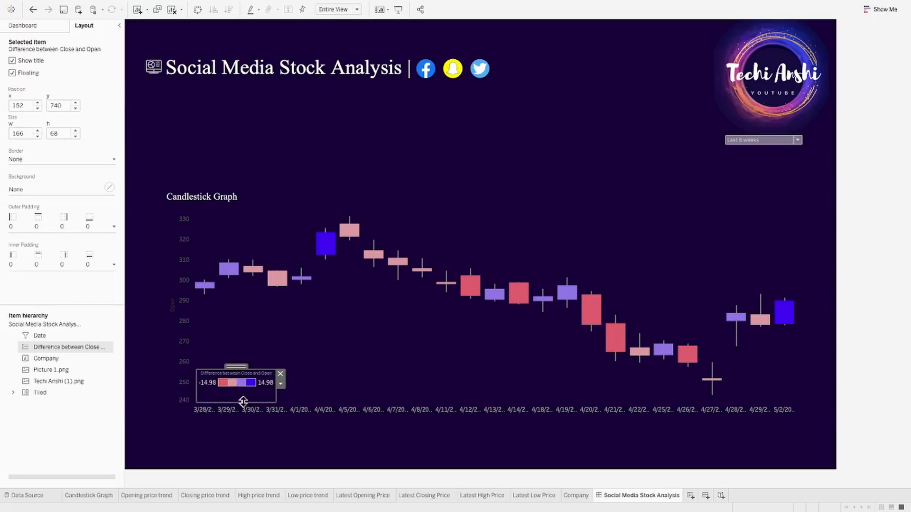
Set the horizontal container's inner padding to 30.
click(22, 25)
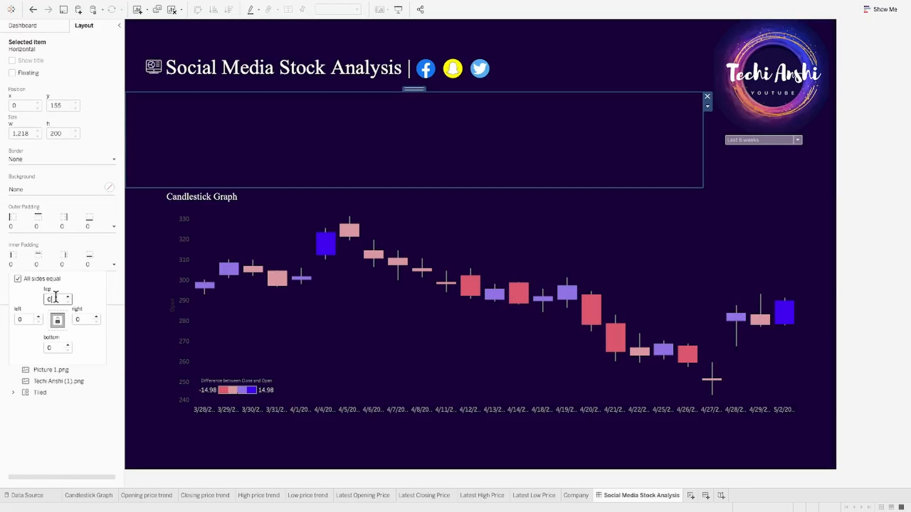
text(30)
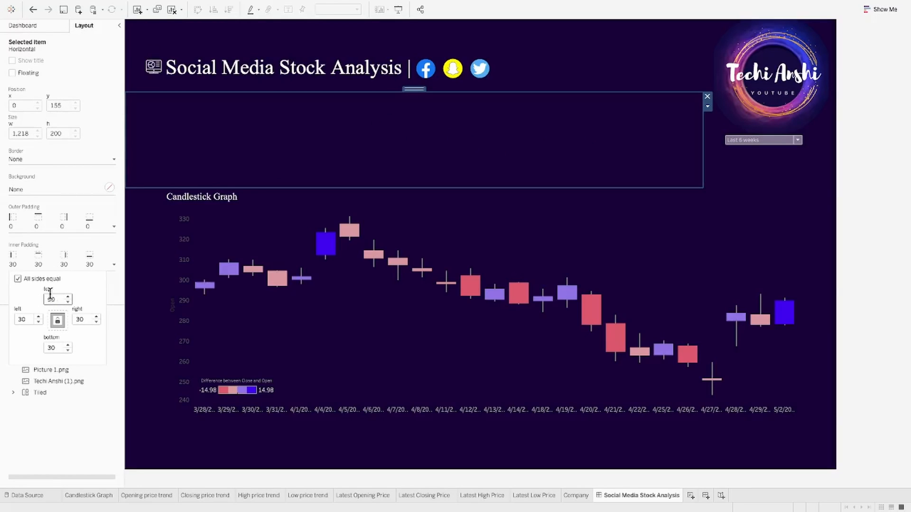
click(23, 25)
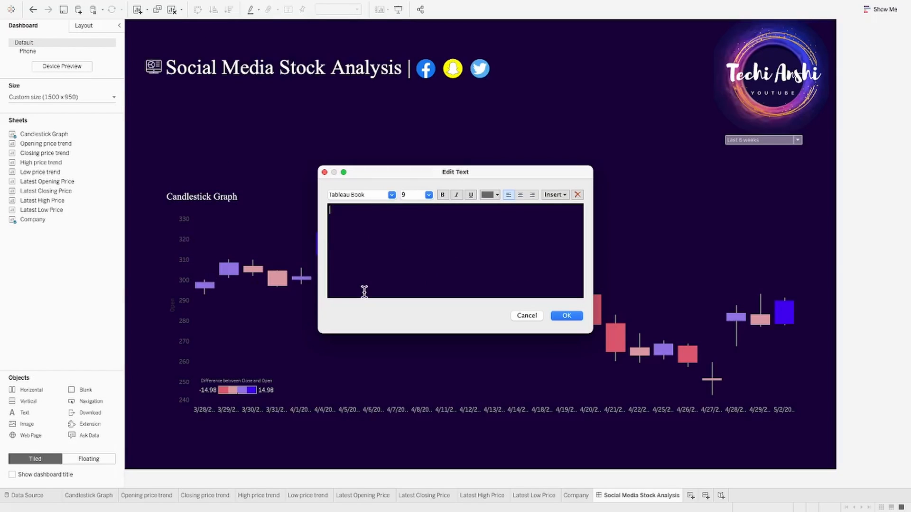
Add Opening, Closing, High and Low Price Trend text labels in Times New Roman 15.
text(Opening Pr)
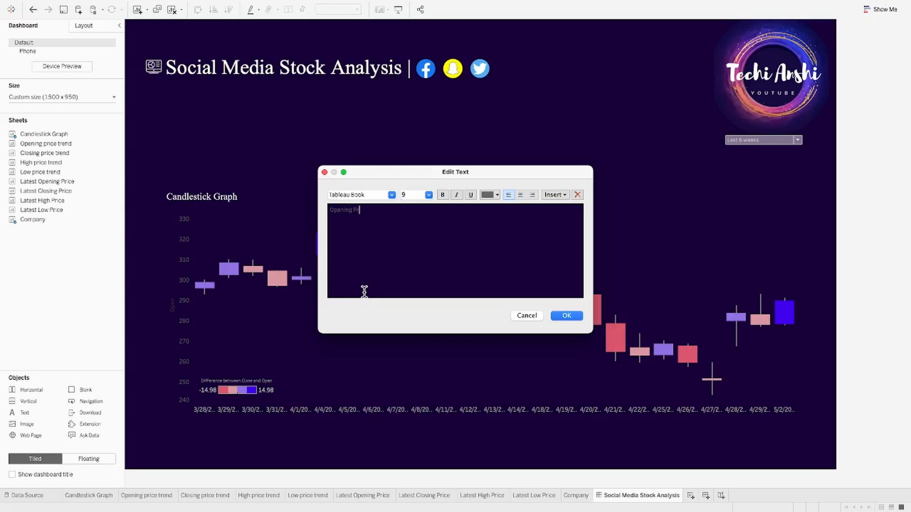
text(Opening Price Trend)
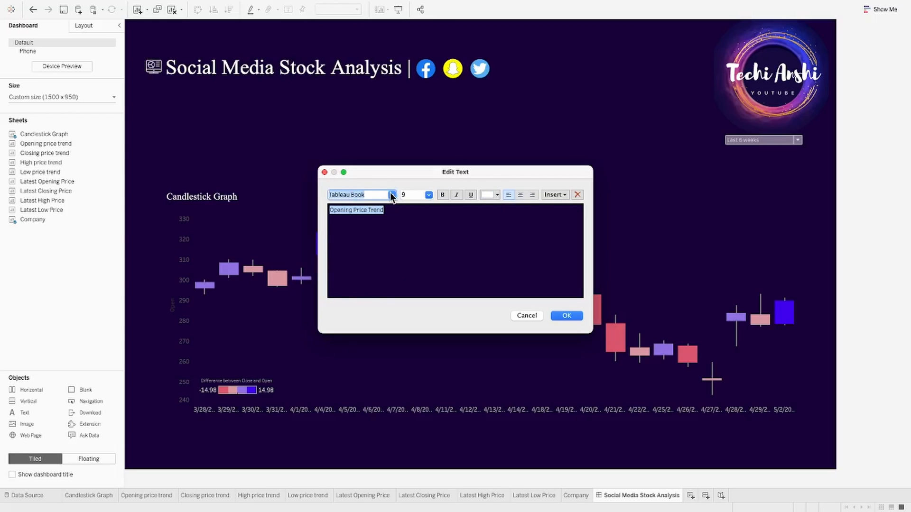
click(392, 195)
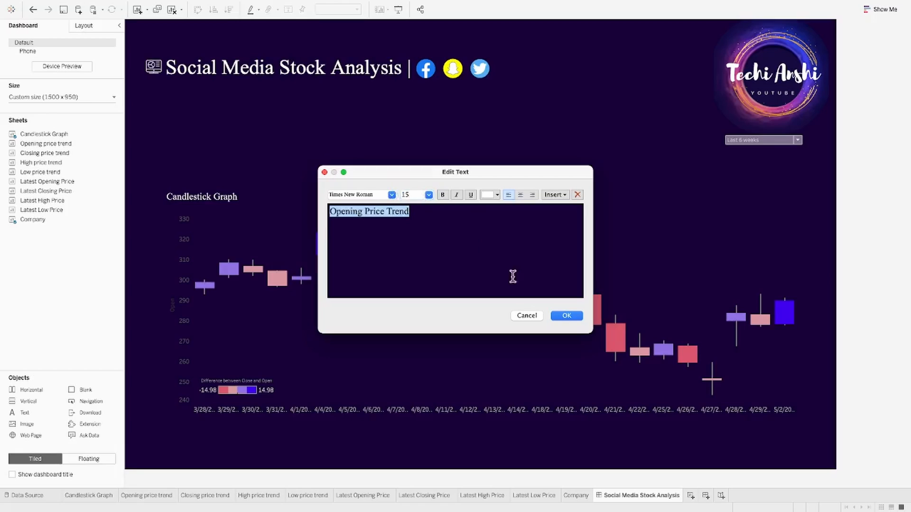
click(565, 316)
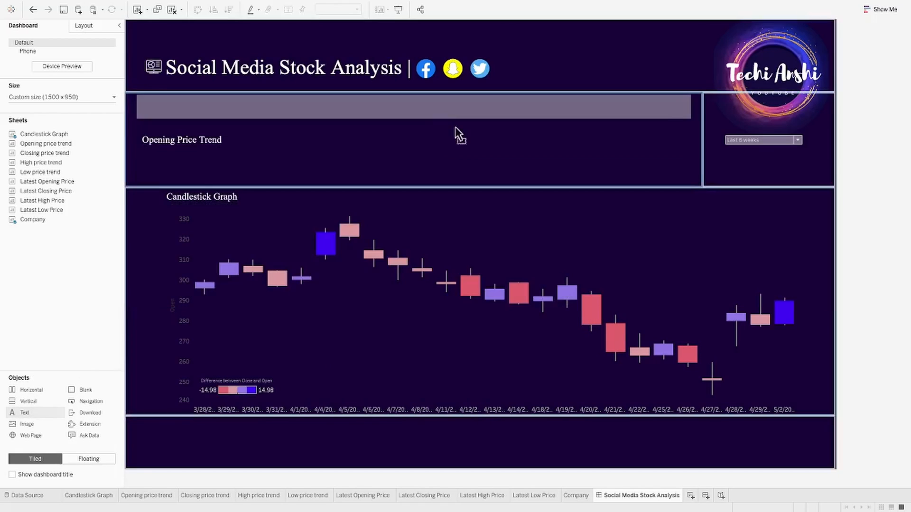
double_click(412, 106)
text(Closing Price Trend)
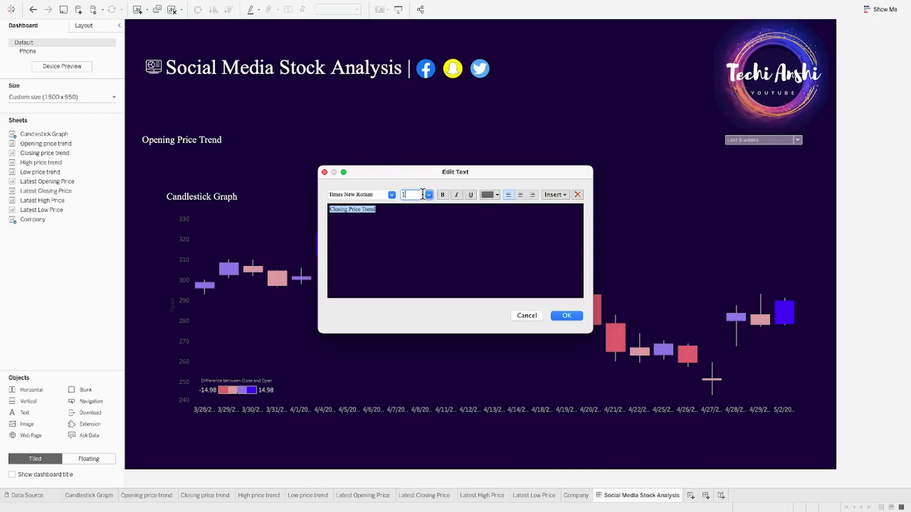
click(565, 315)
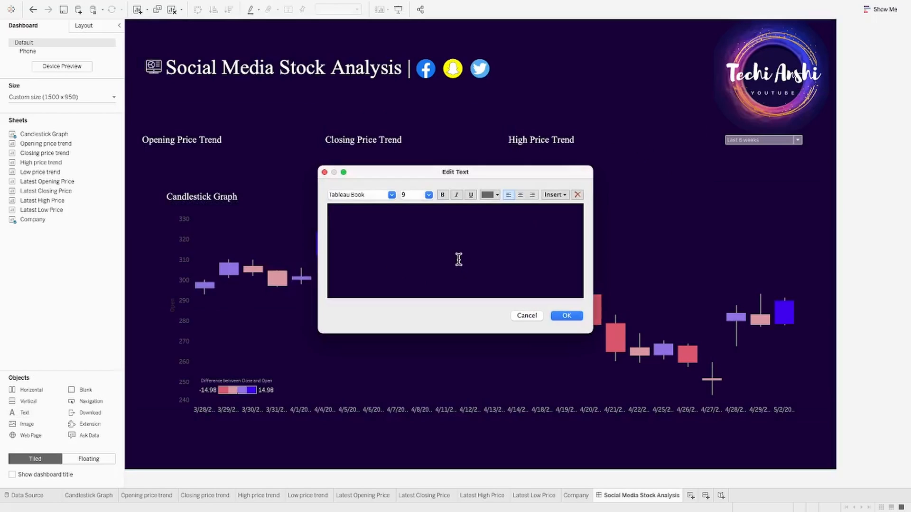
text(Low Price Trend)
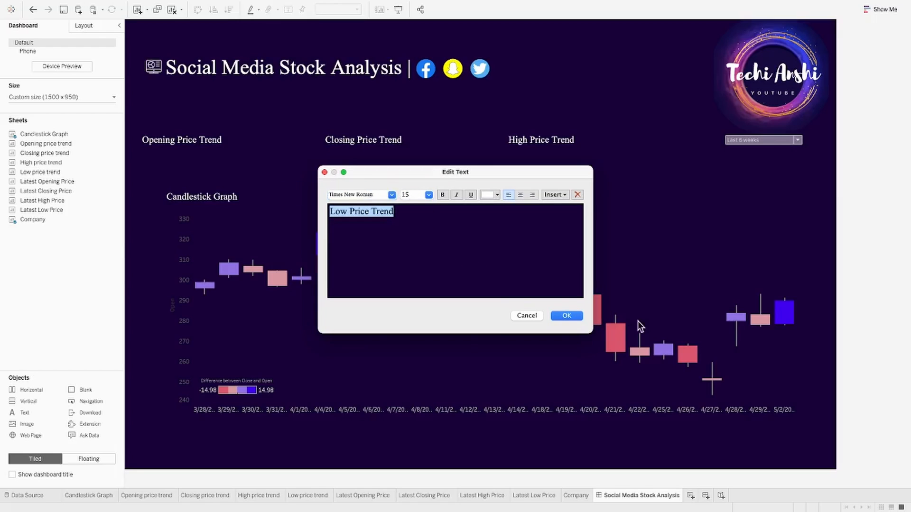
click(565, 316)
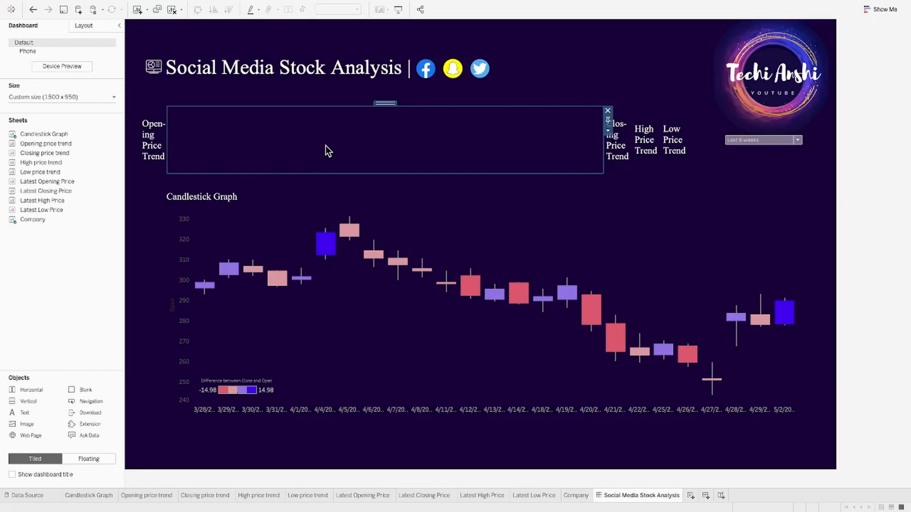
mouse_move(46, 144)
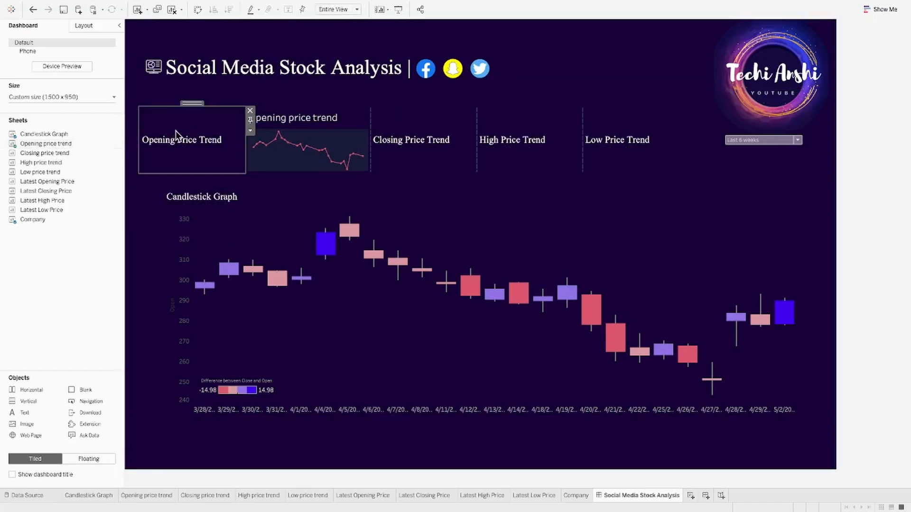
Give the $278 Opening Price Trend tile a dark navy background and outer padding of 10.
right_click(181, 140)
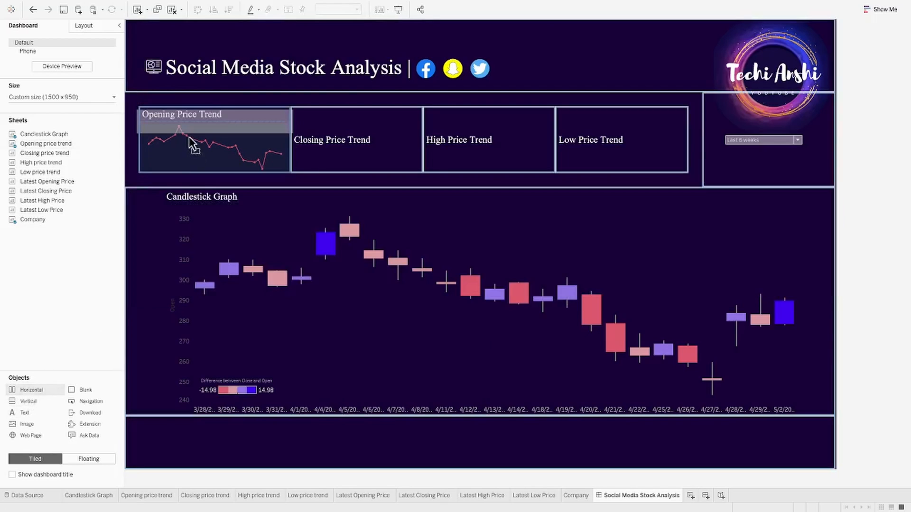
click(214, 140)
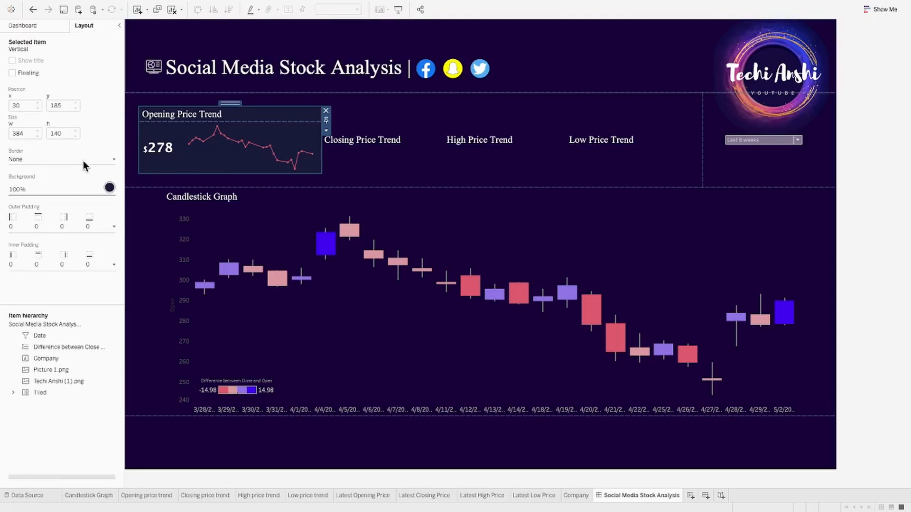
click(114, 260)
text(10)
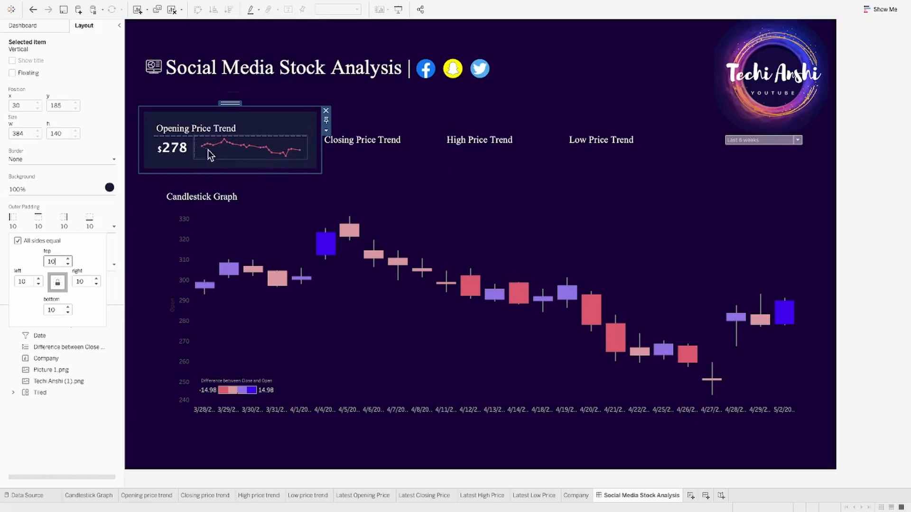
click(172, 148)
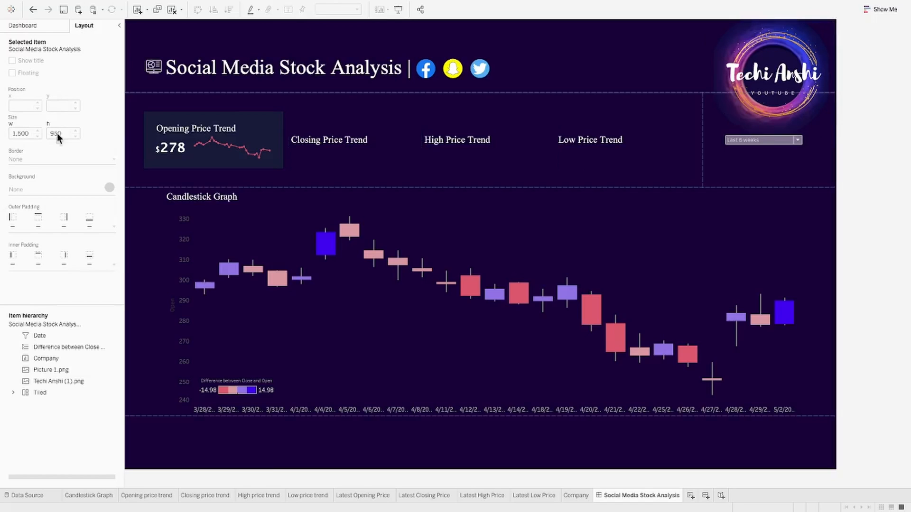
Add the Latest Closing Price to the closing tile, rounded to a whole number ($290).
click(24, 25)
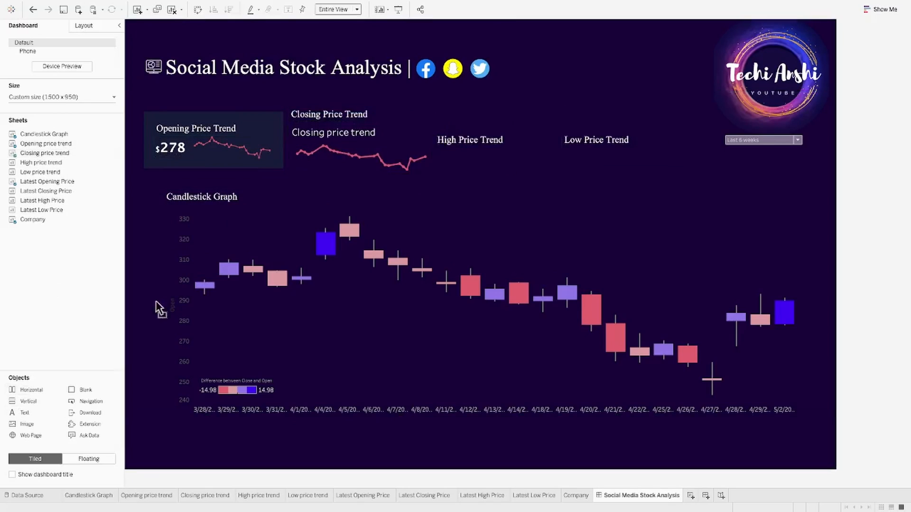
click(233, 151)
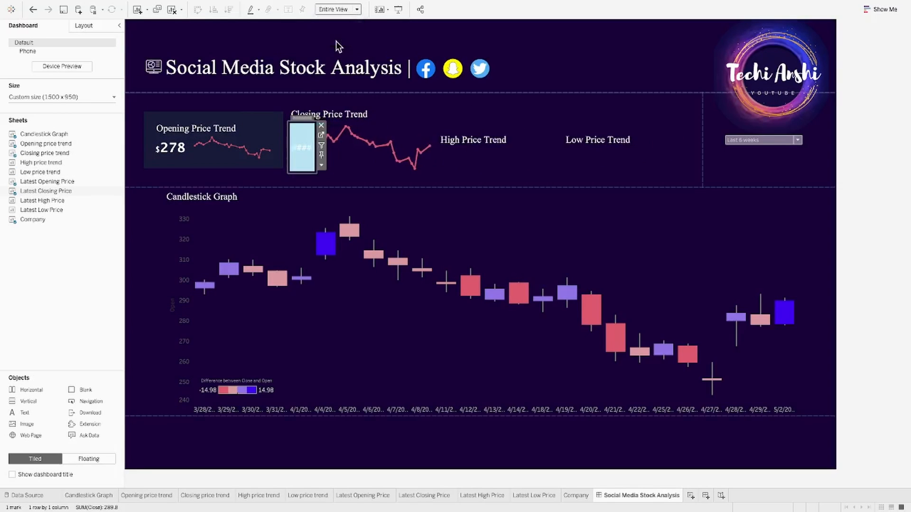
right_click(164, 184)
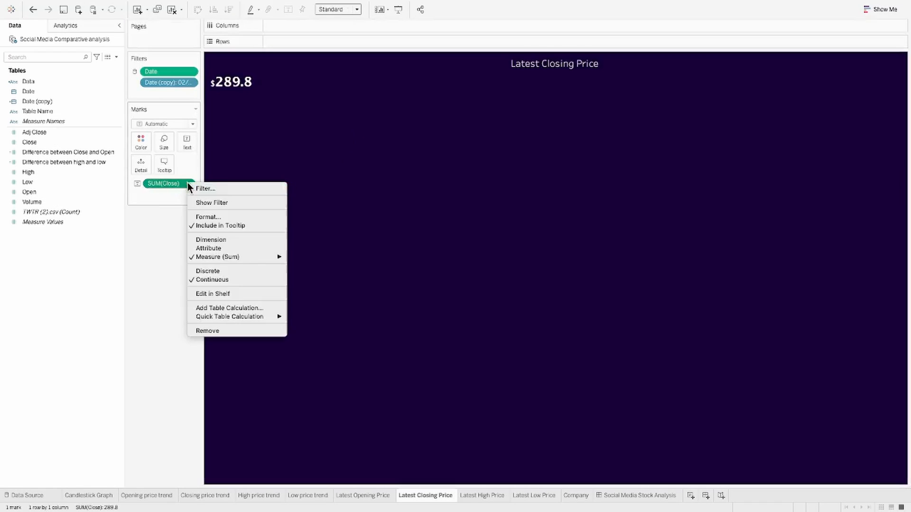
click(208, 216)
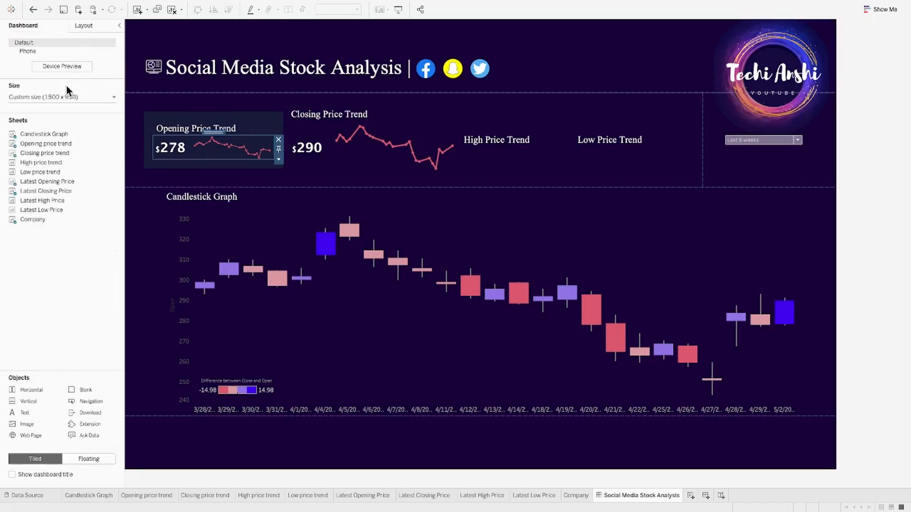
Adjust the closing price sparkline sheet's shading to match the opening tile.
click(388, 148)
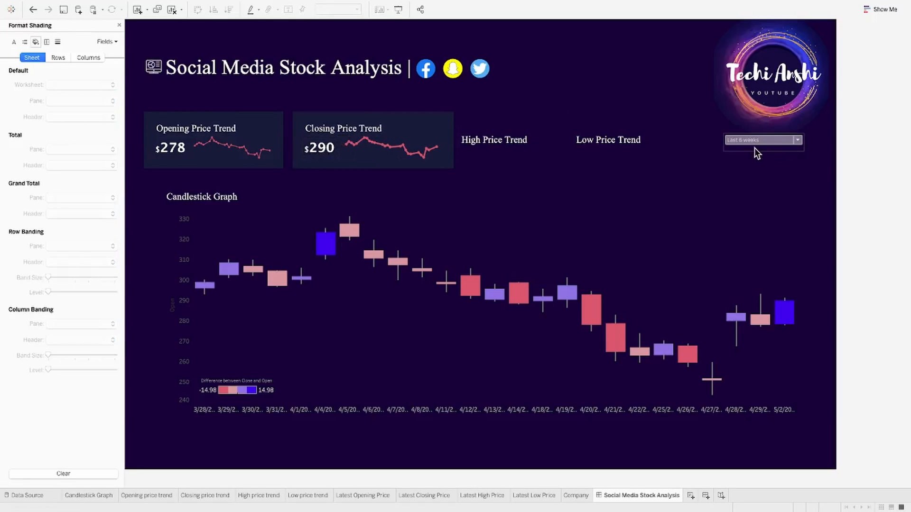
click(205, 496)
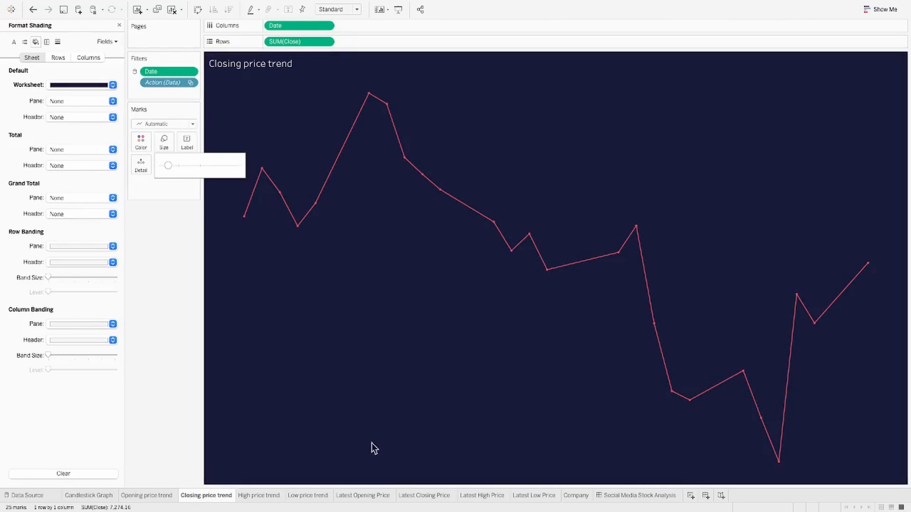
click(641, 495)
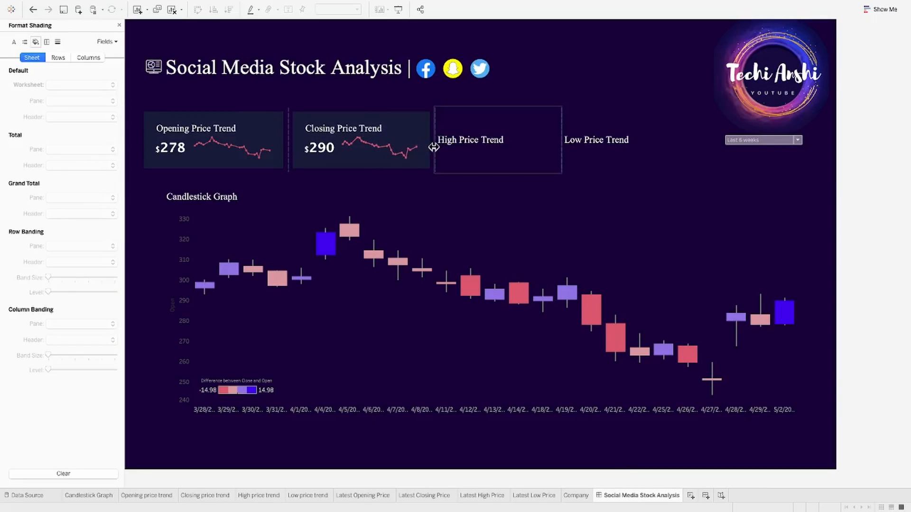
Shade the High/Low price charts, restore the High tile's title and format it as $291.
click(308, 495)
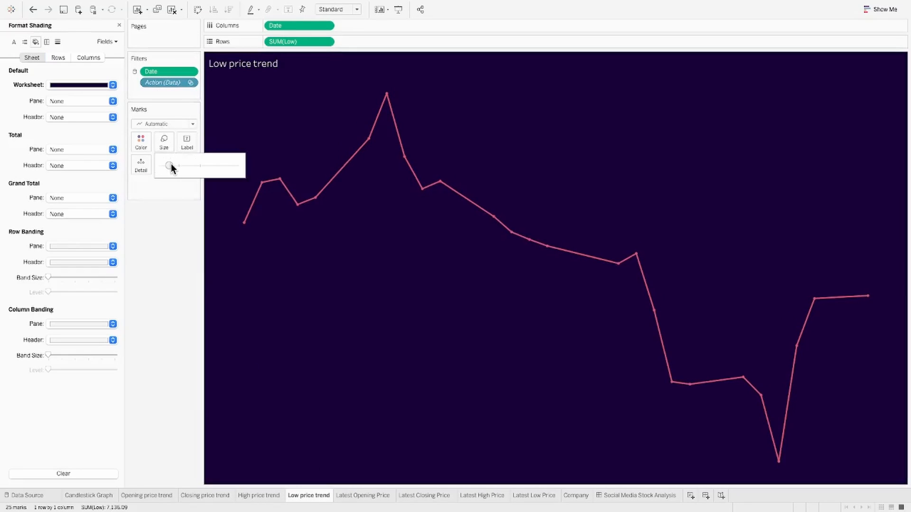
click(638, 495)
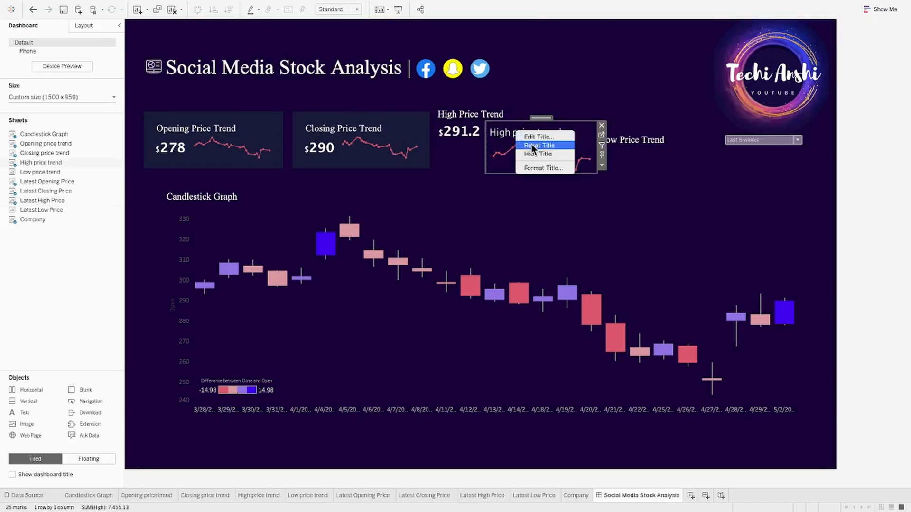
click(336, 8)
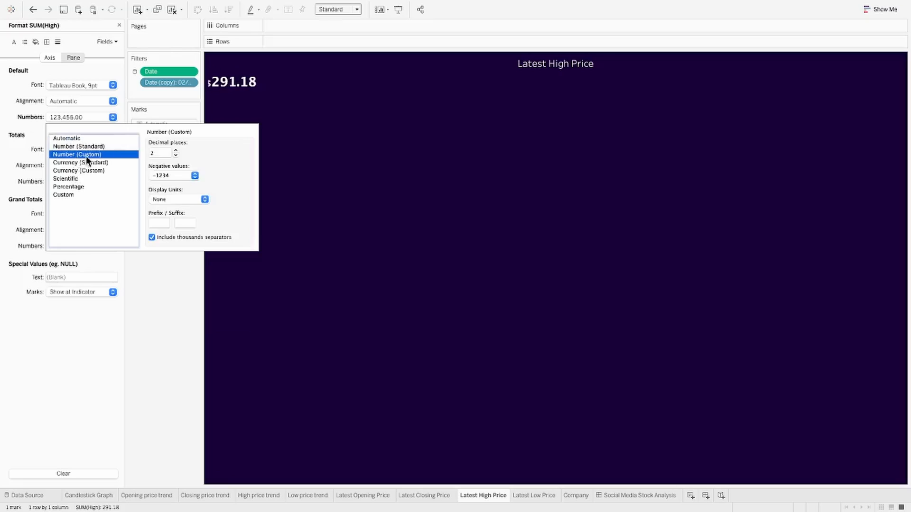
click(641, 496)
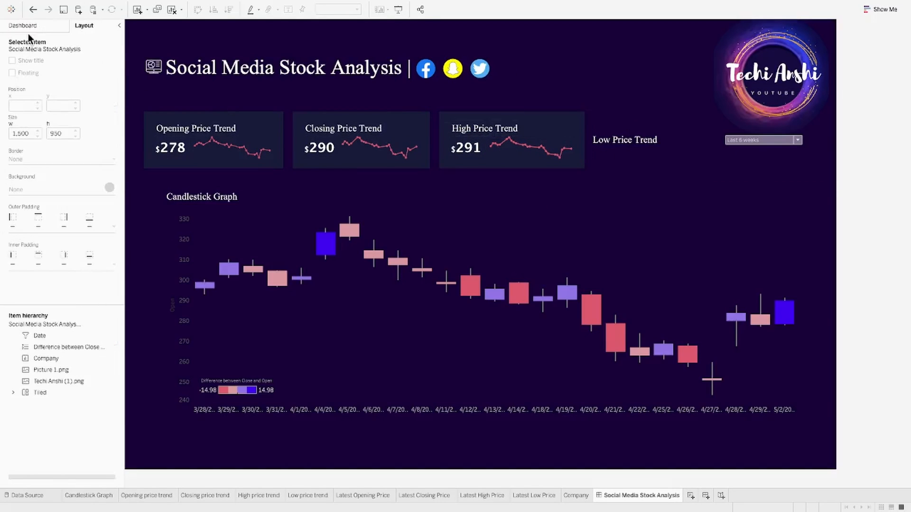
Format the Latest Low Price as $278 and give its tile inner padding of 20.
click(23, 25)
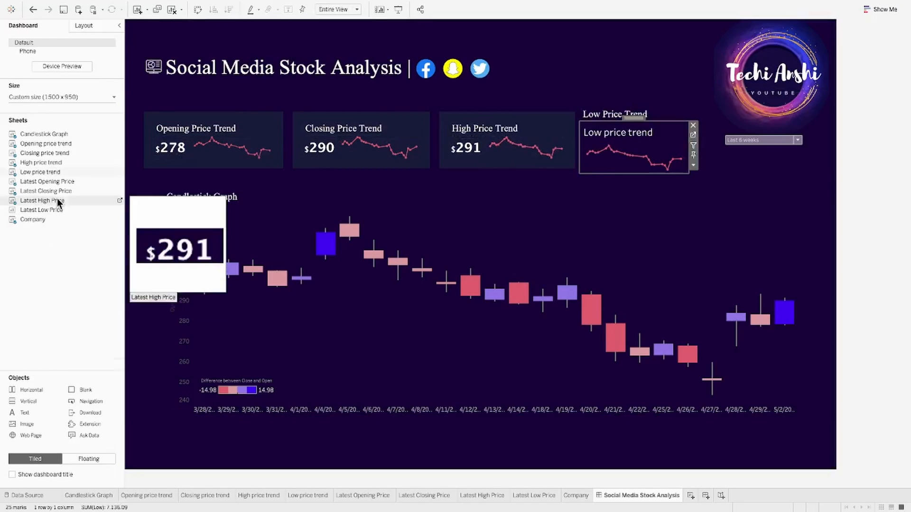
click(534, 496)
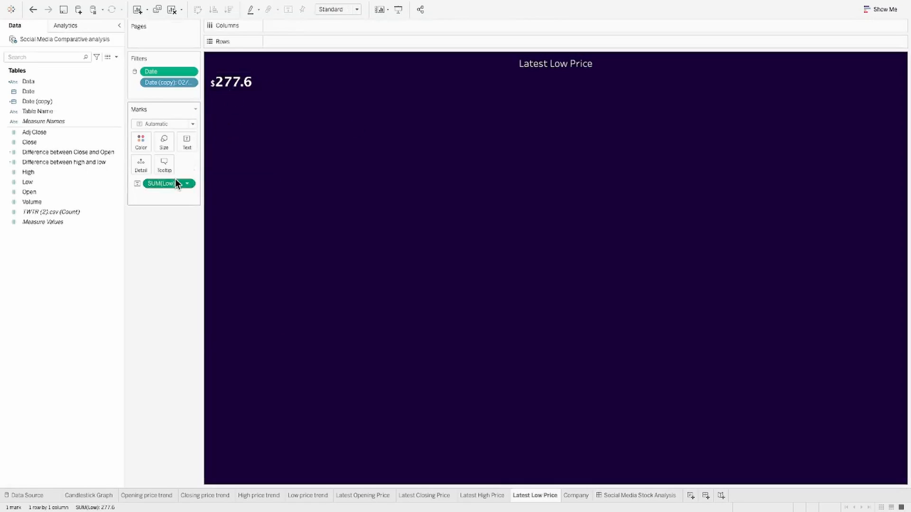
click(640, 495)
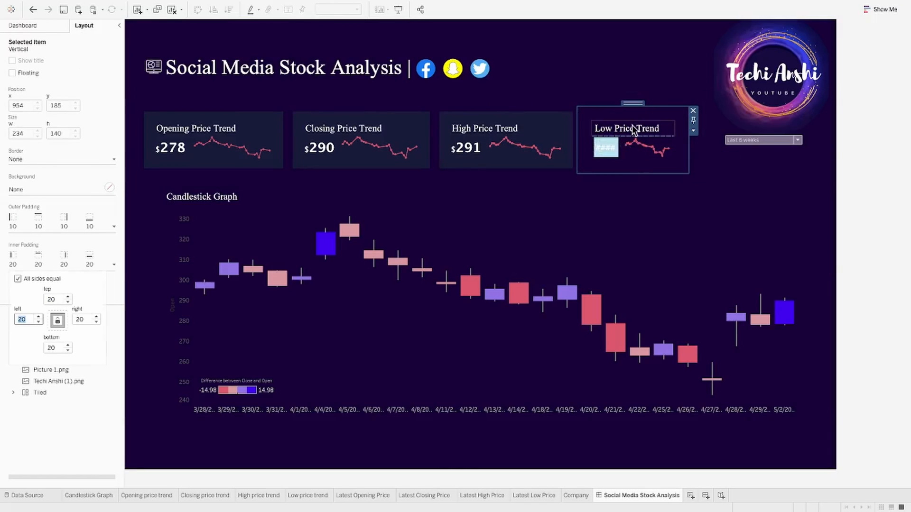
click(605, 147)
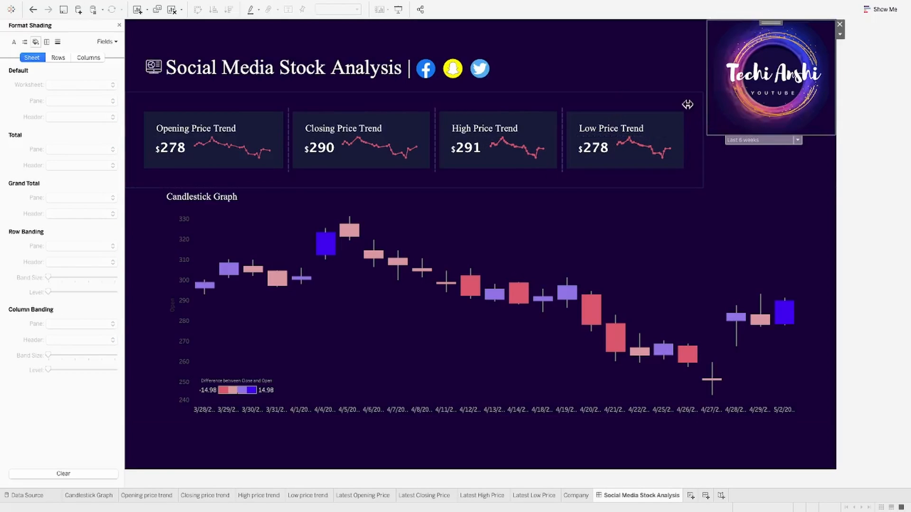
Set the date filter above the tiles to Last 2 months and pad the tile row by 30.
click(797, 140)
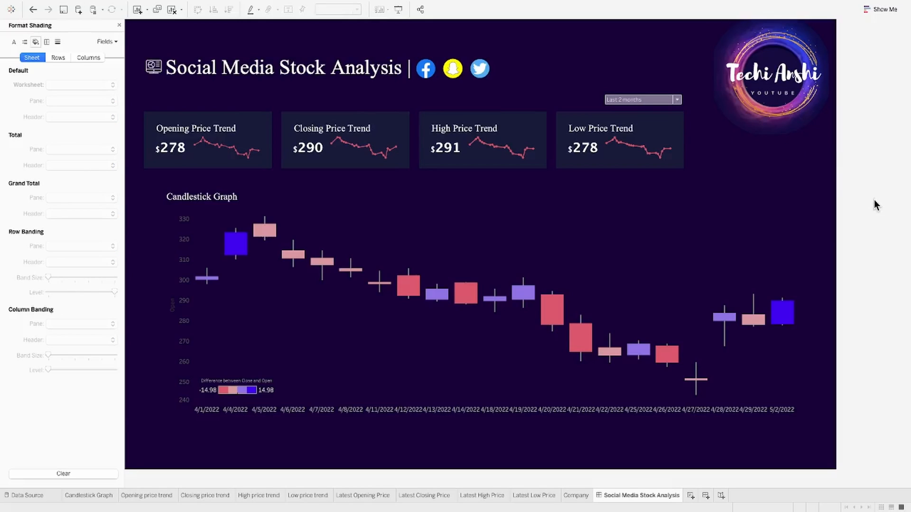
mouse_move(144, 149)
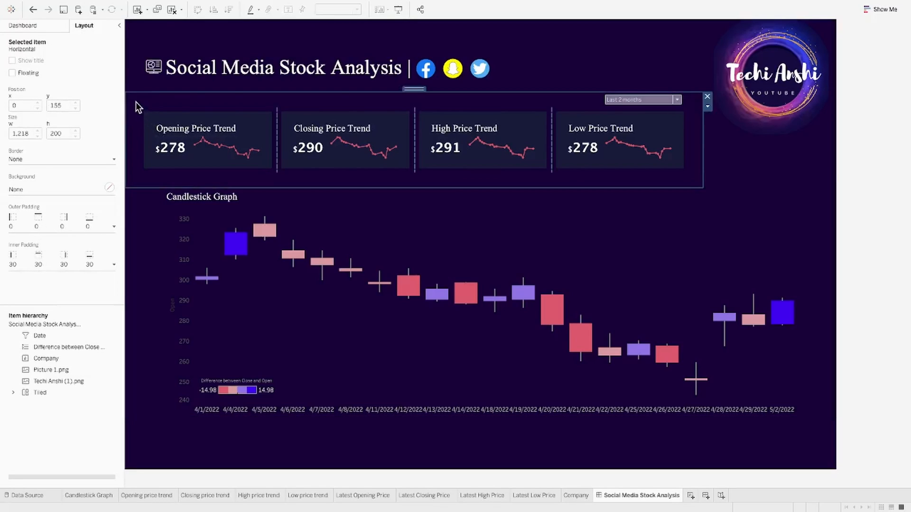
click(113, 265)
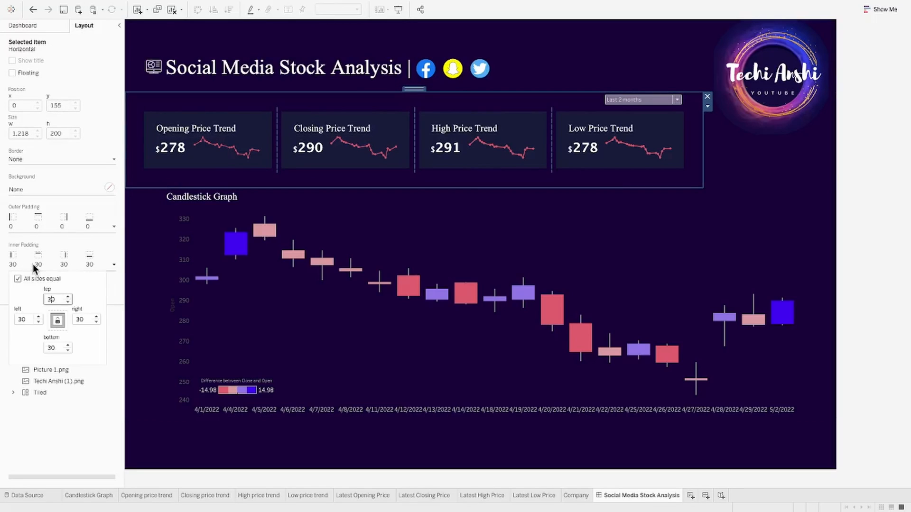
click(17, 278)
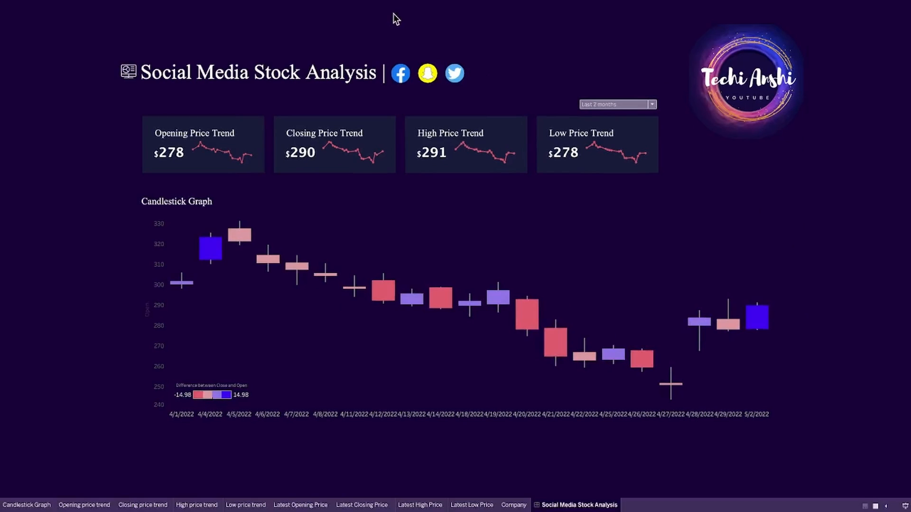
mouse_move(763, 161)
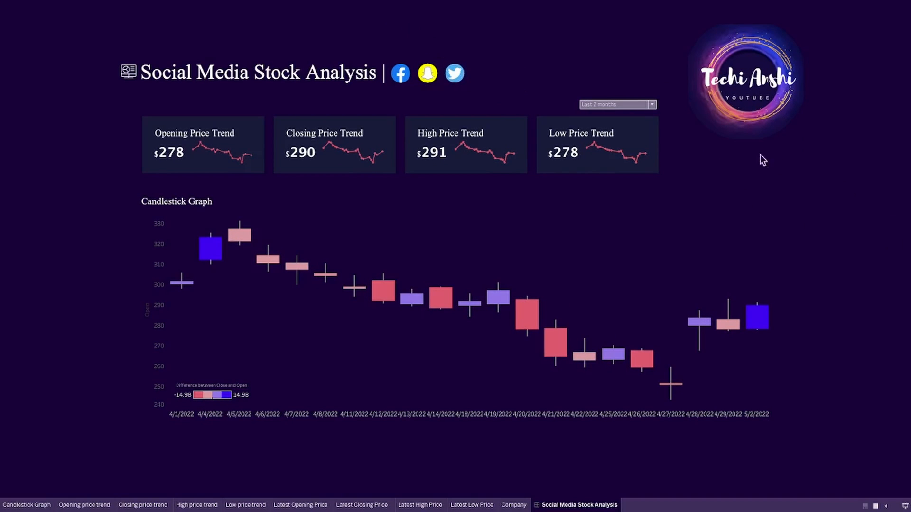
Try weeks, quarters and years date ranges, settle on this year, then filter to Facebook.
click(651, 104)
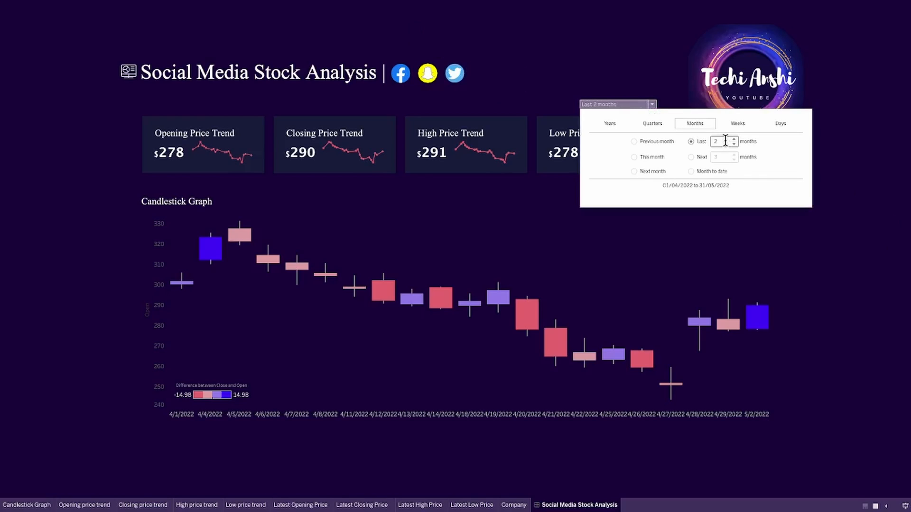
click(737, 124)
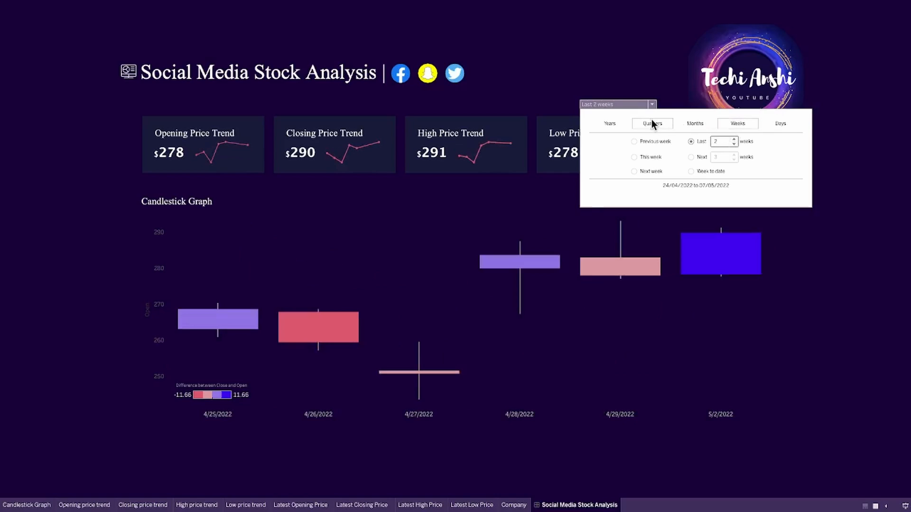
click(652, 123)
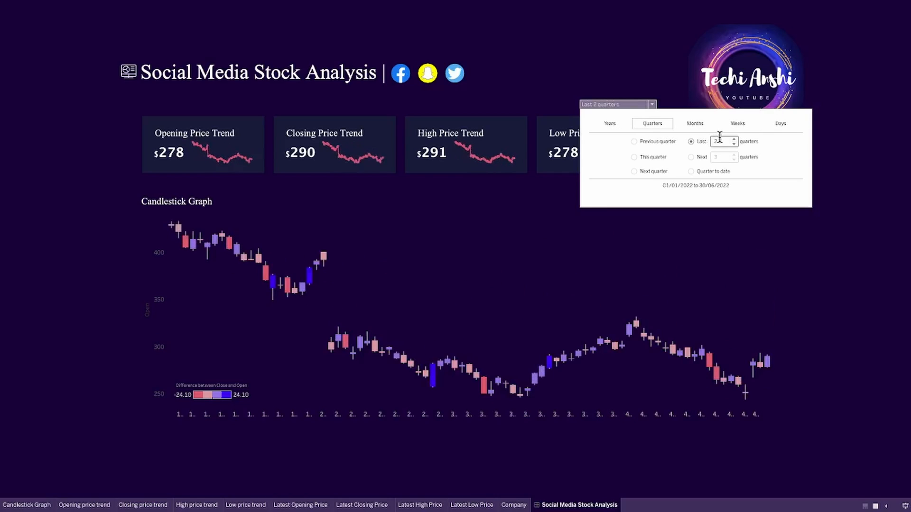
click(609, 123)
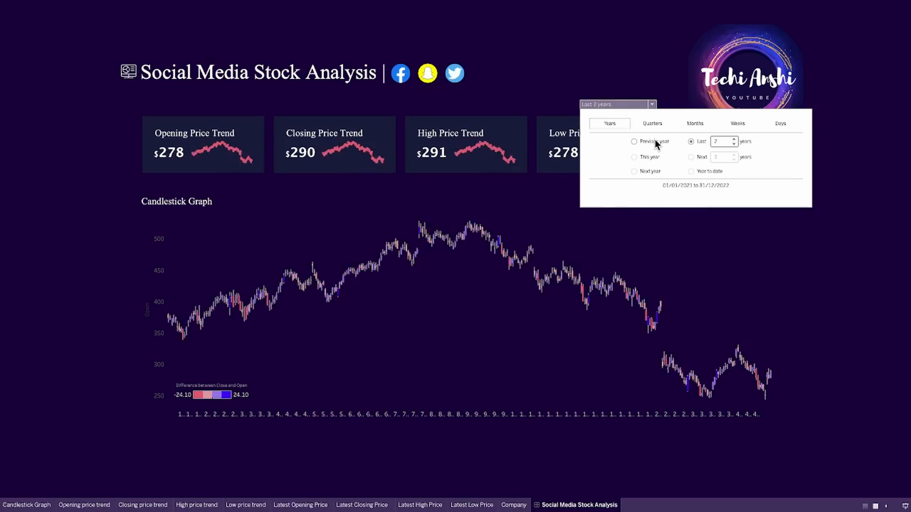
click(635, 142)
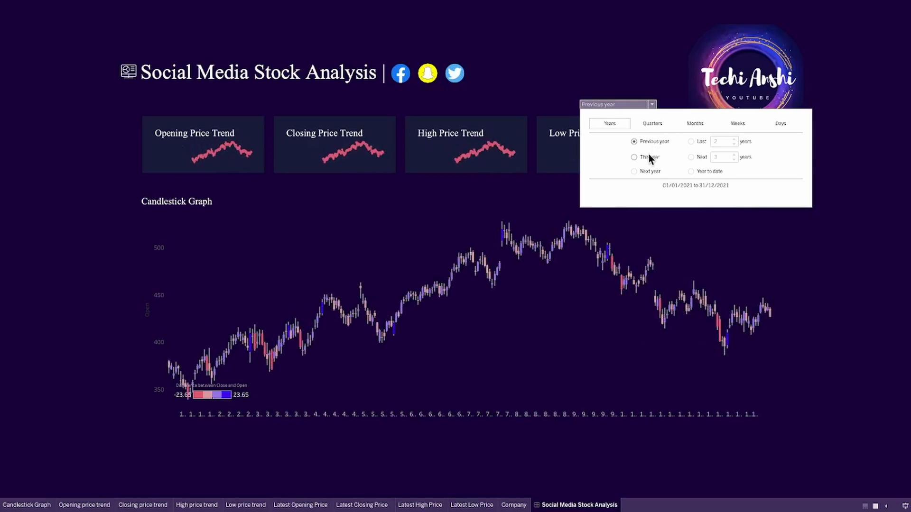
click(634, 157)
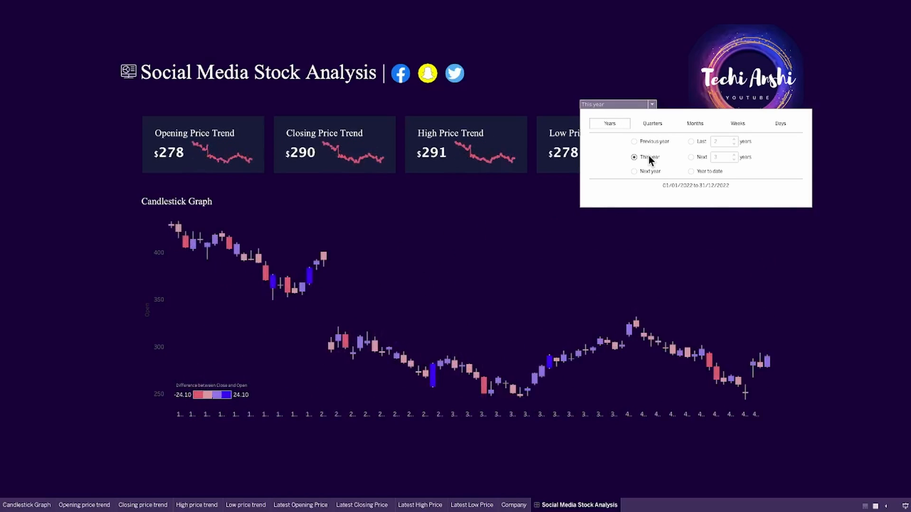
click(821, 261)
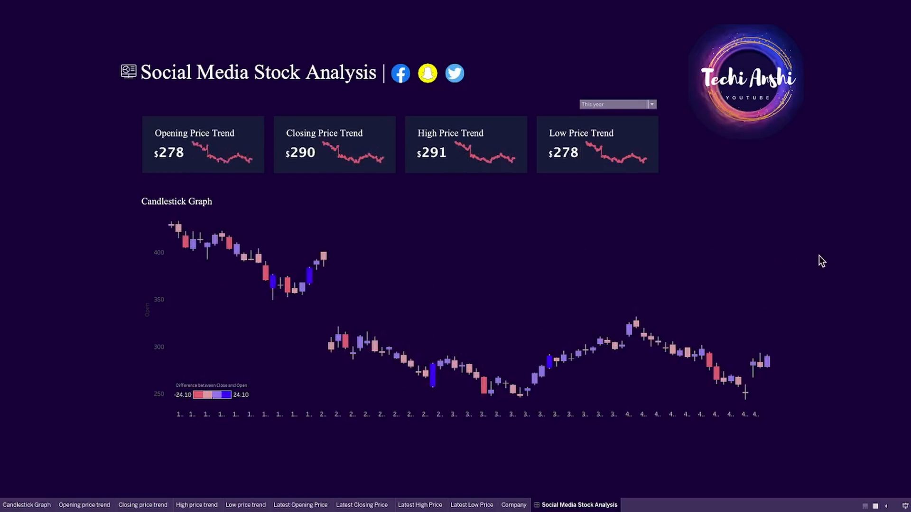
click(400, 73)
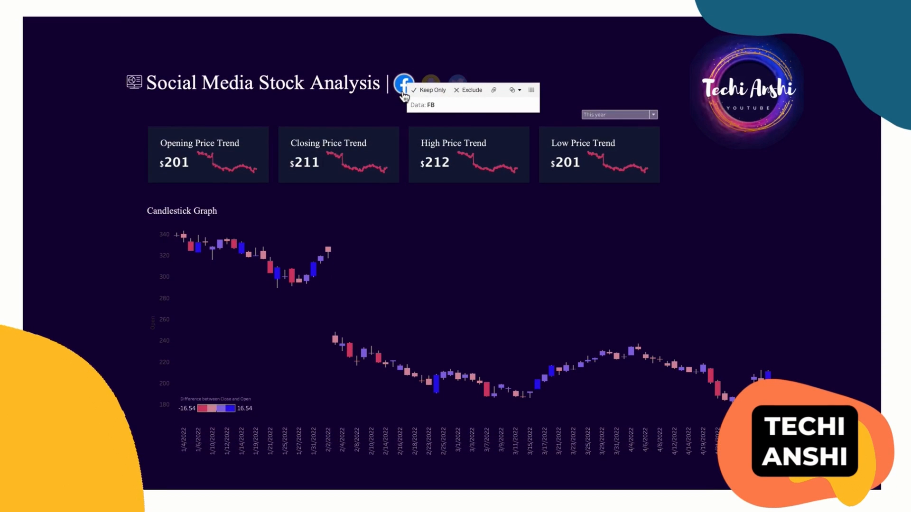
Toggle the Twitter and Snapchat logo filters, set Last 3 months, then filter to Twitter.
click(457, 83)
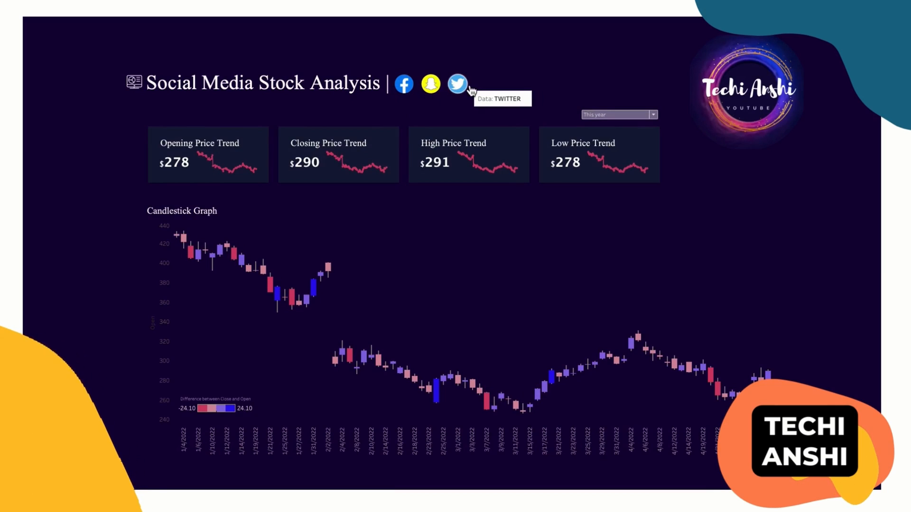
click(430, 83)
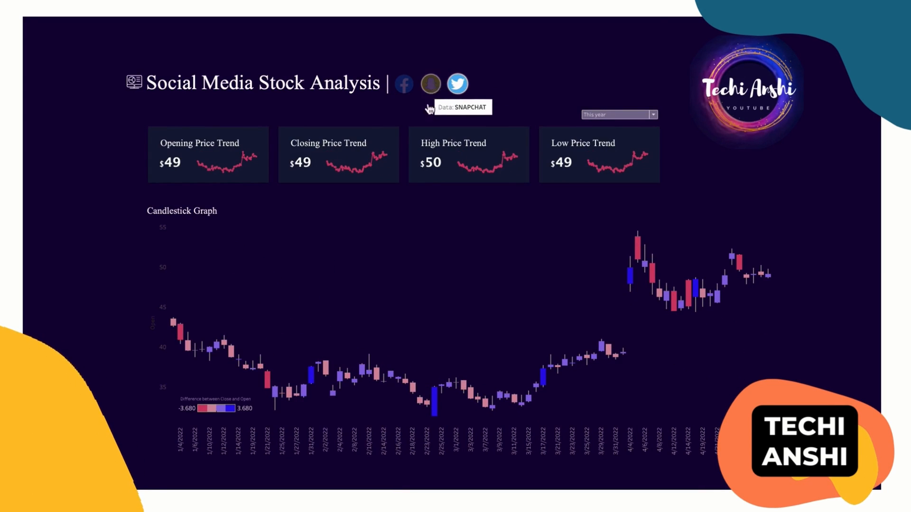
mouse_move(300, 386)
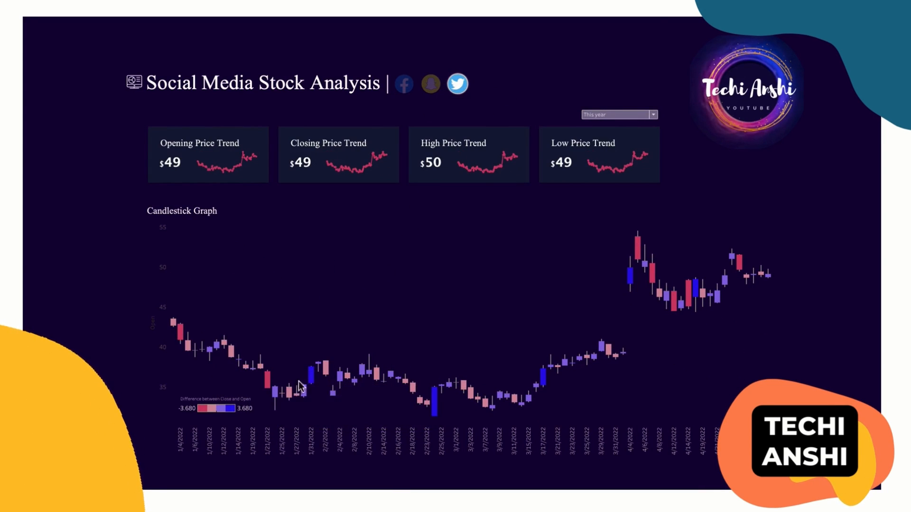
click(429, 84)
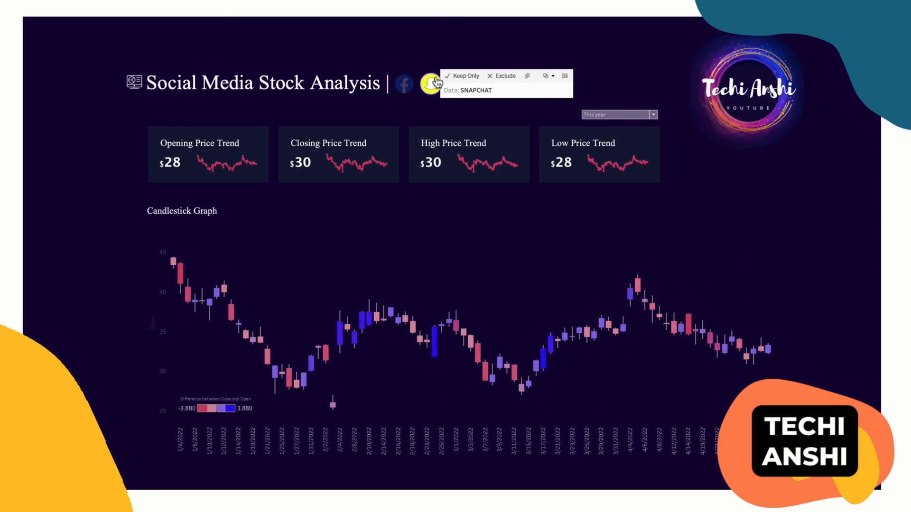
click(430, 83)
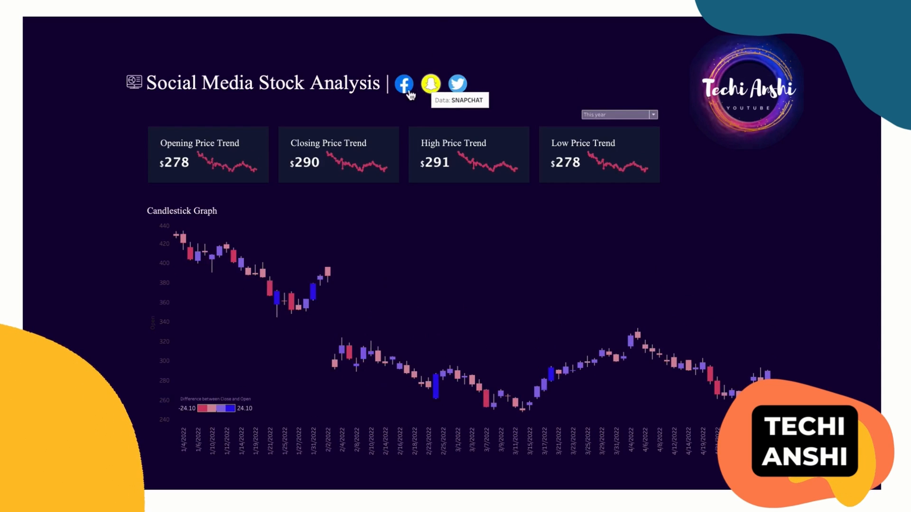
click(652, 114)
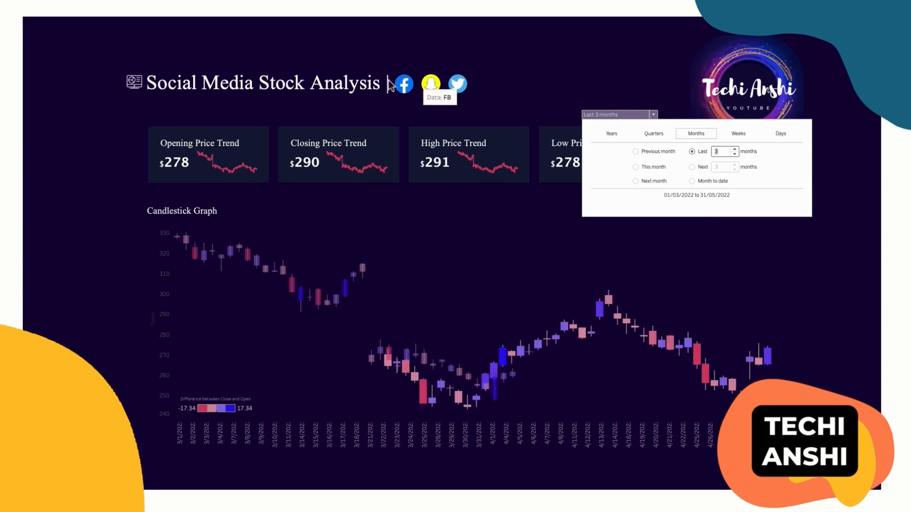
click(457, 84)
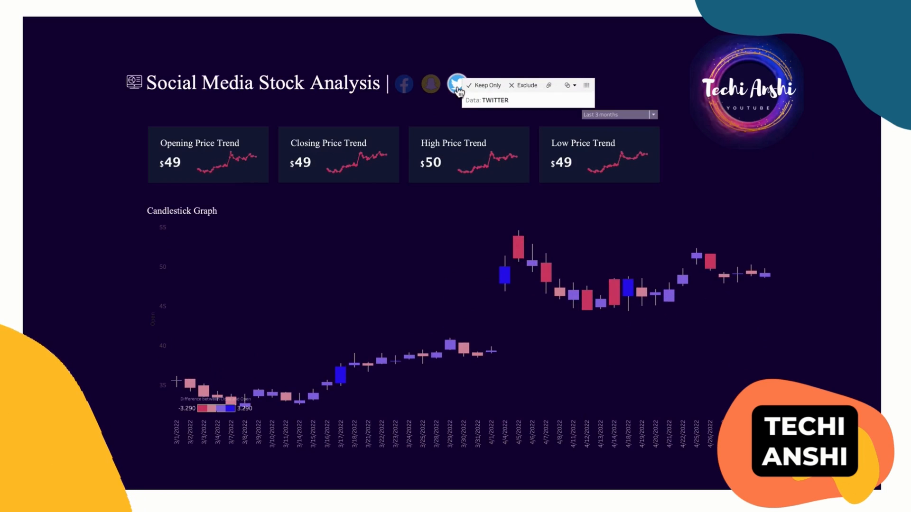